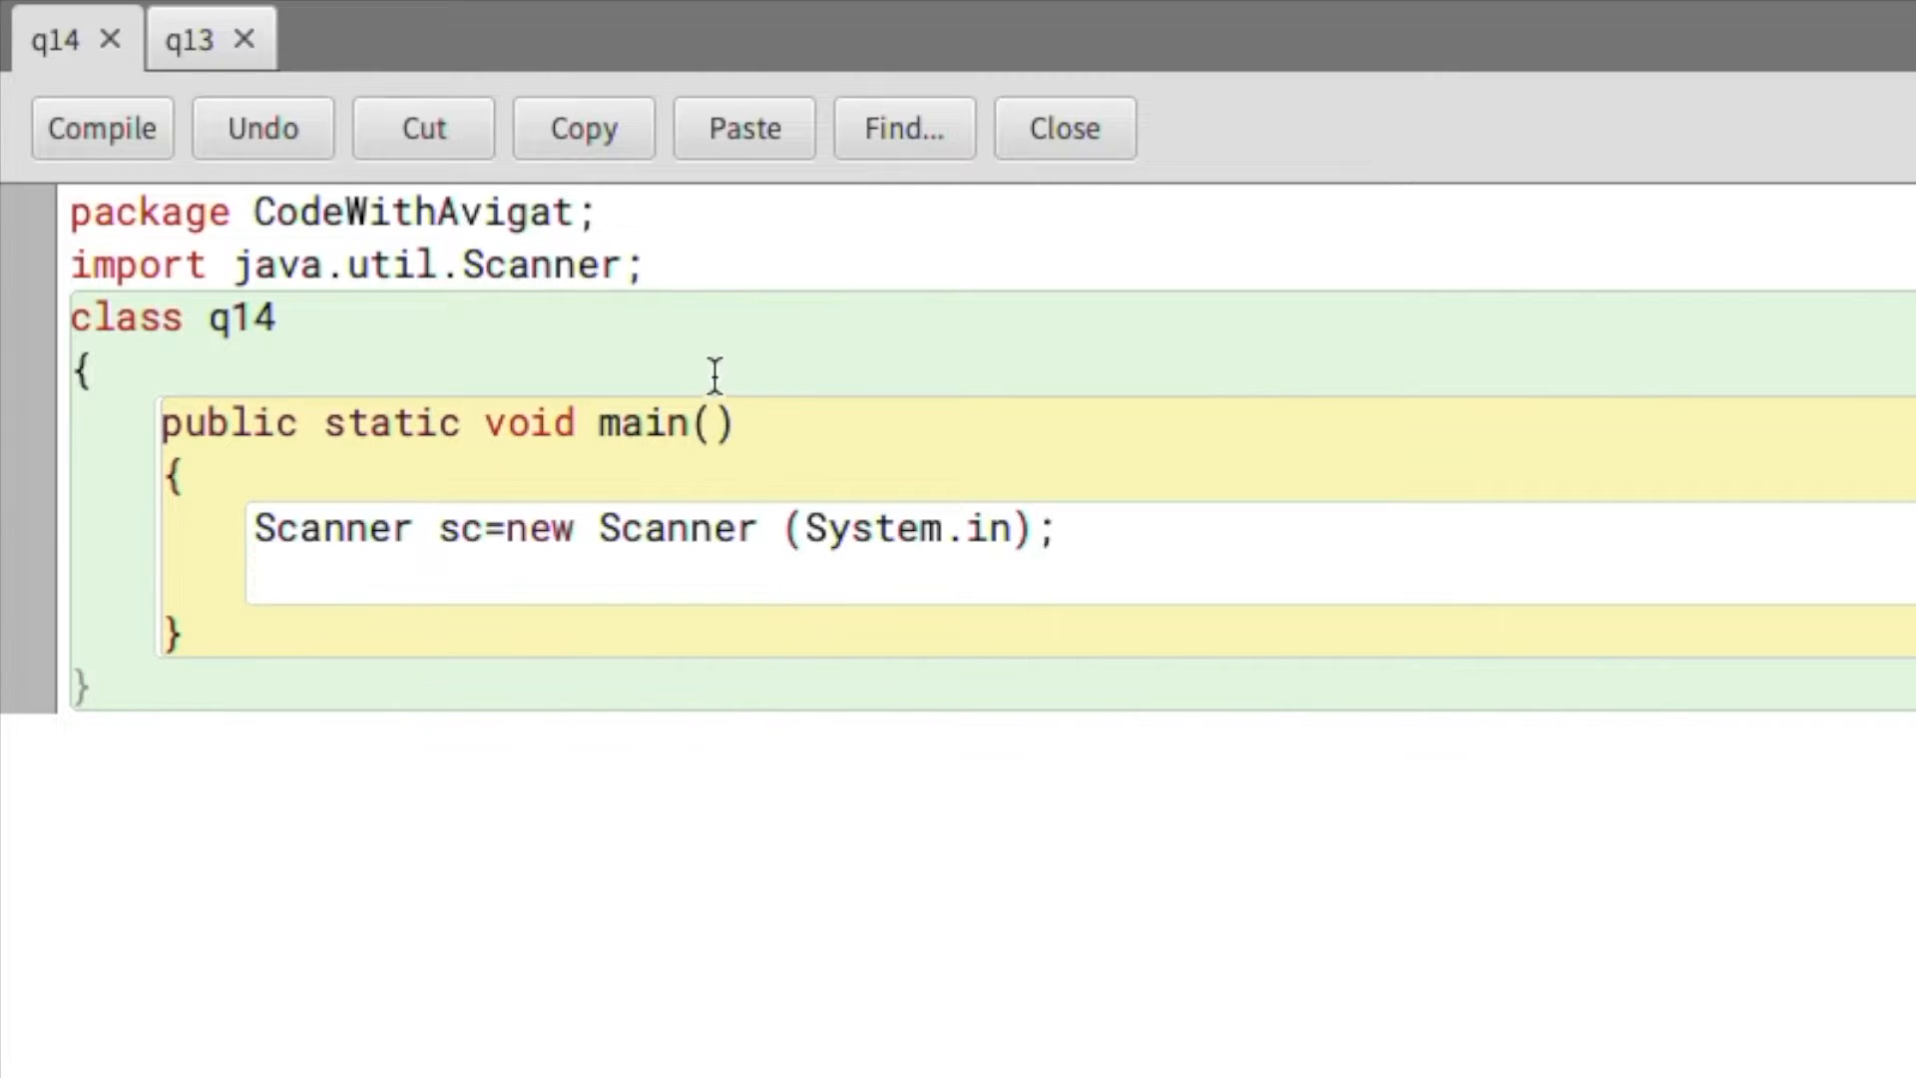
{"action": "mouse_move", "coordinate": [812, 284]}
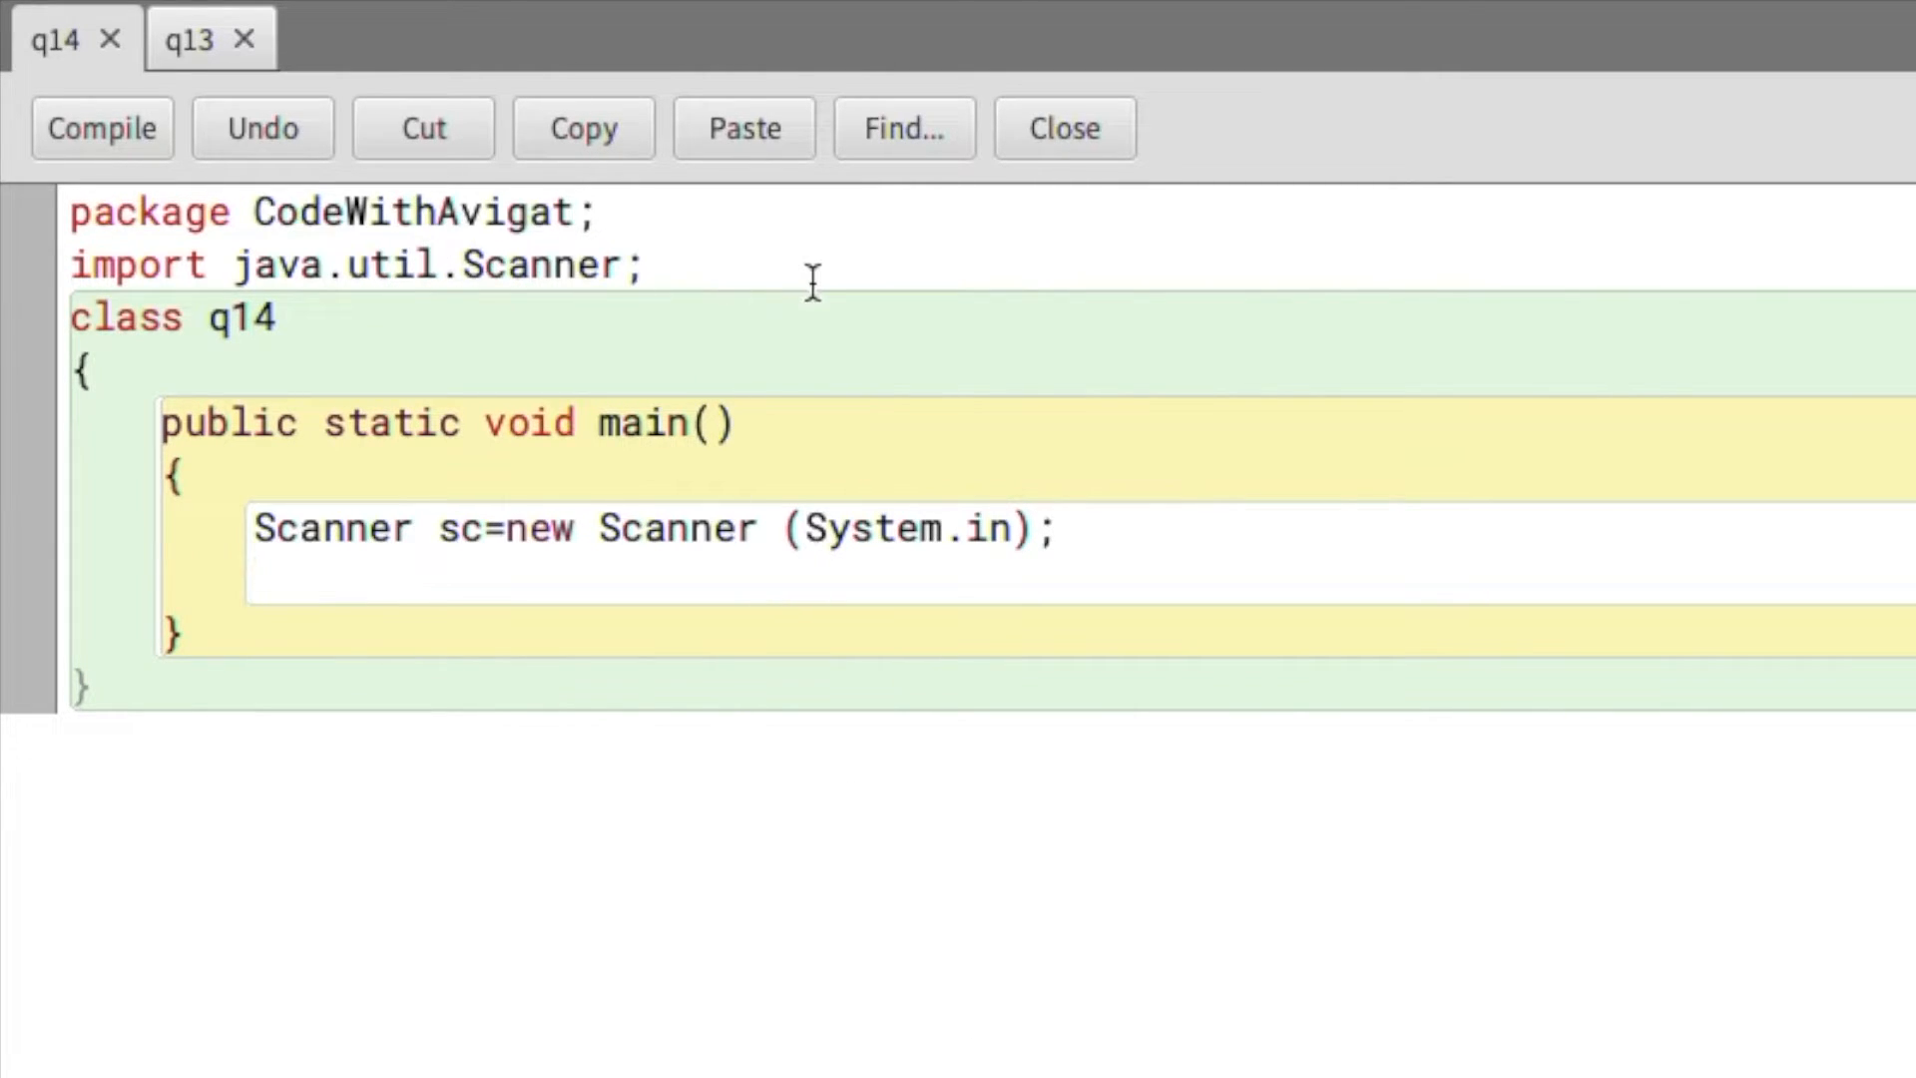
- Declare integer variables a, b and c in main
{"action": "left_click", "coordinate": [278, 317]}
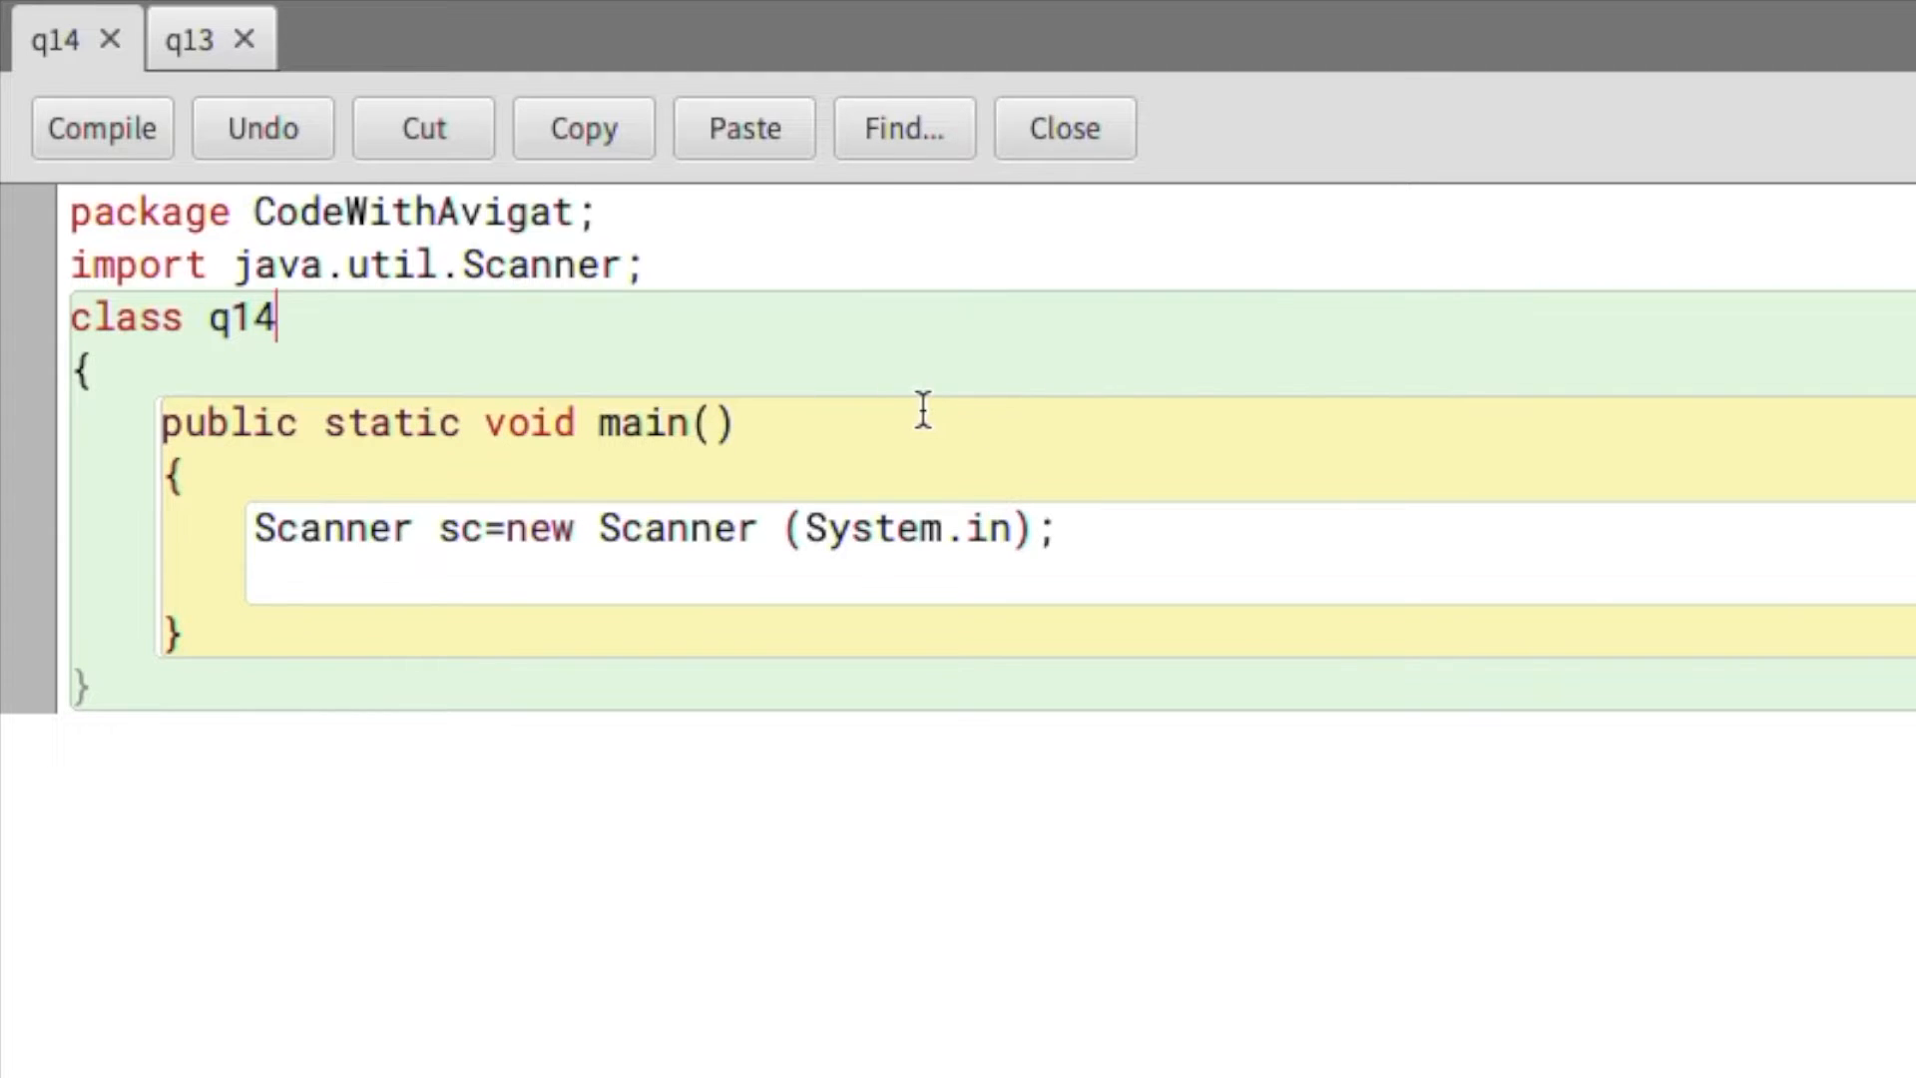
{"action": "mouse_move", "coordinate": [1158, 566]}
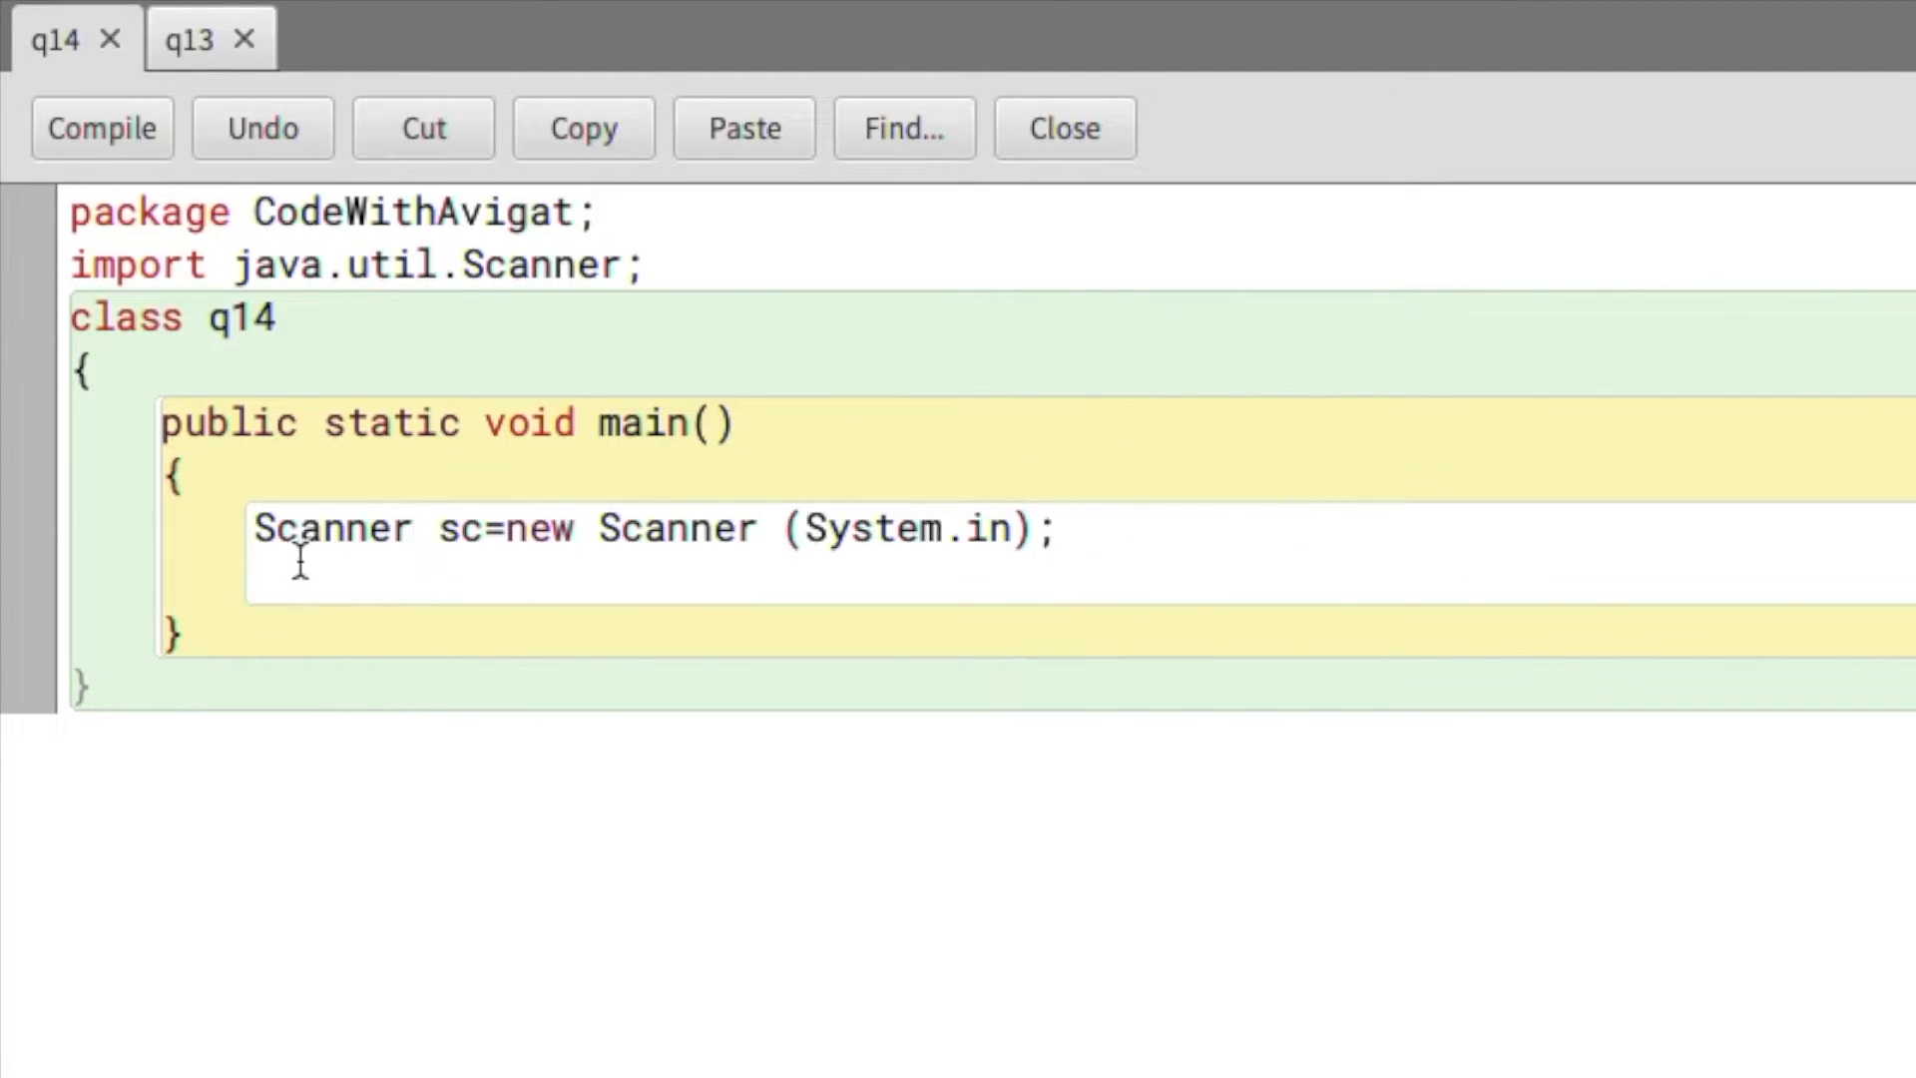
{"action": "mouse_move", "coordinate": [989, 544]}
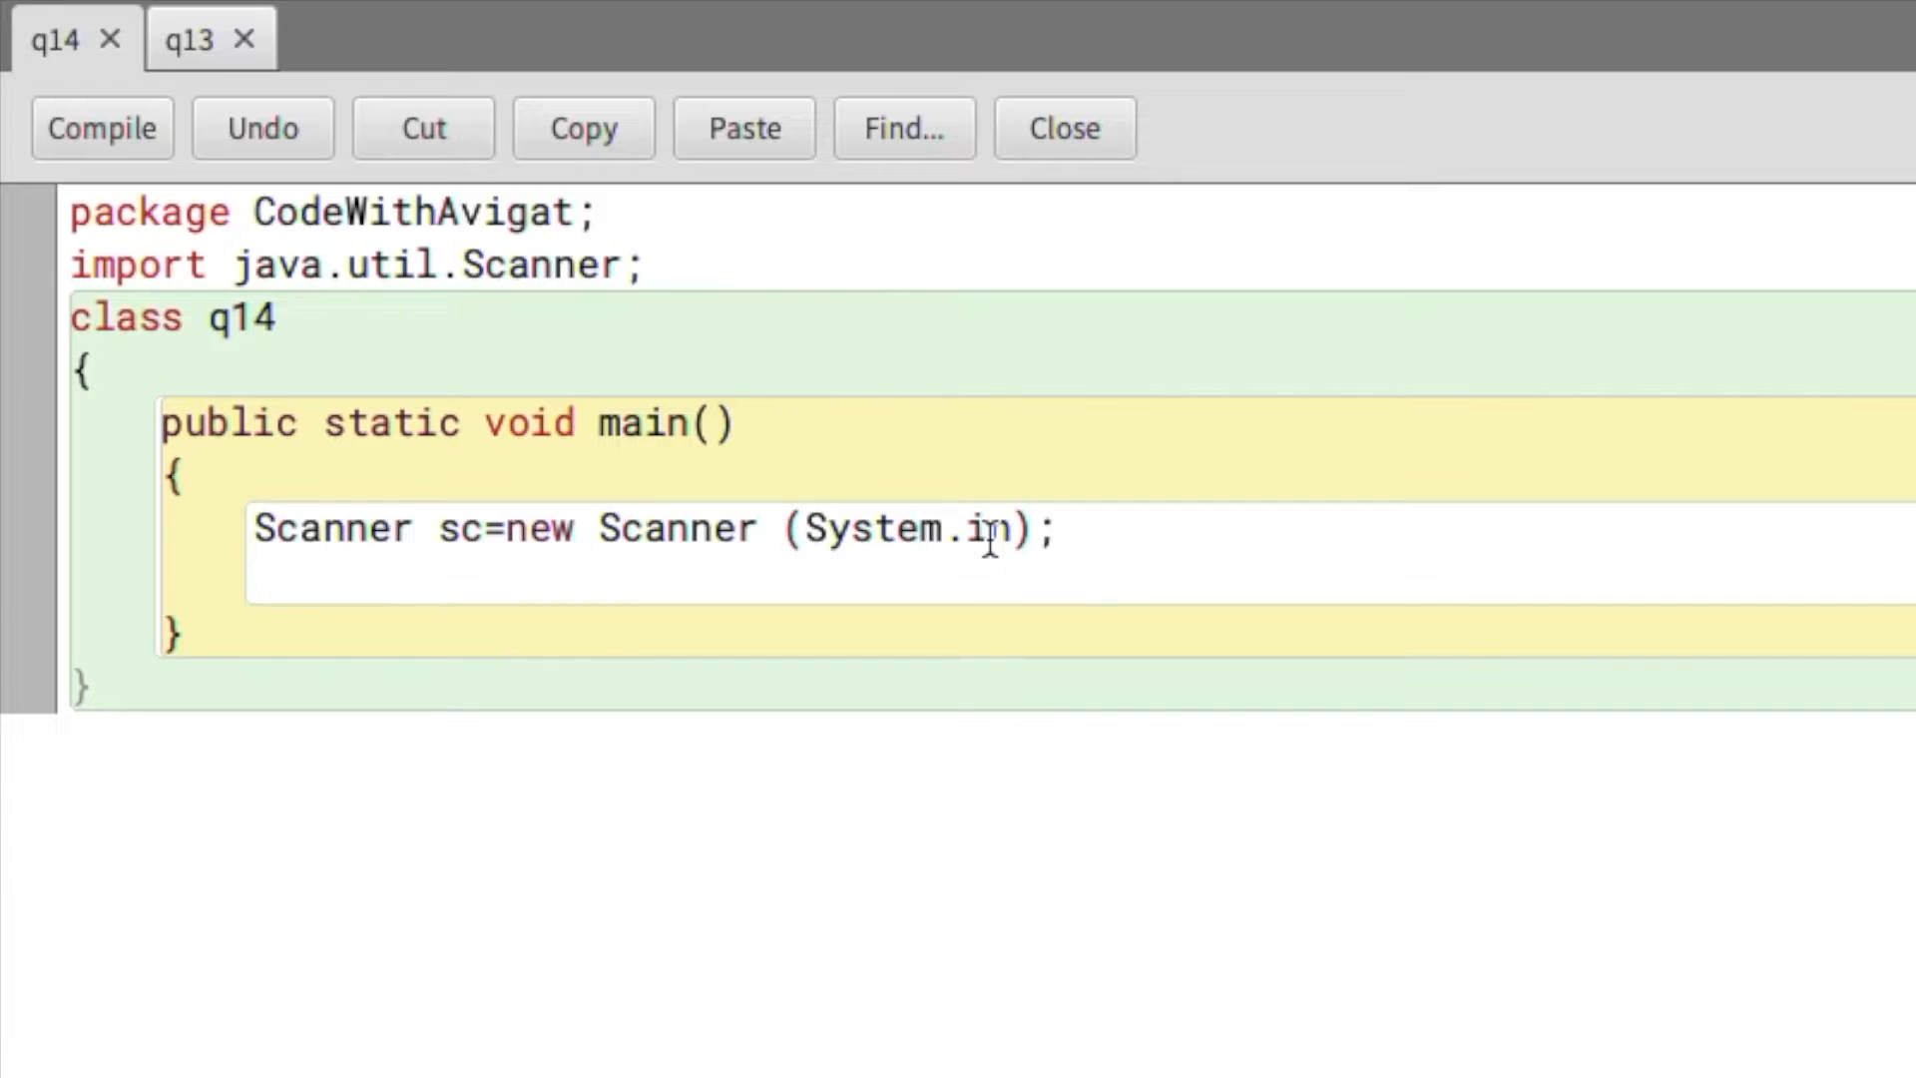
{"action": "type", "text": "int"}
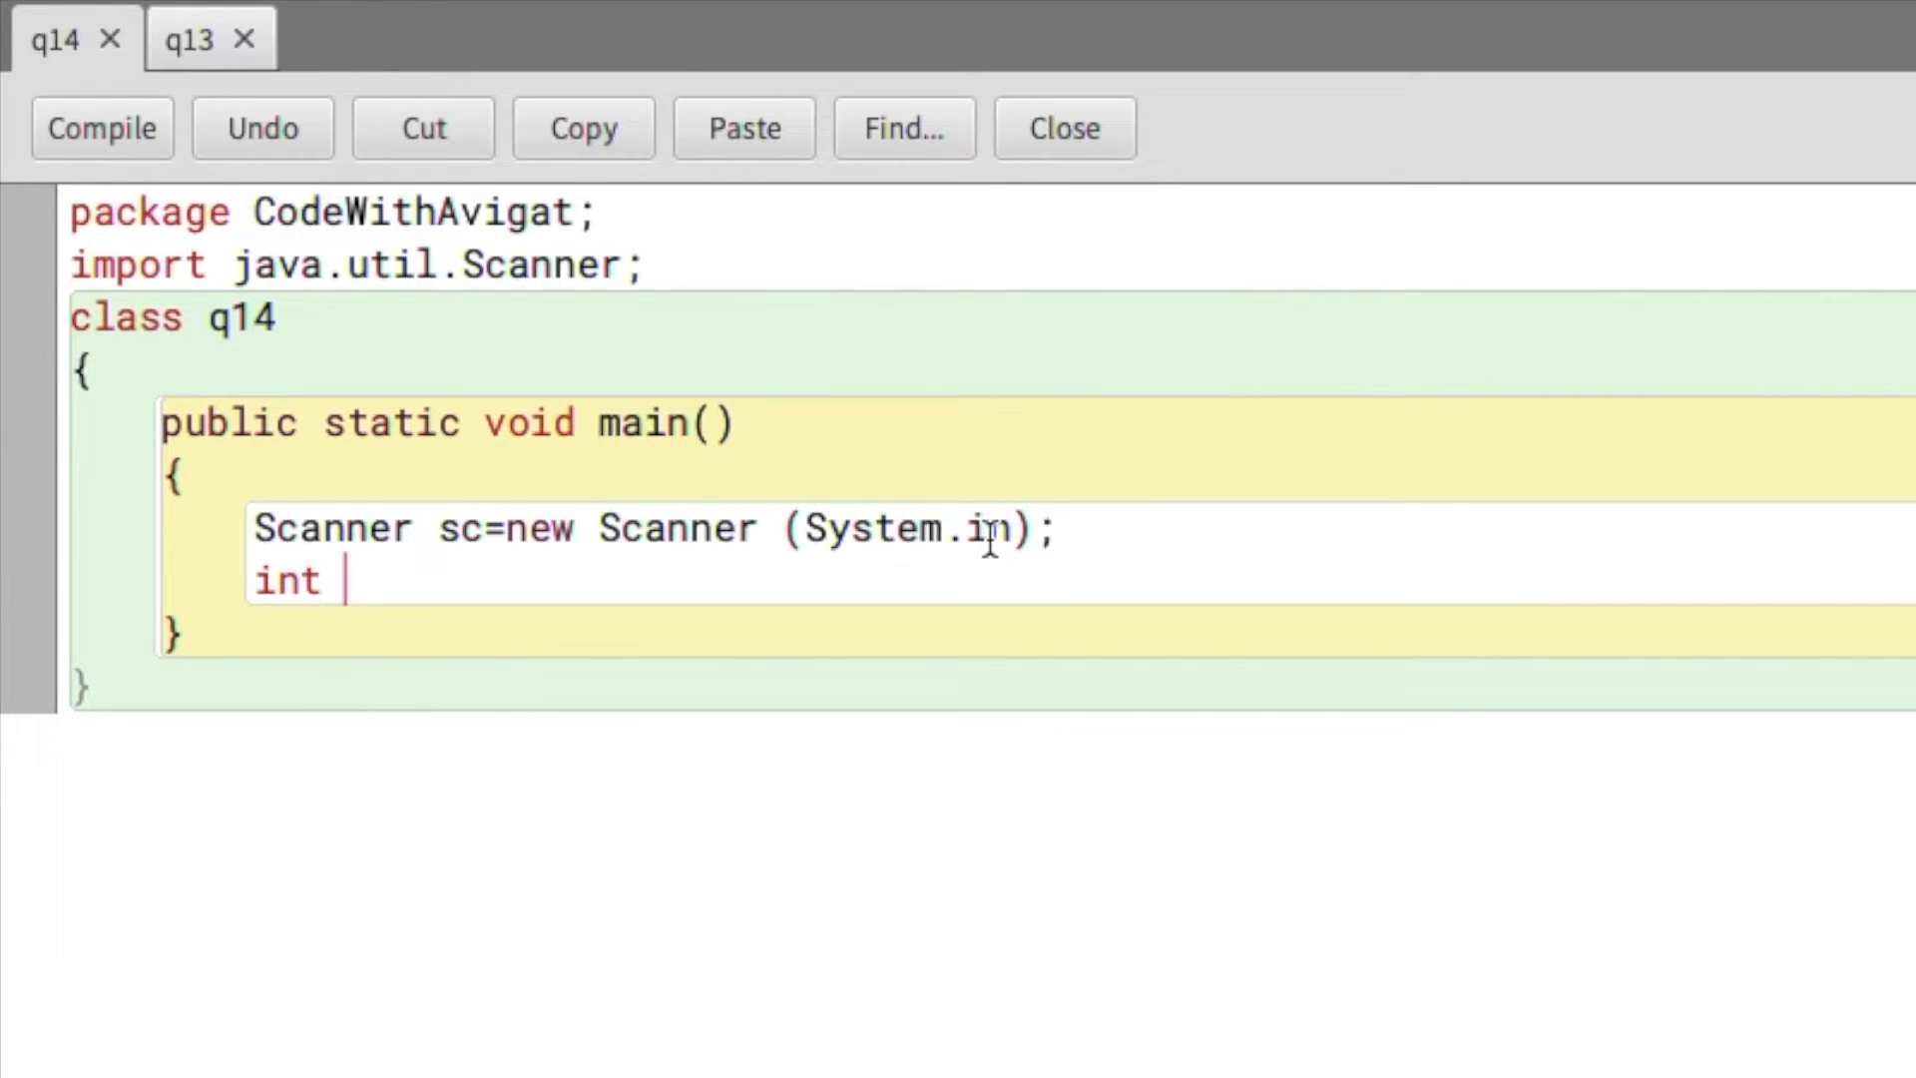
{"action": "type", "text": "a,"}
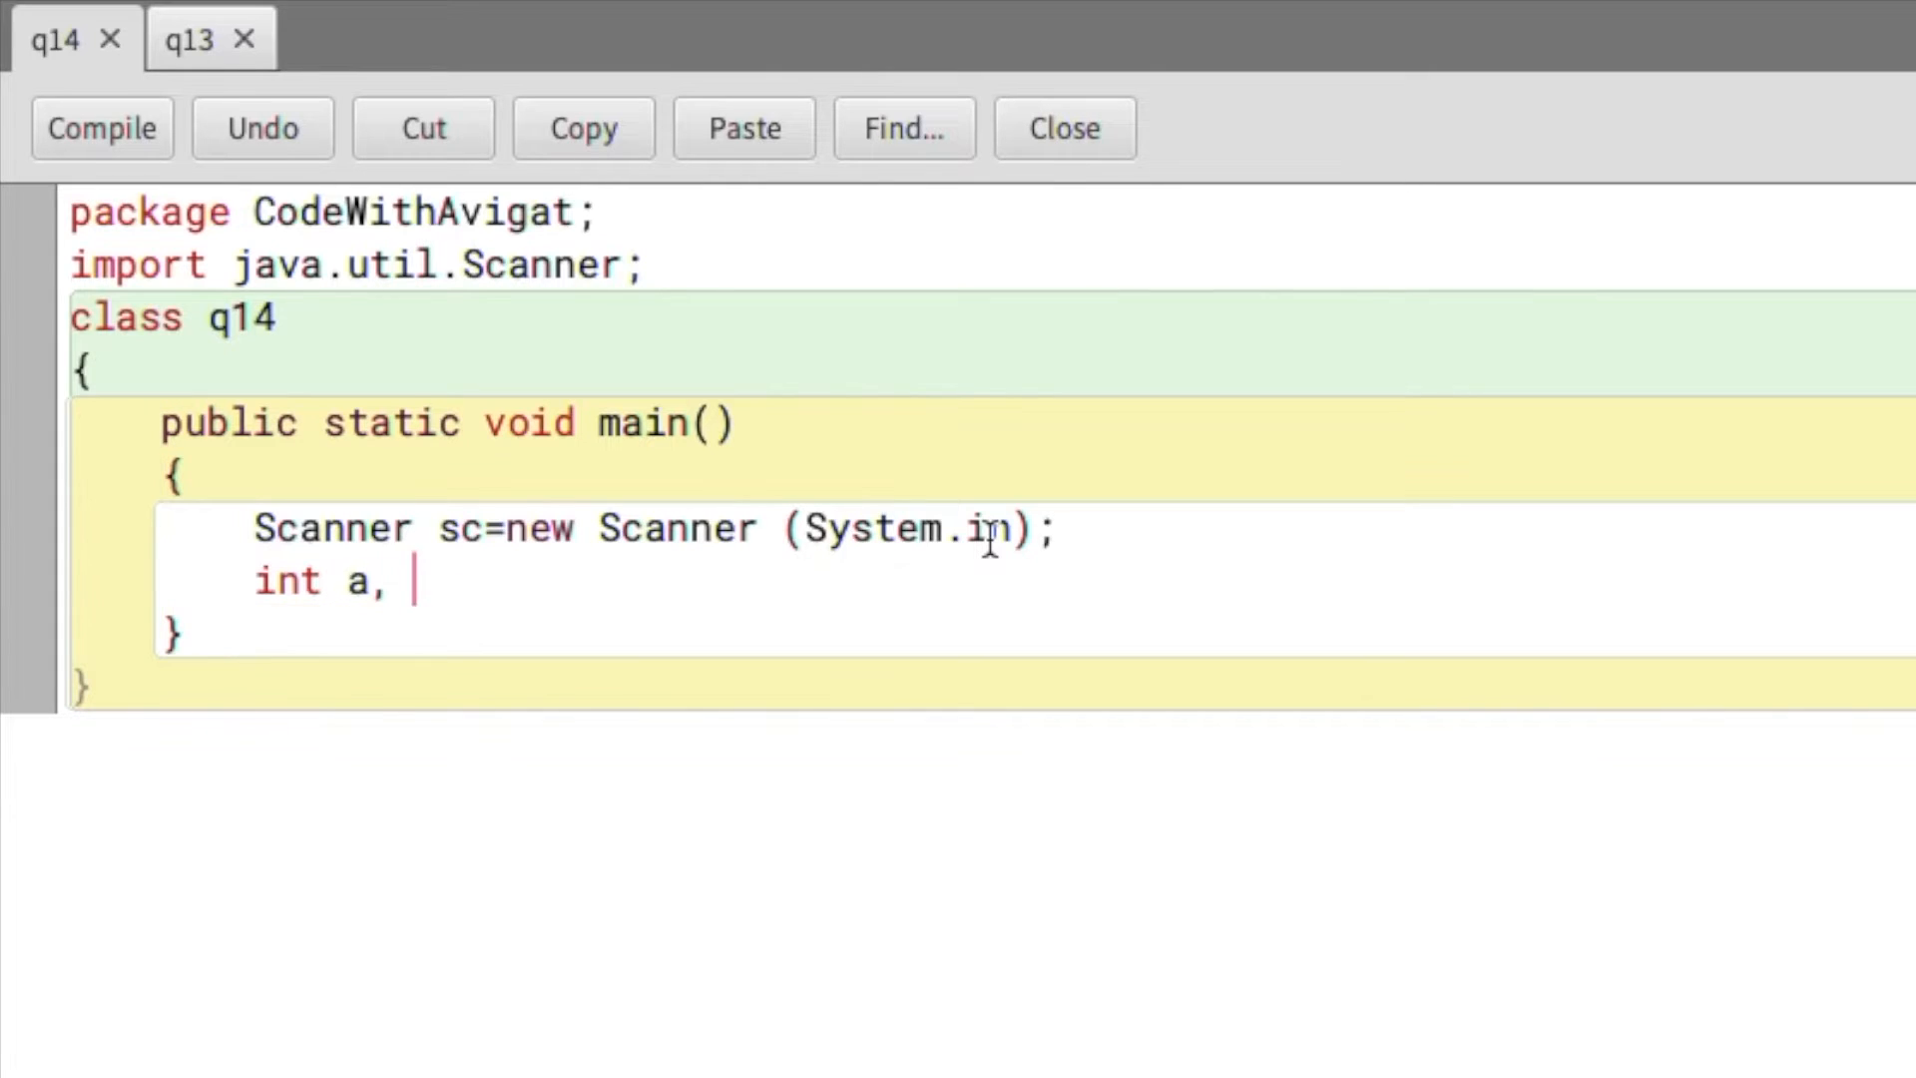
{"action": "type", "text": "b, c"}
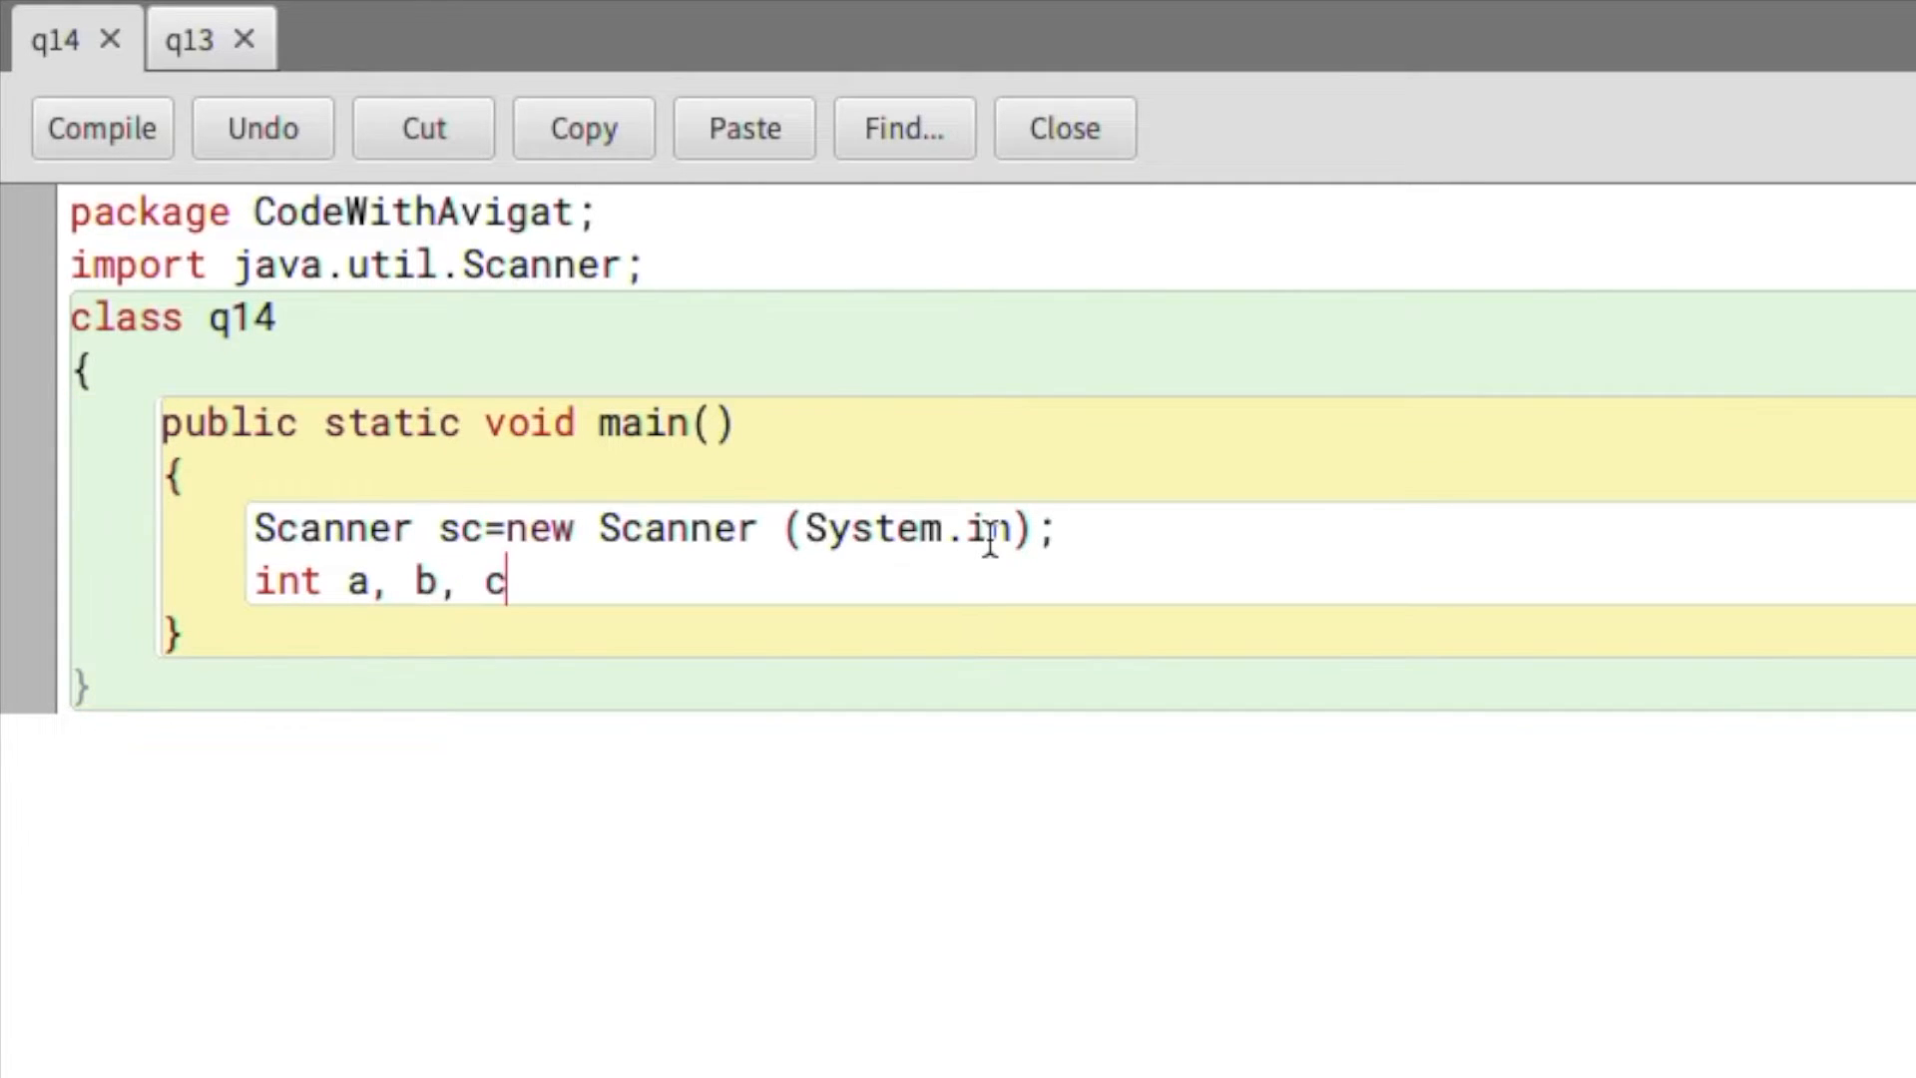
{"action": "type", "text": ";"}
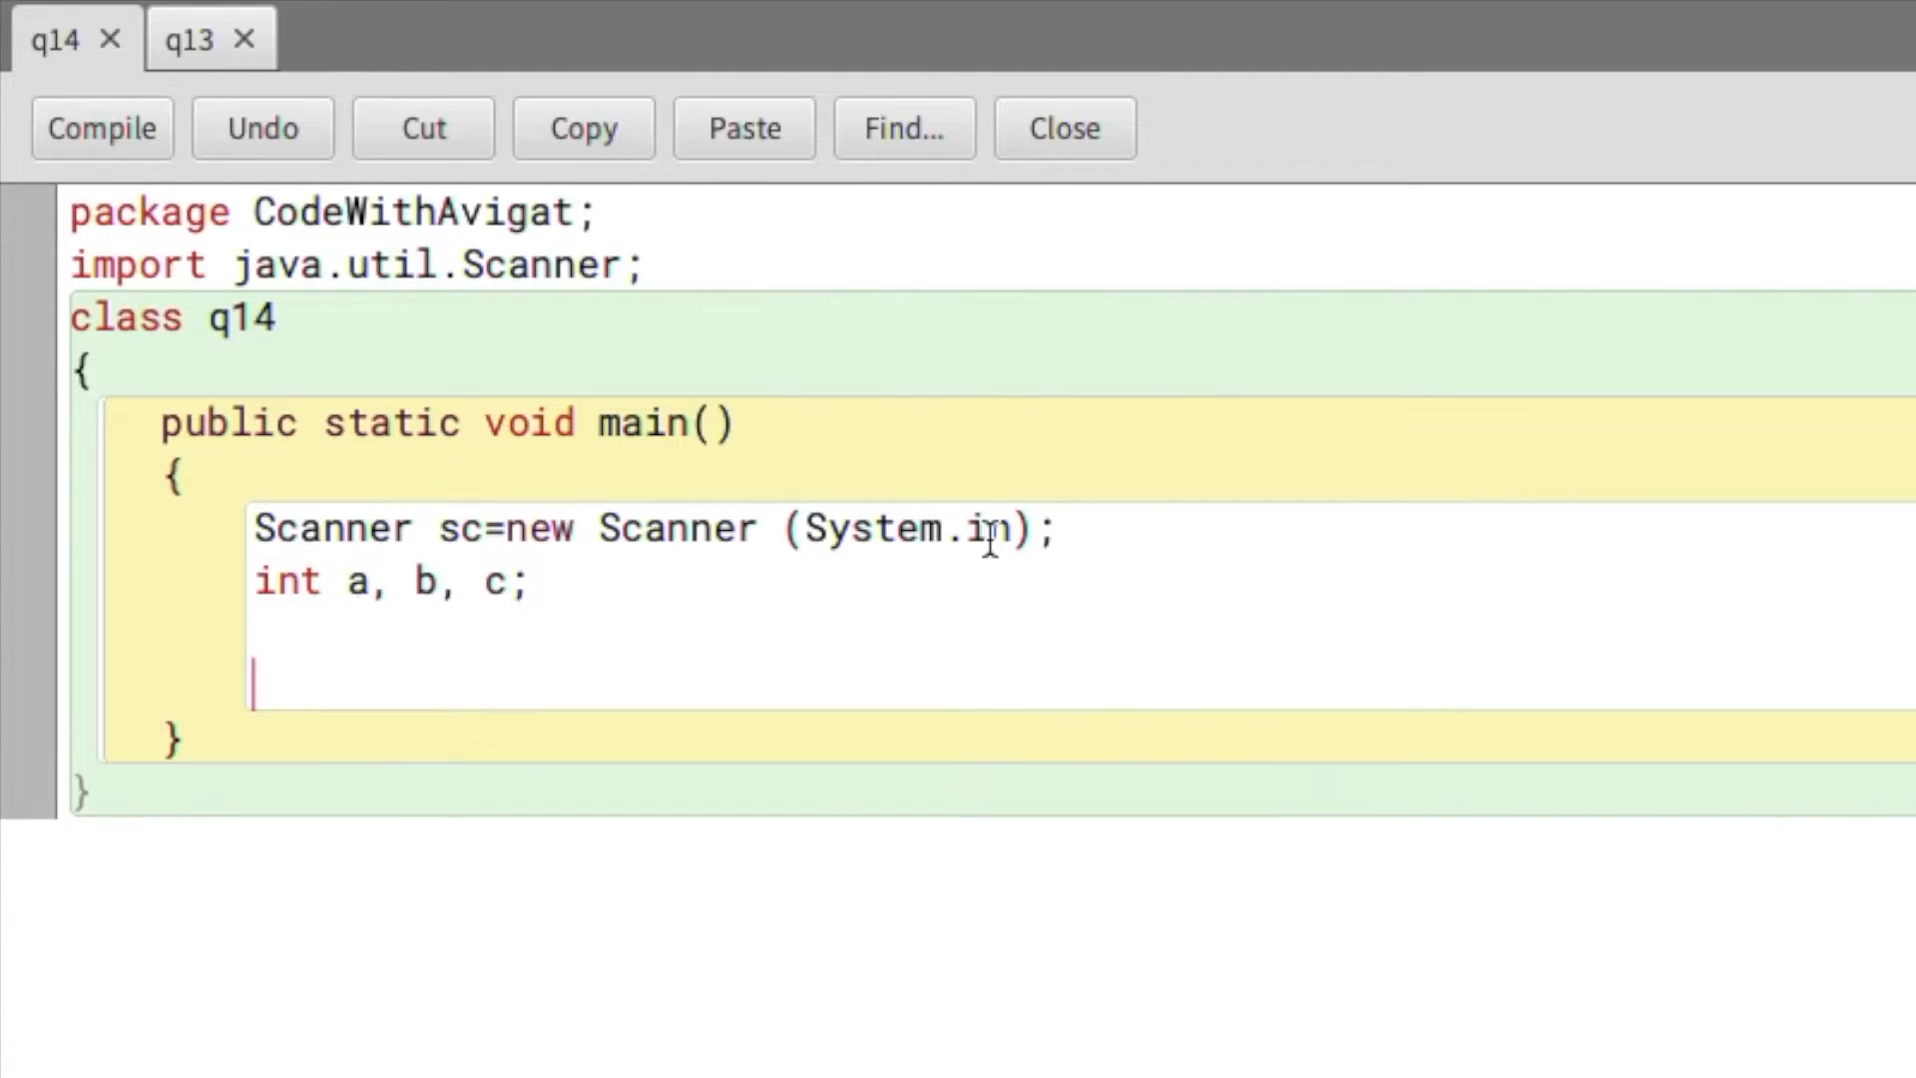
- Print "Enter the value for a" and read a with sc.nextInt()
{"action": "type", "text": "System"}
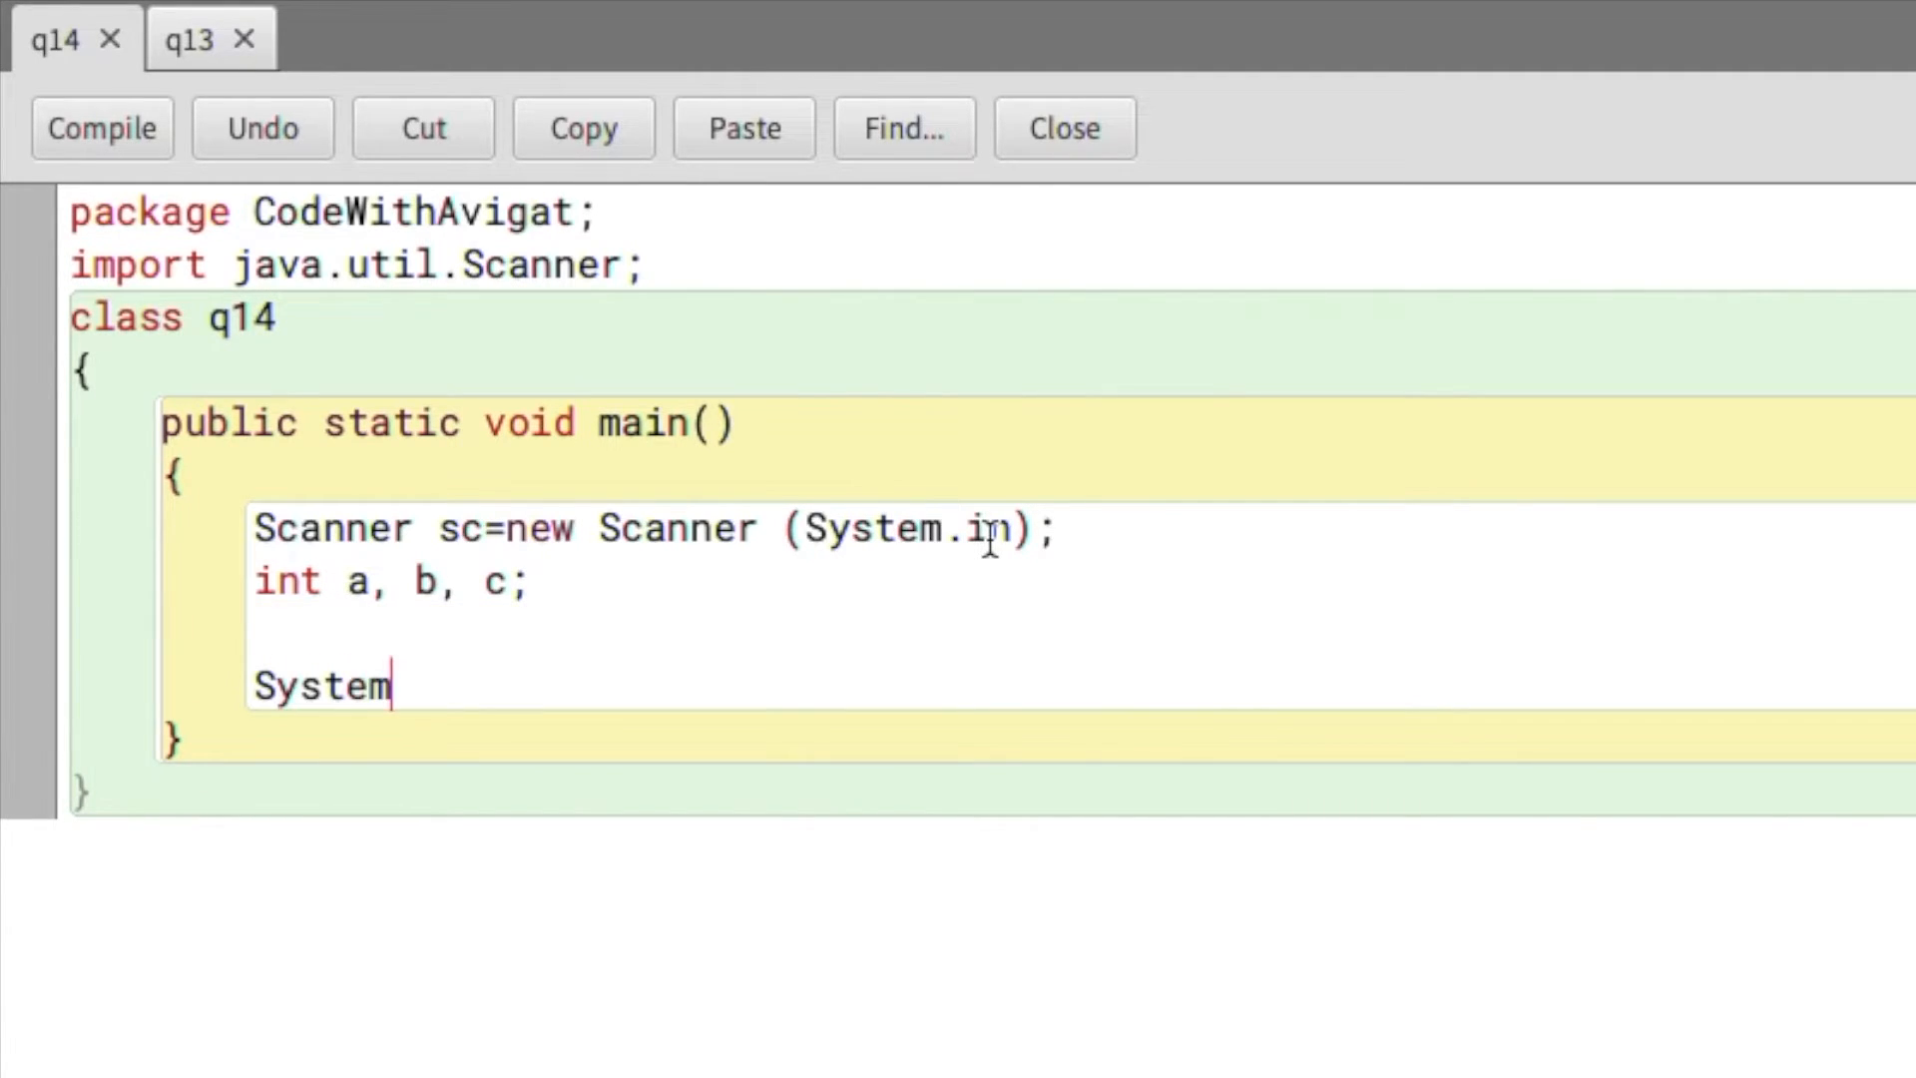
{"action": "type", "text": ".outprint"}
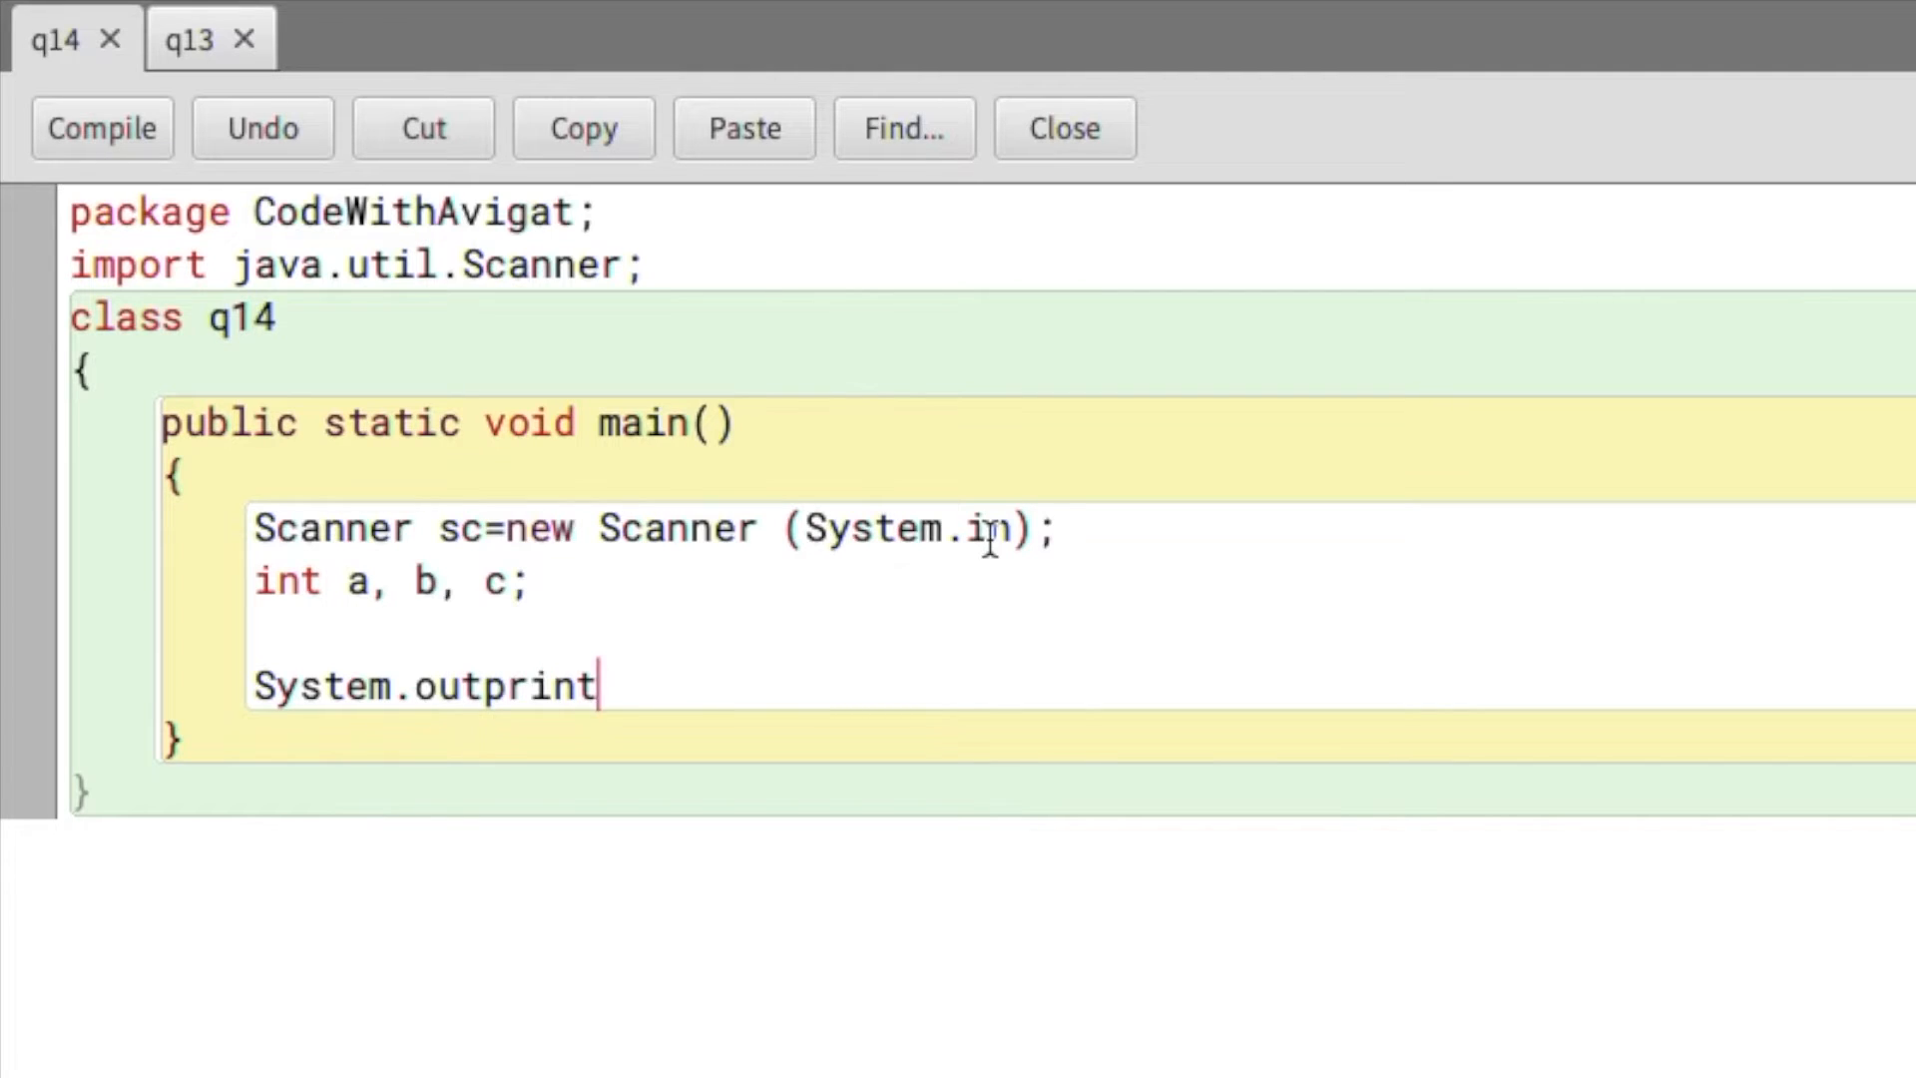
{"action": "type", "text": ".println()"}
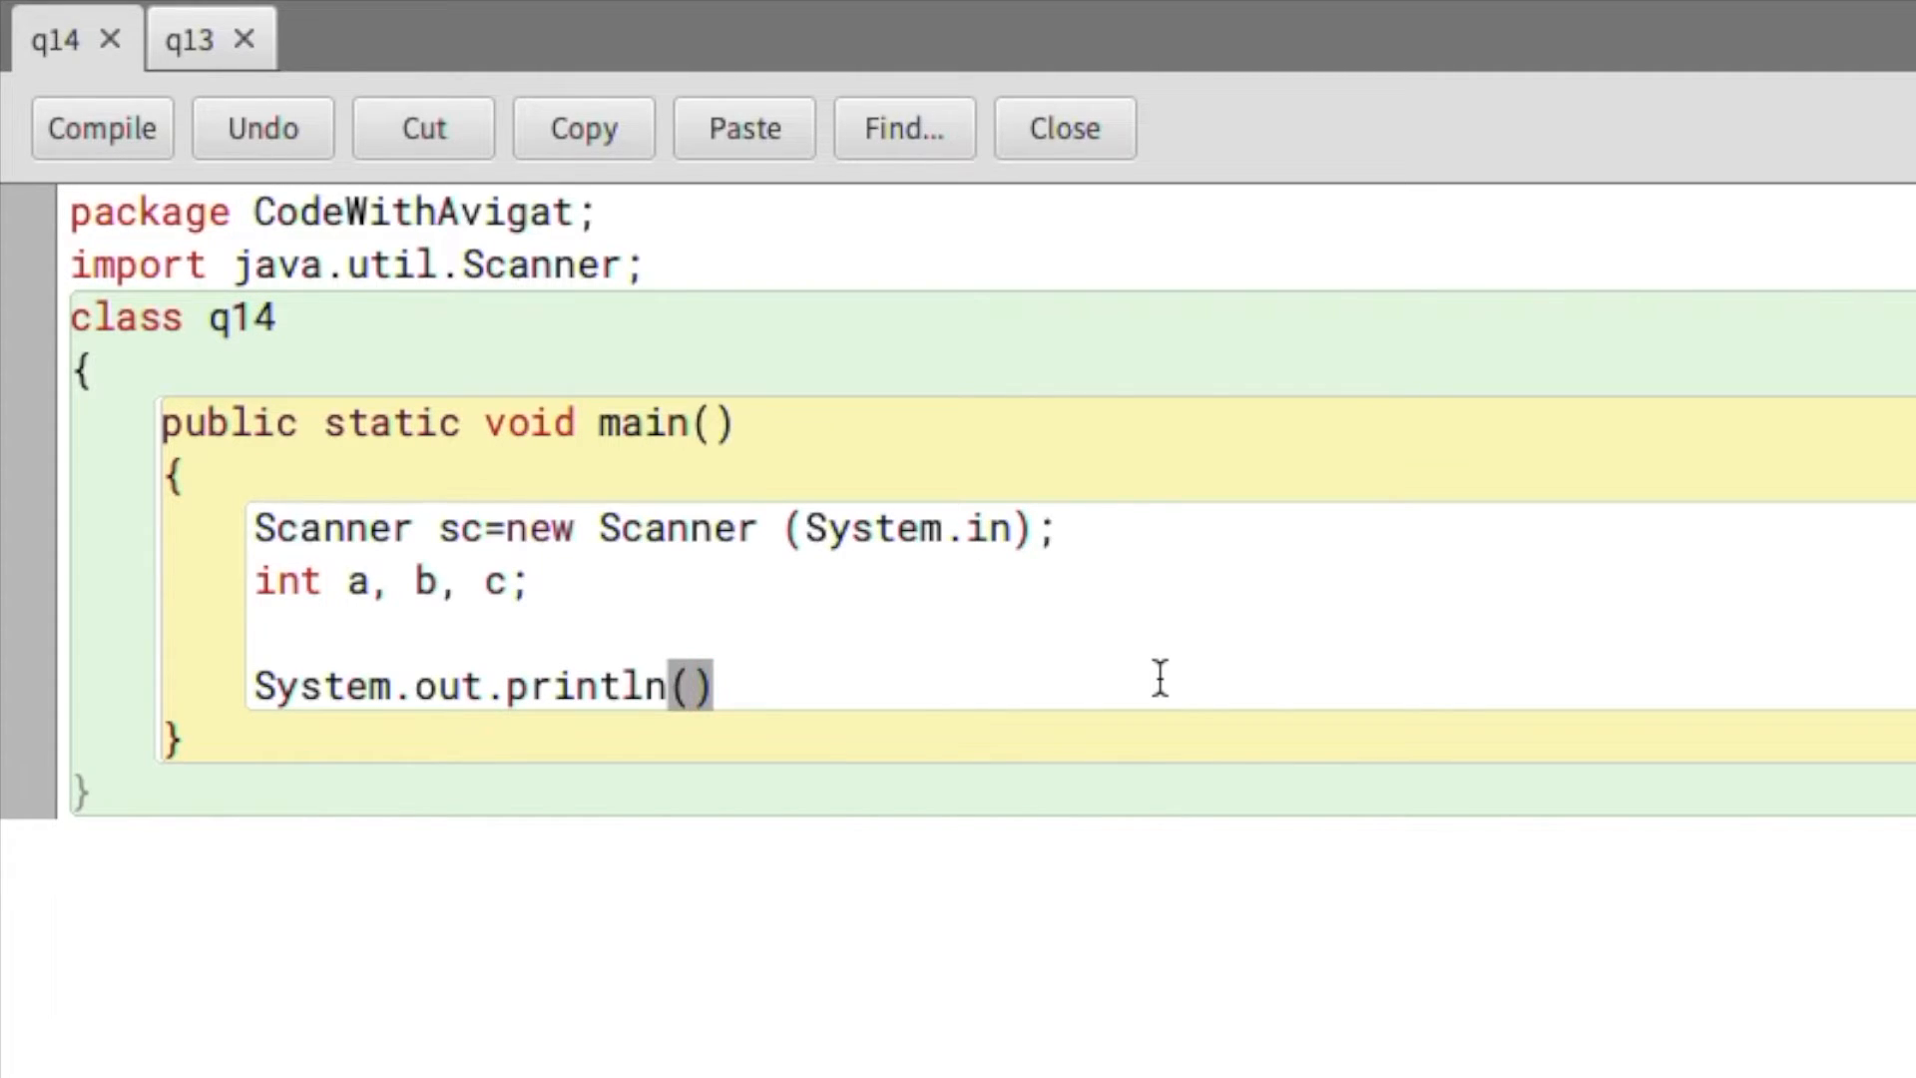
{"action": "type", "text": "\"\""}
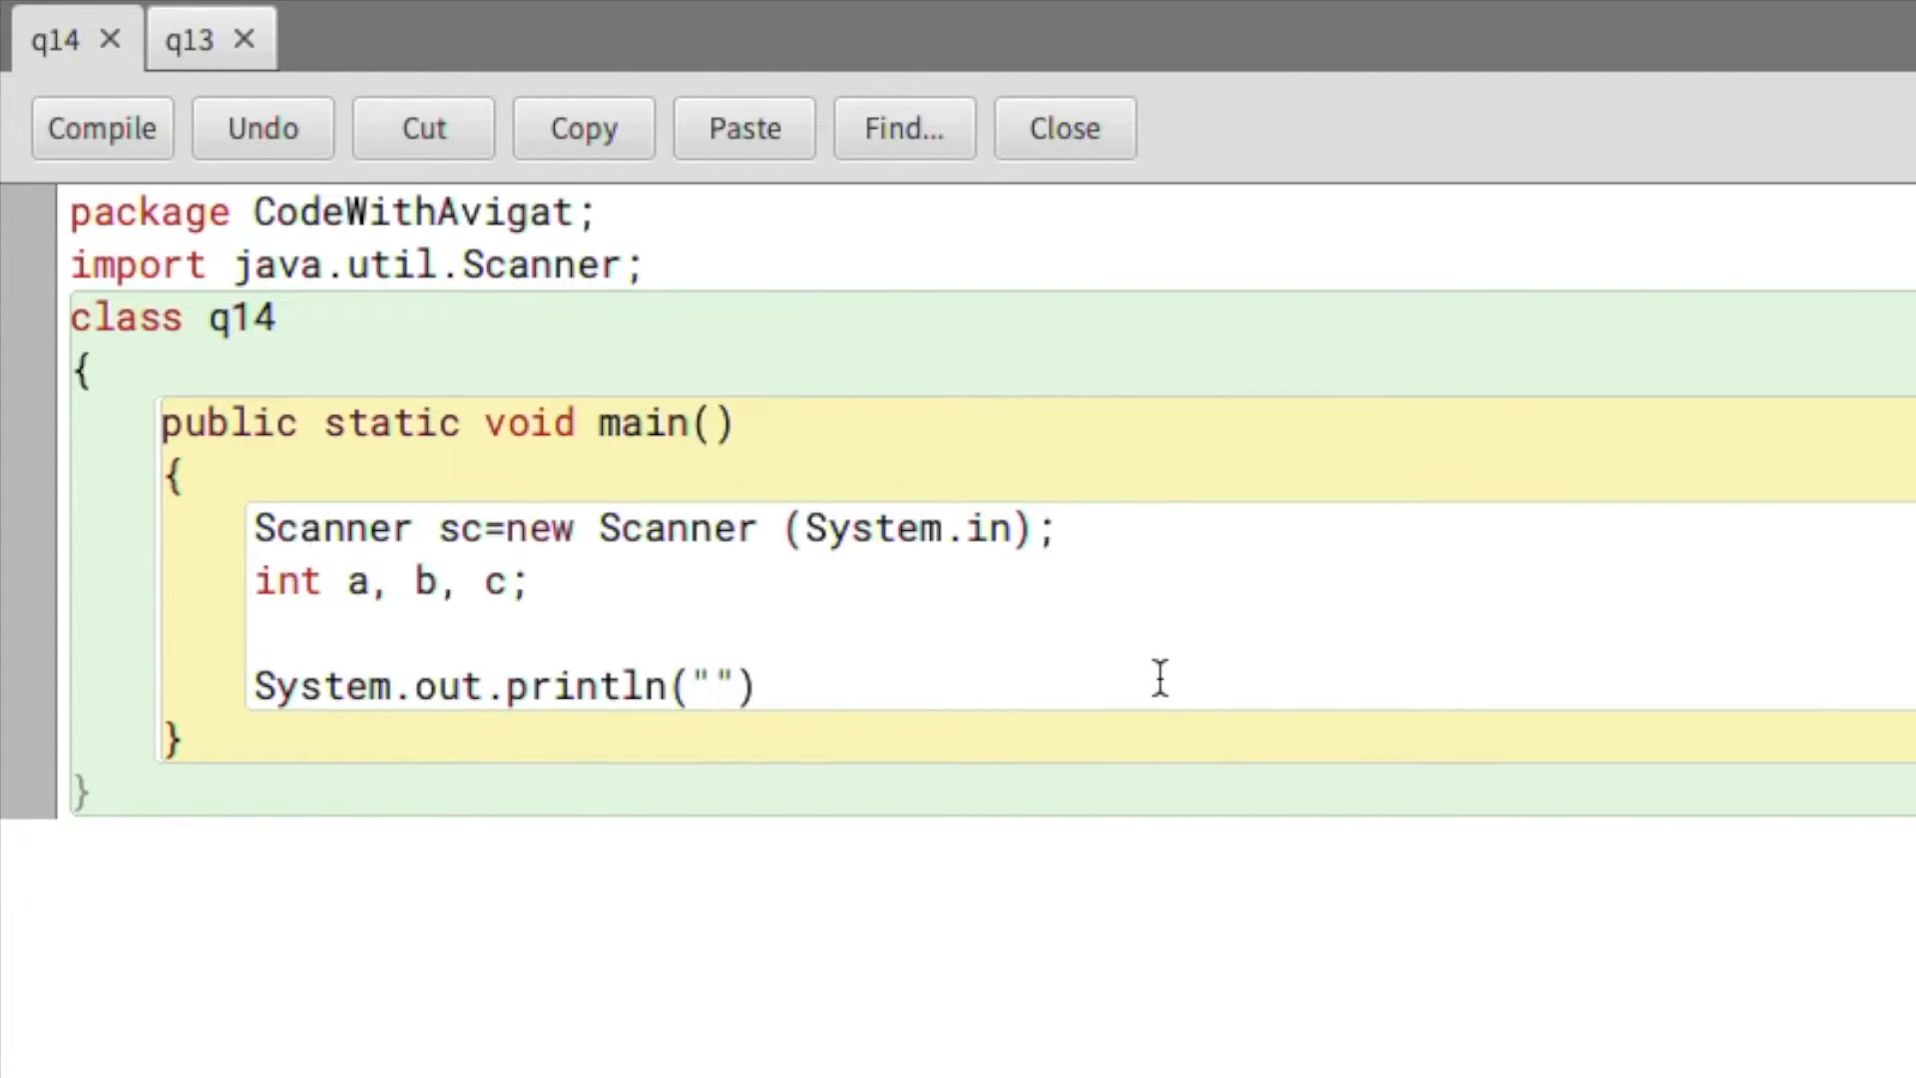
{"action": "type", "text": "Enter the valu"}
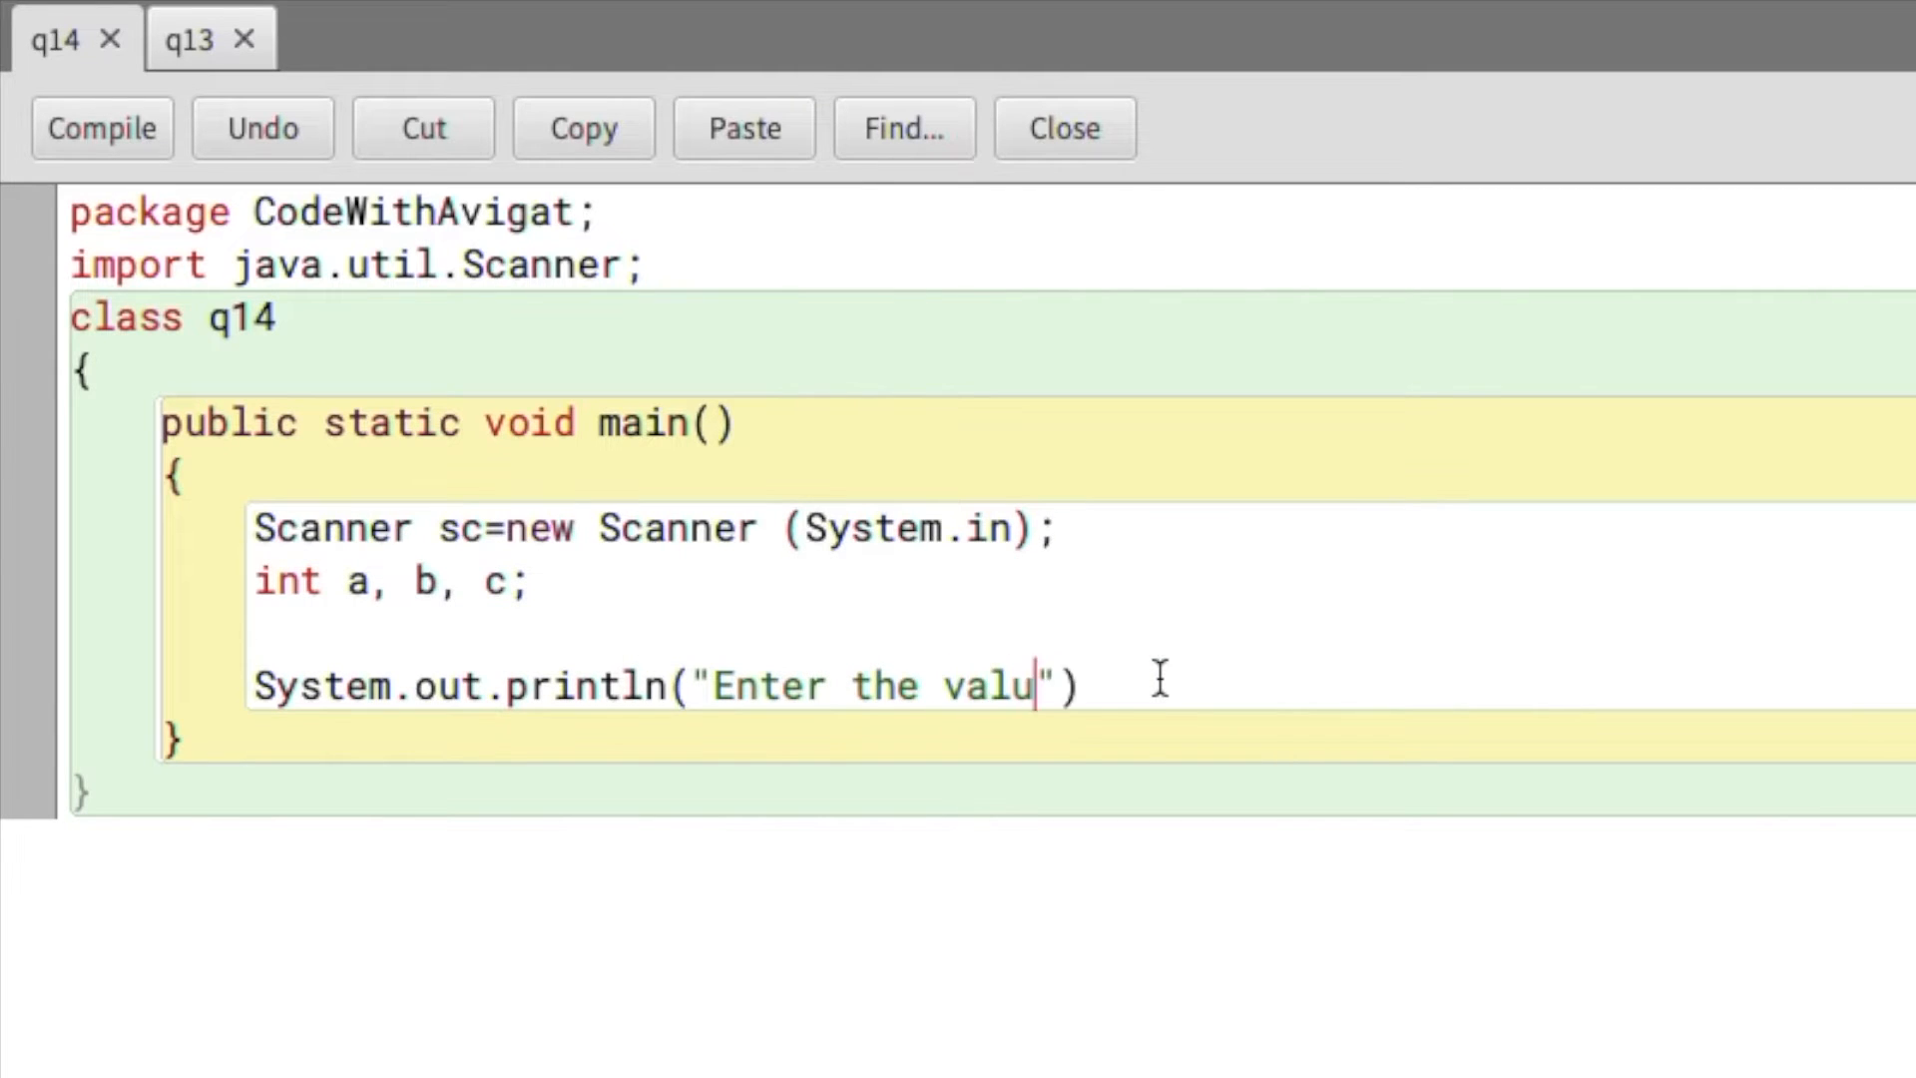
{"action": "type", "text": "e for a\");"}
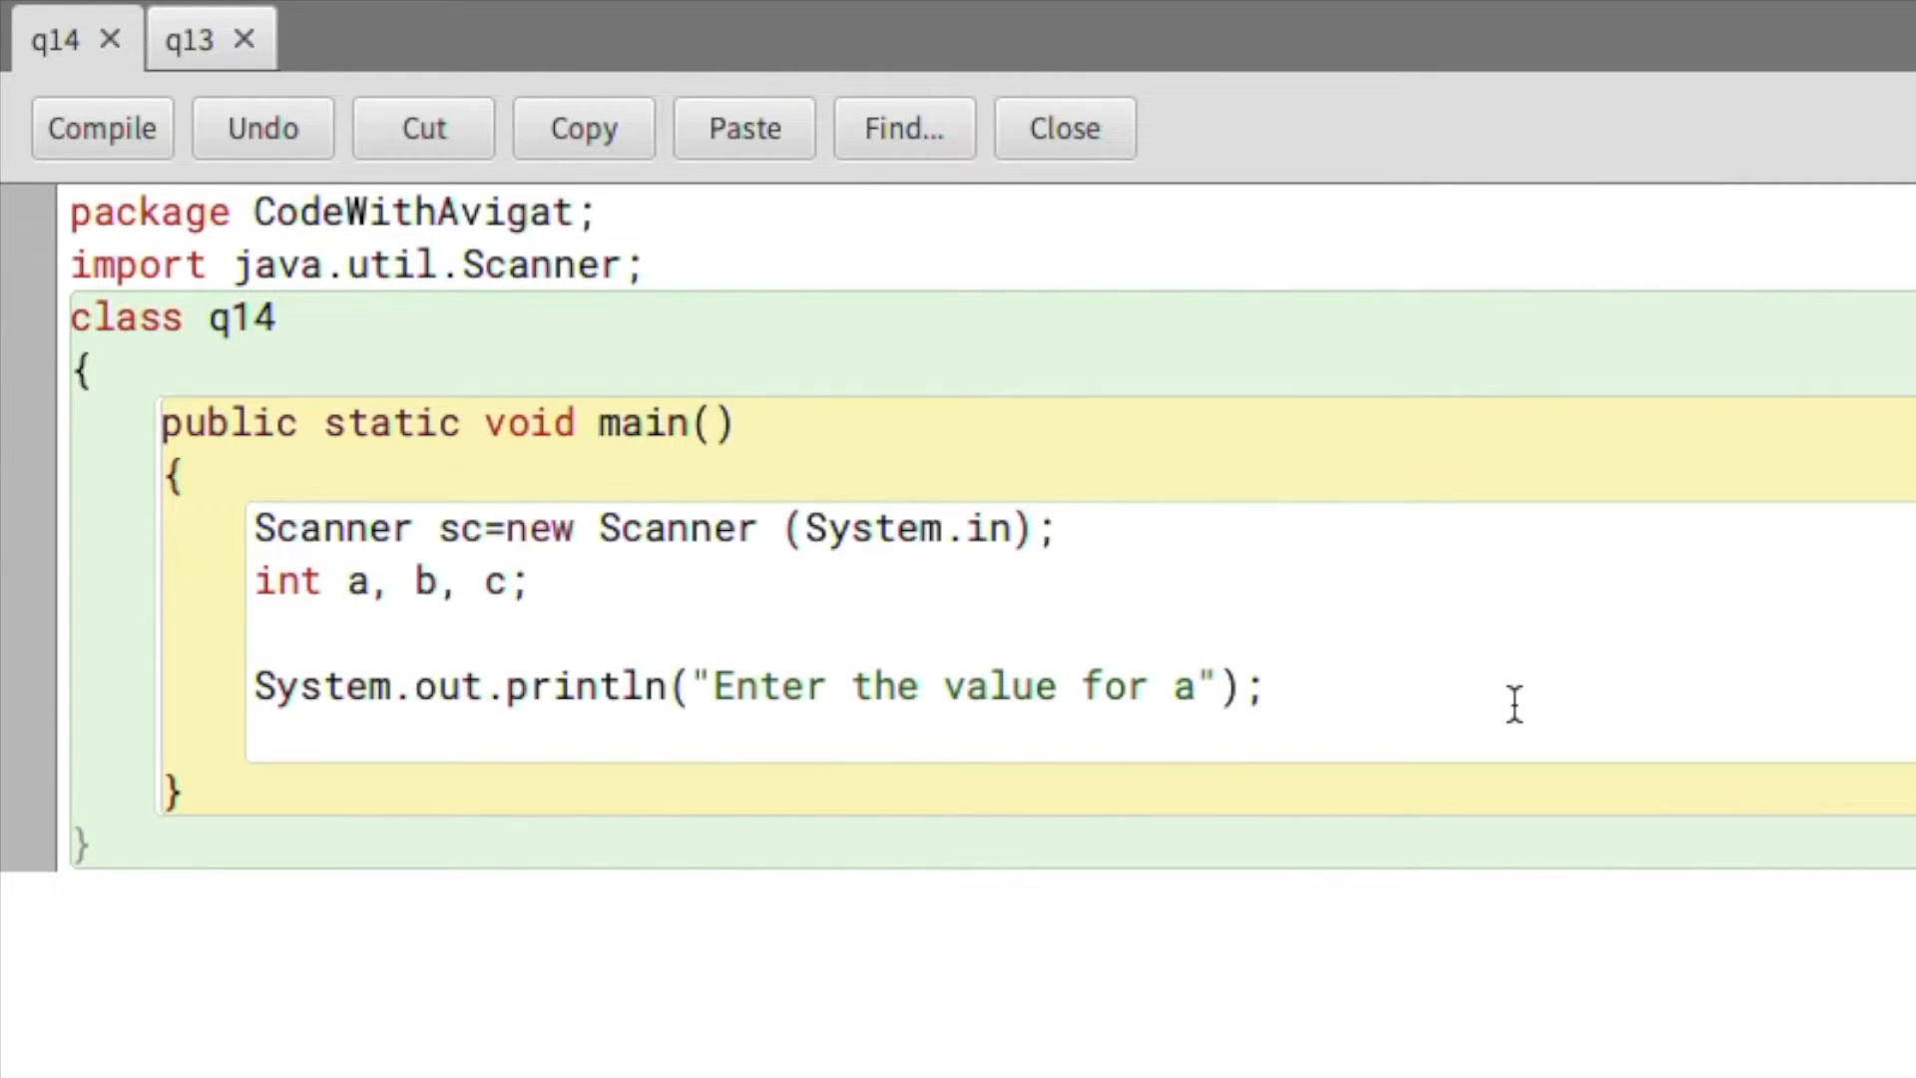
{"action": "type", "text": "a"}
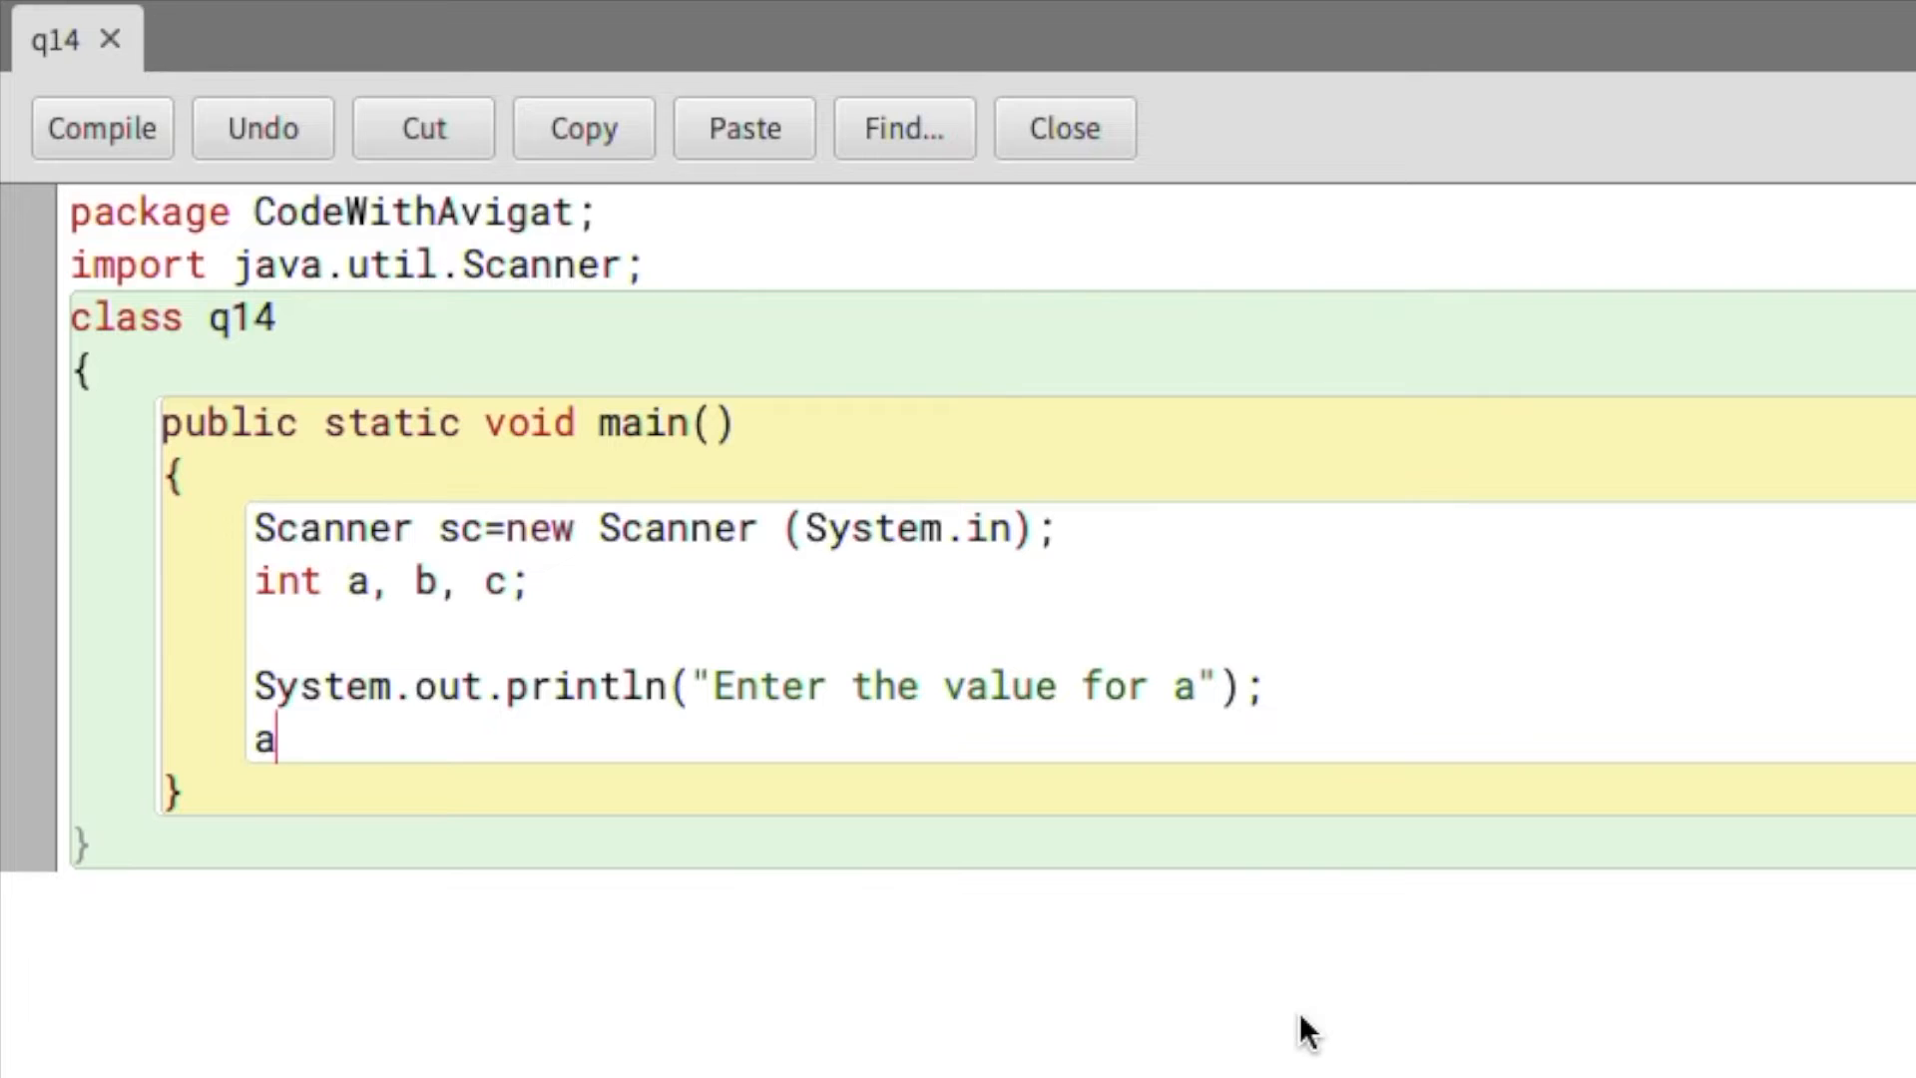
{"action": "type", "text": "=sc.ne"}
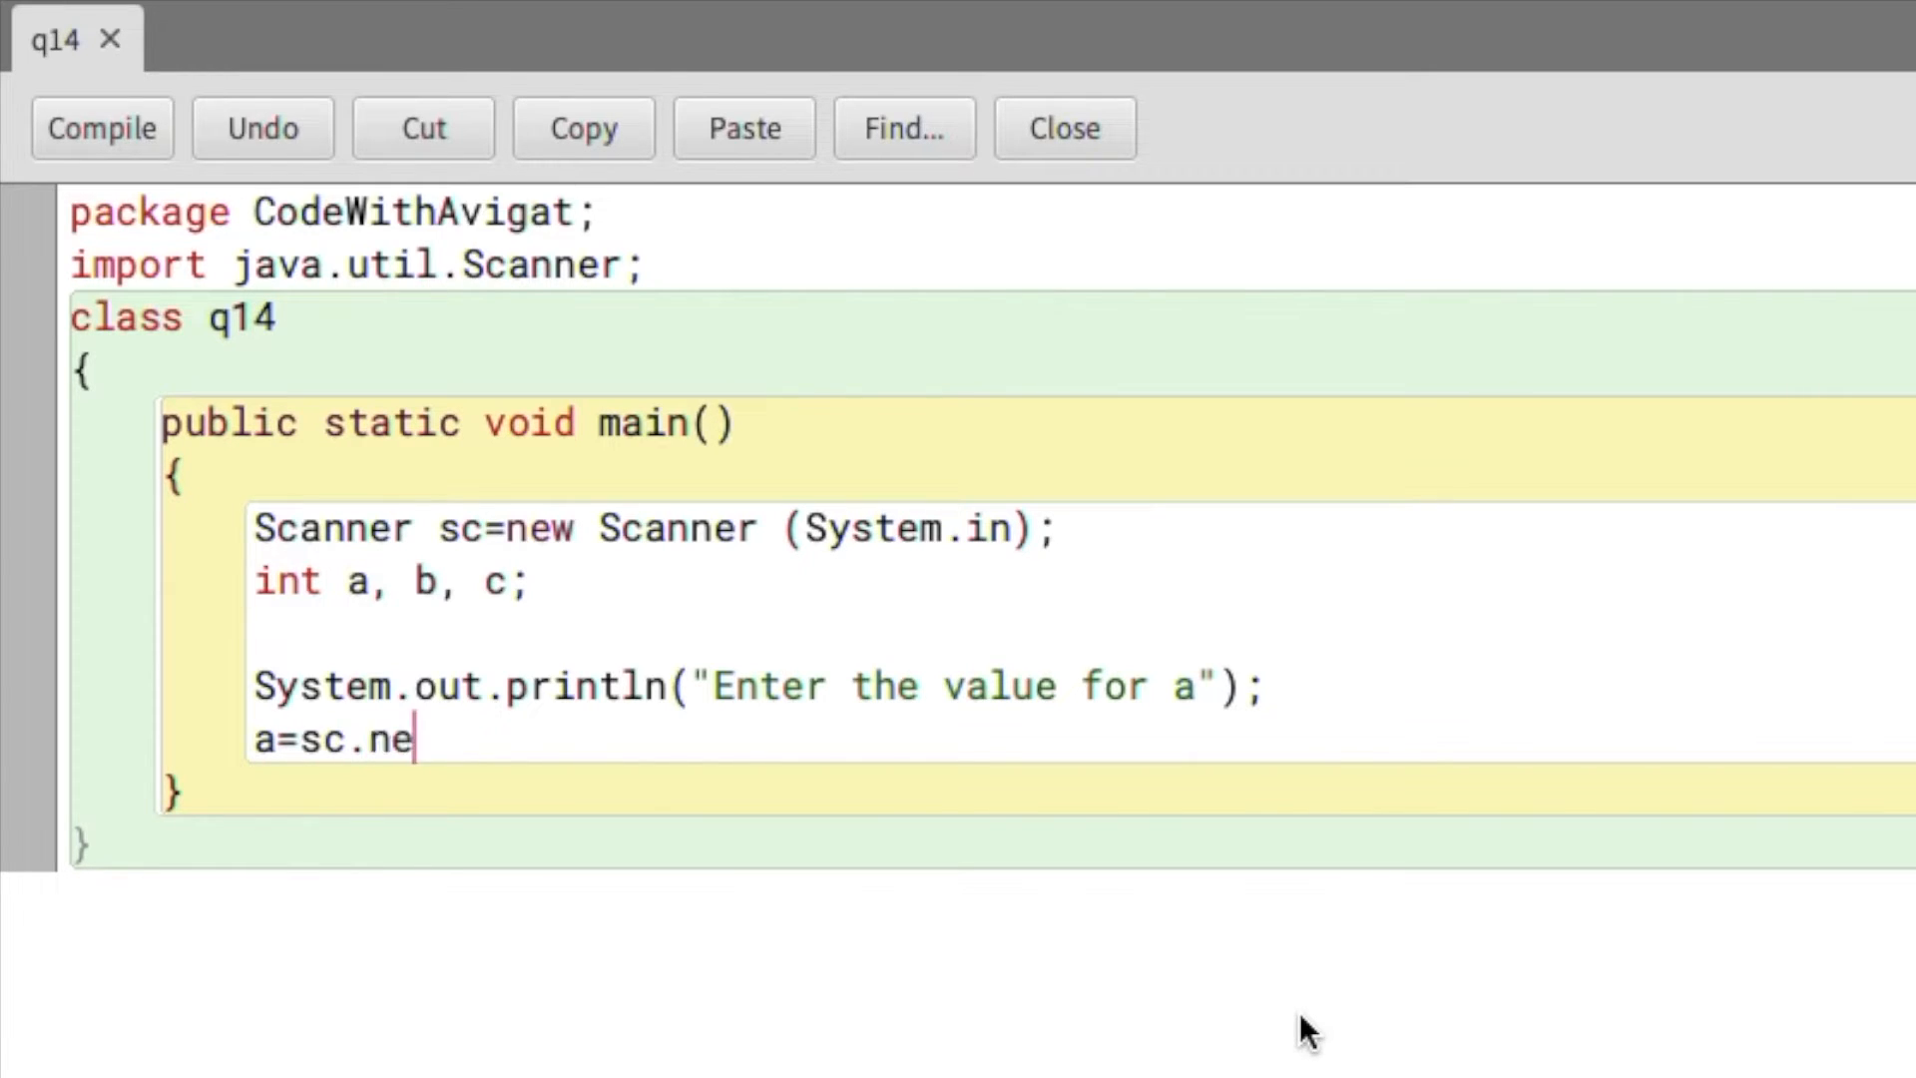
{"action": "type", "text": "xtInt();"}
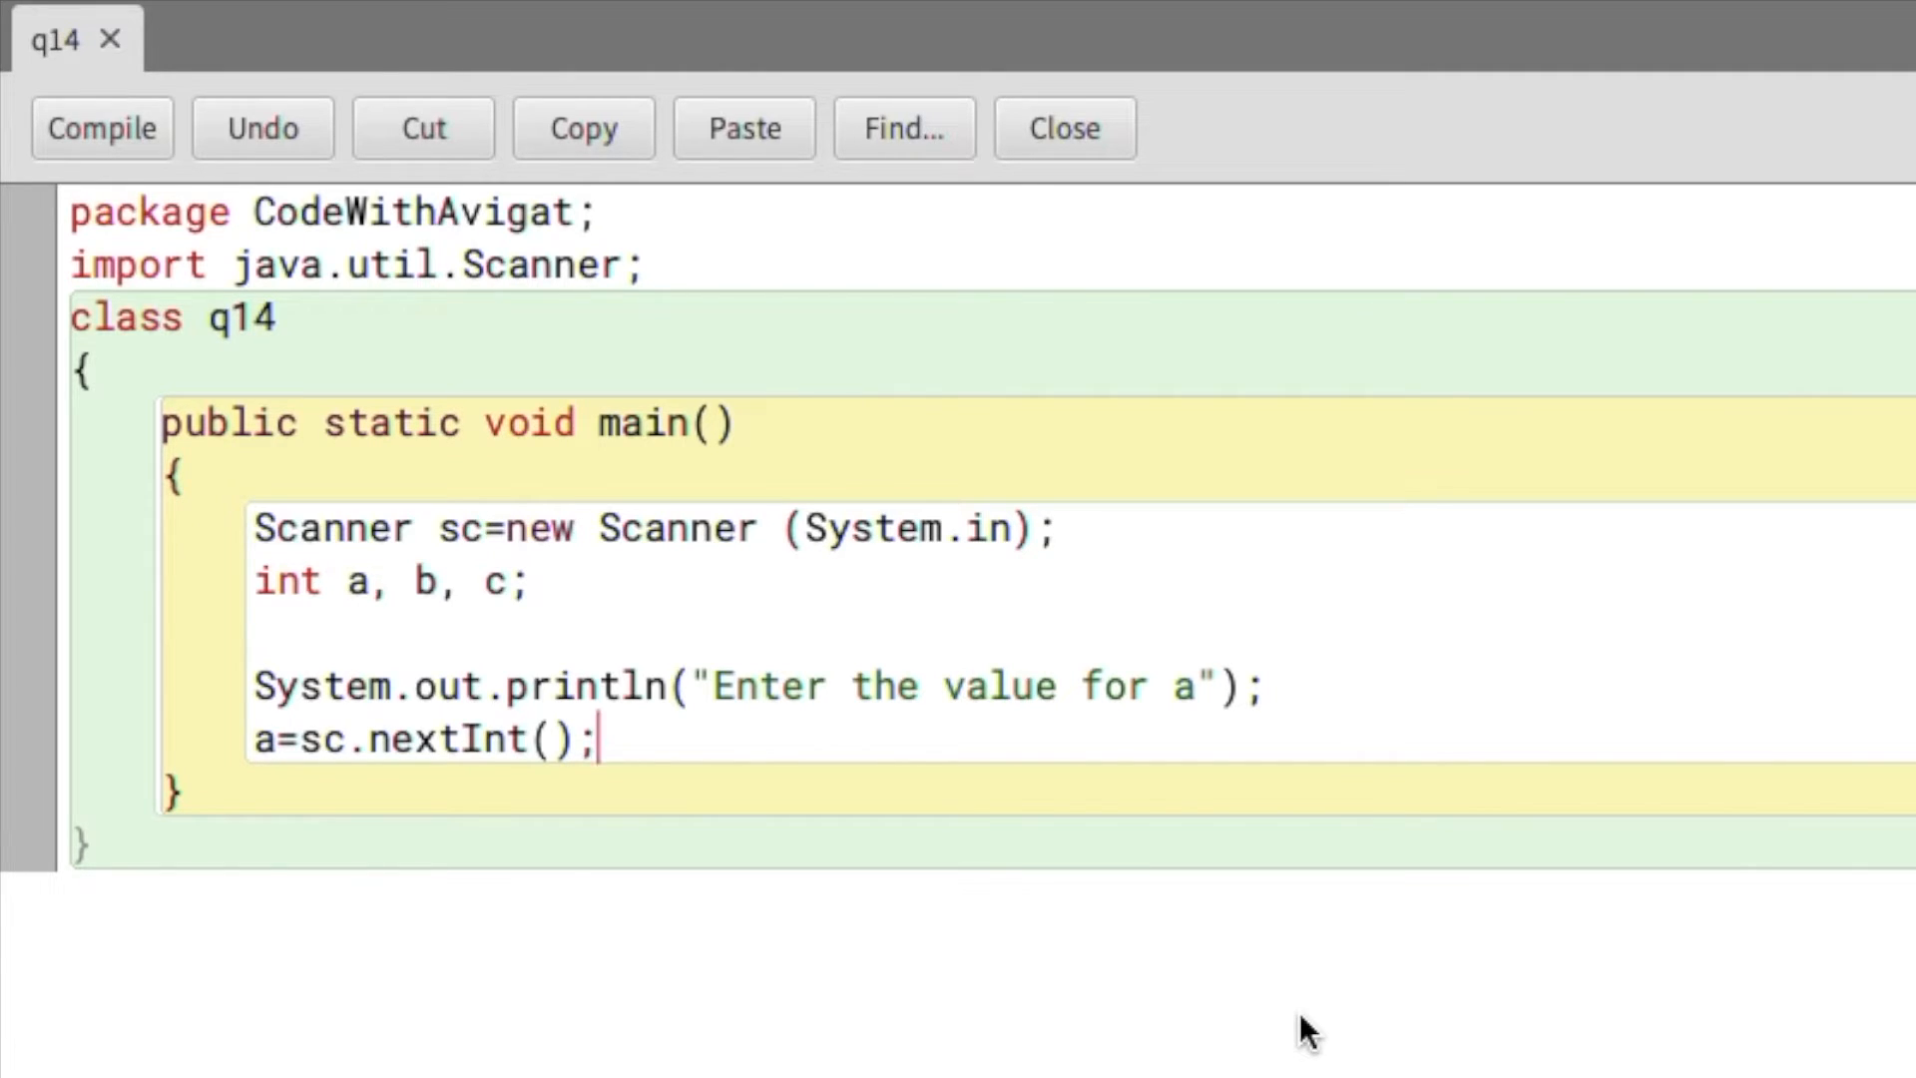
- Duplicate the prompt and read lines for a, changing them to read b and c
{"action": "left_click_drag", "start_coordinate": [598, 739], "coordinate": [252, 685]}
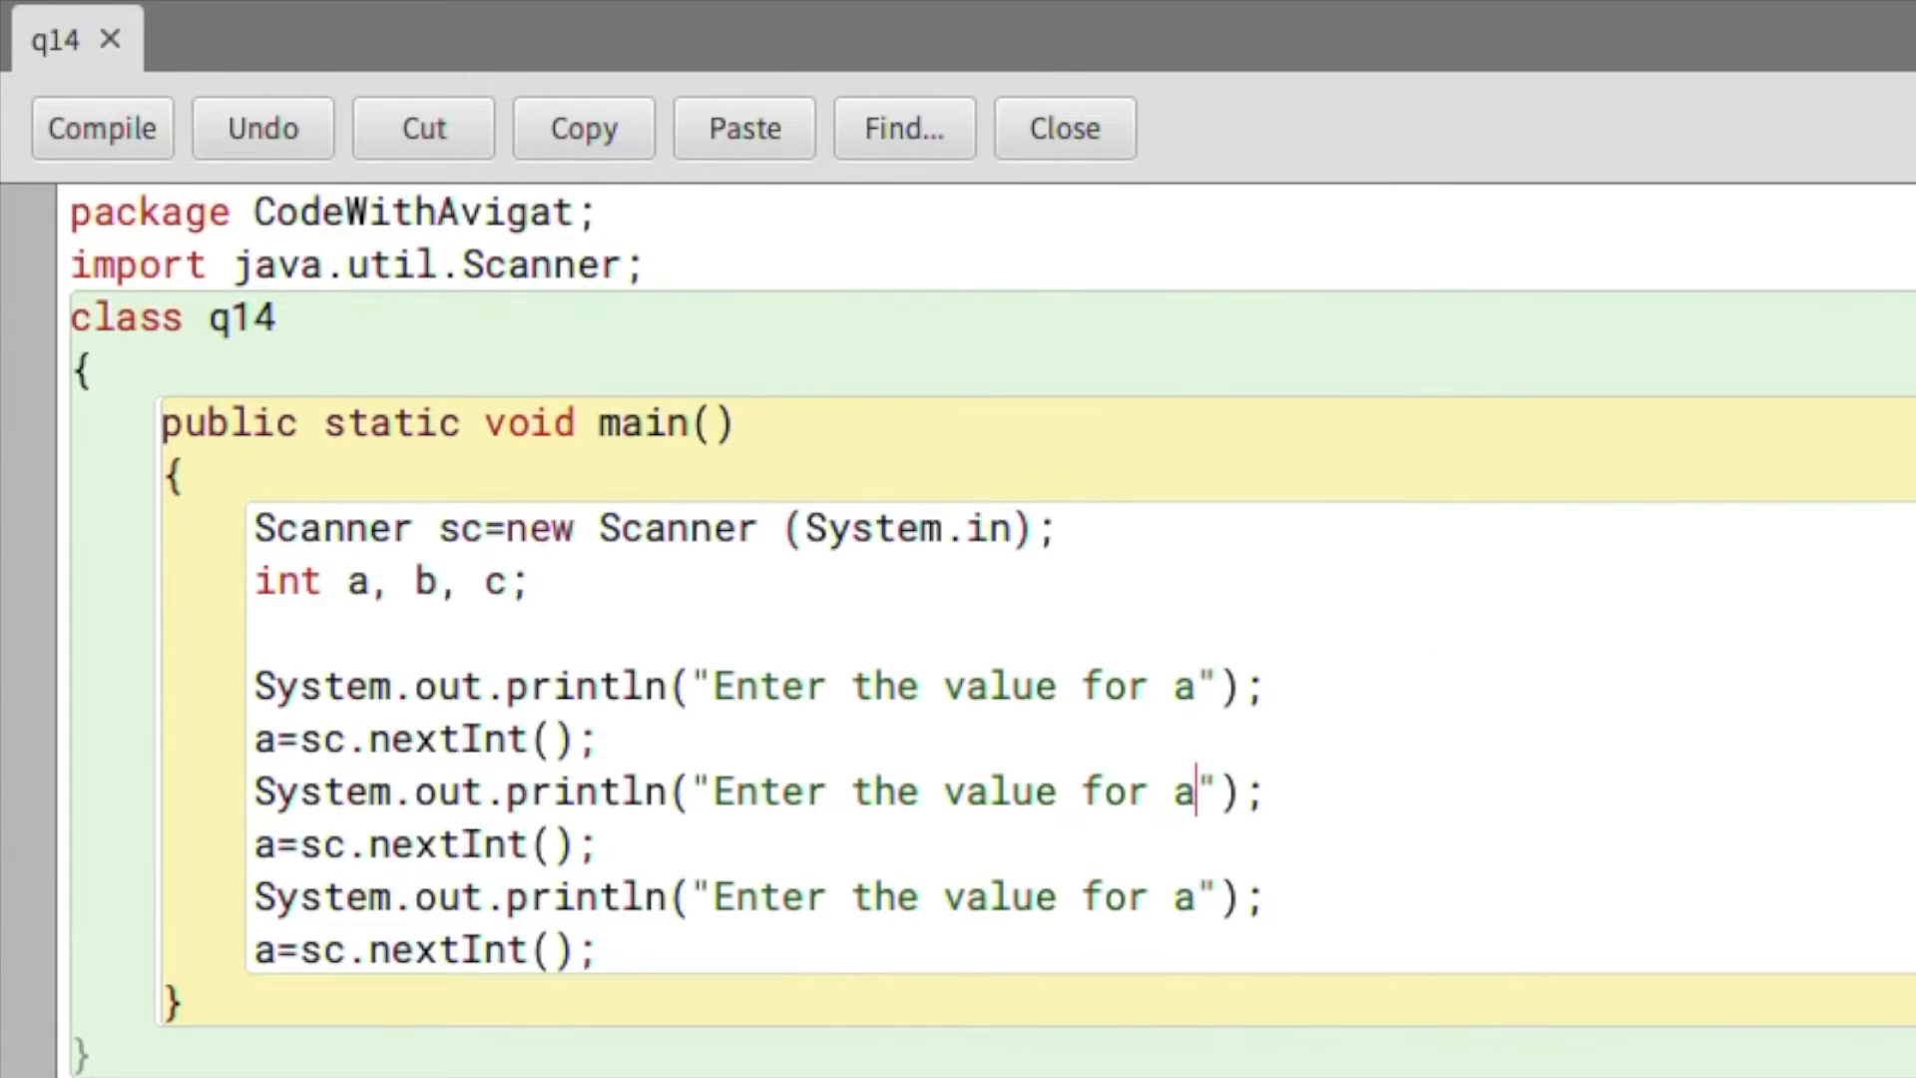
{"action": "type", "text": "b"}
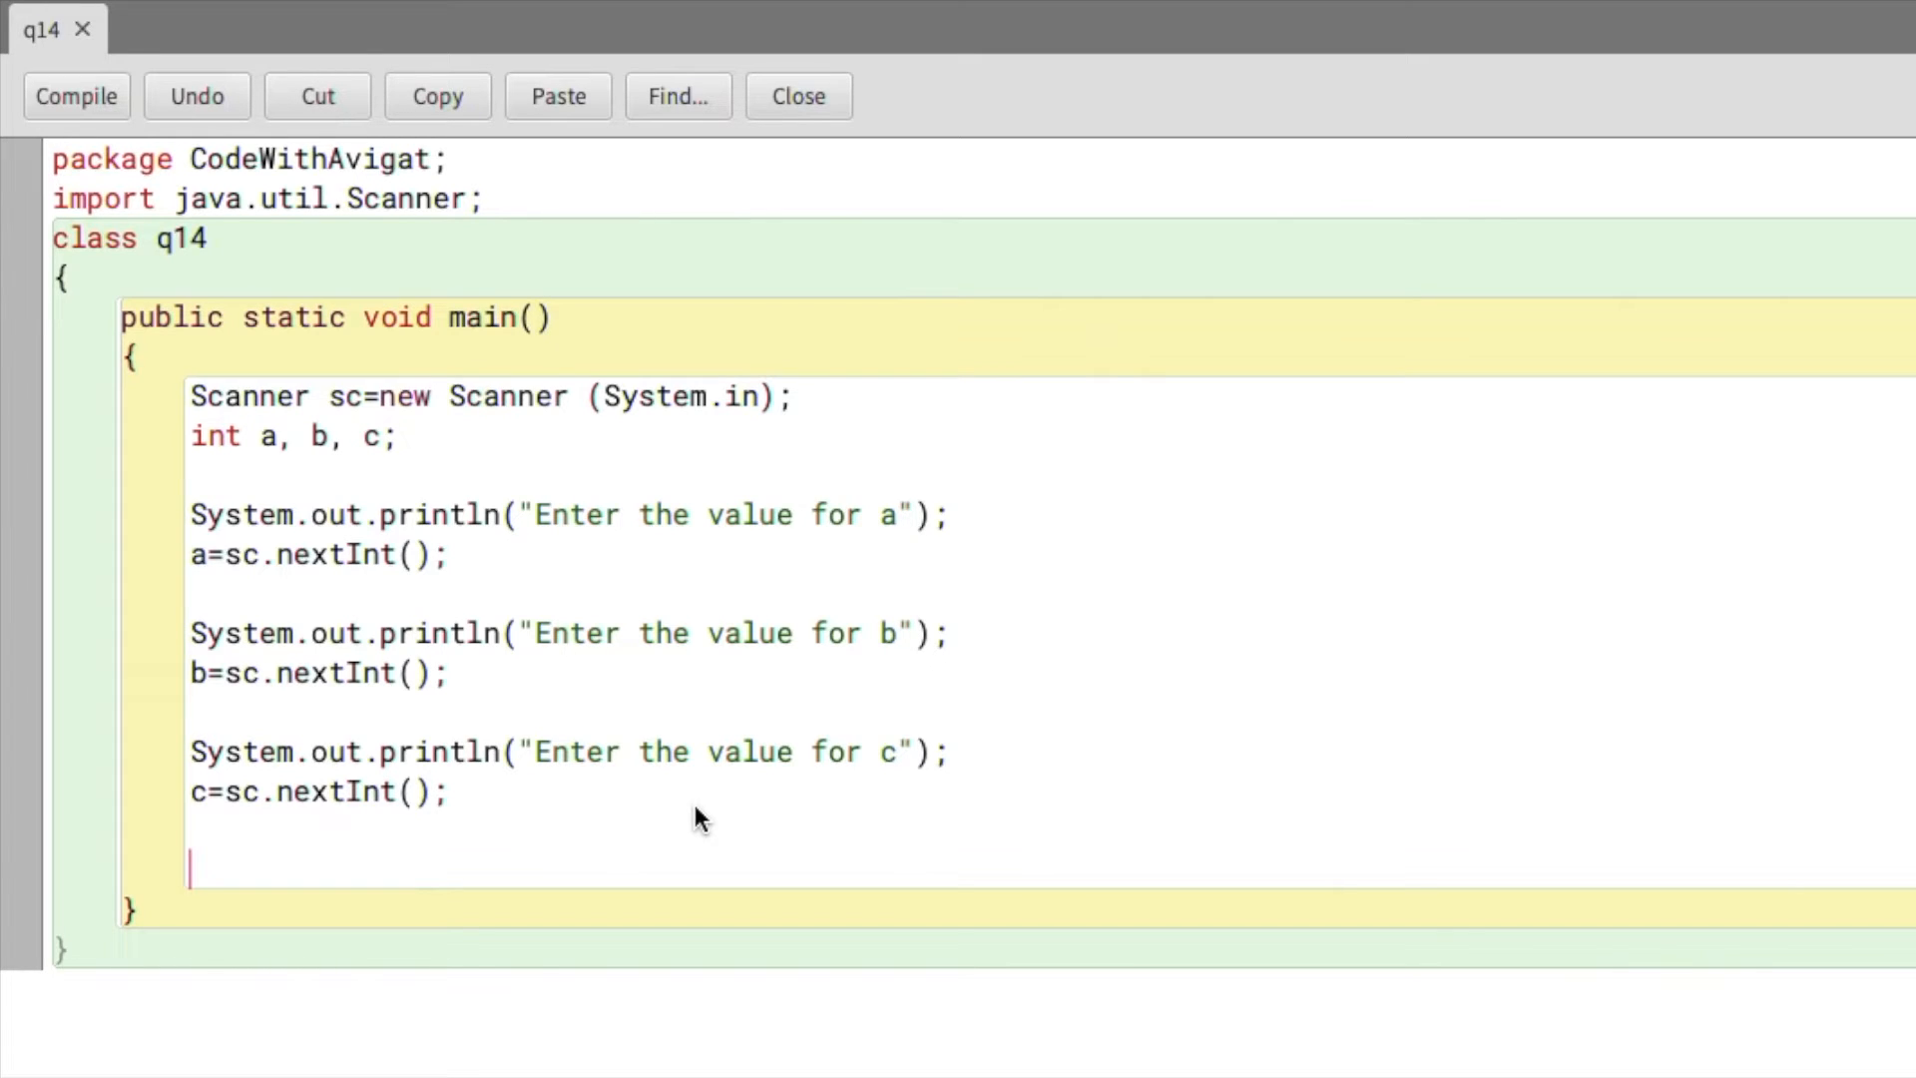
- Add if ((a*a)+(b*b)==(c*c)) printing "Pythagorean Triplet"
{"action": "type", "text": "if ("}
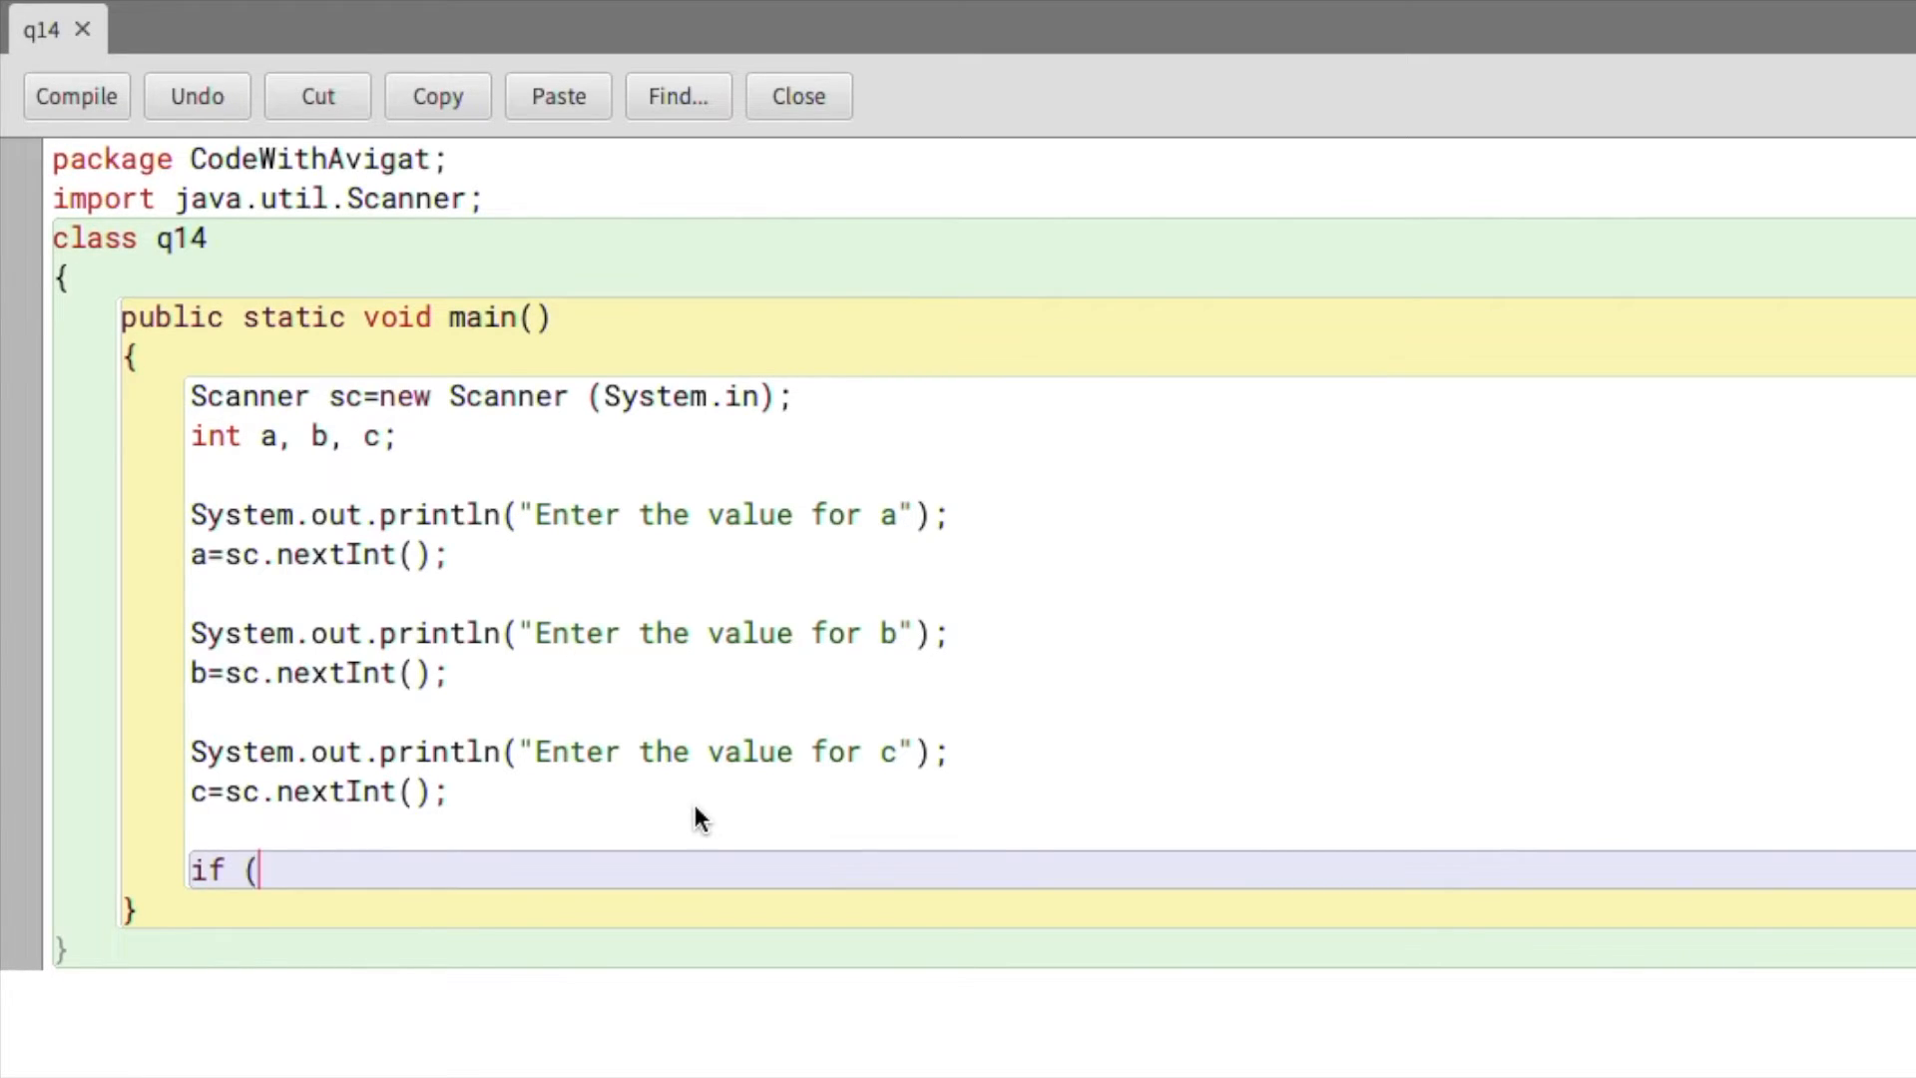
{"action": "type", "text": ")"}
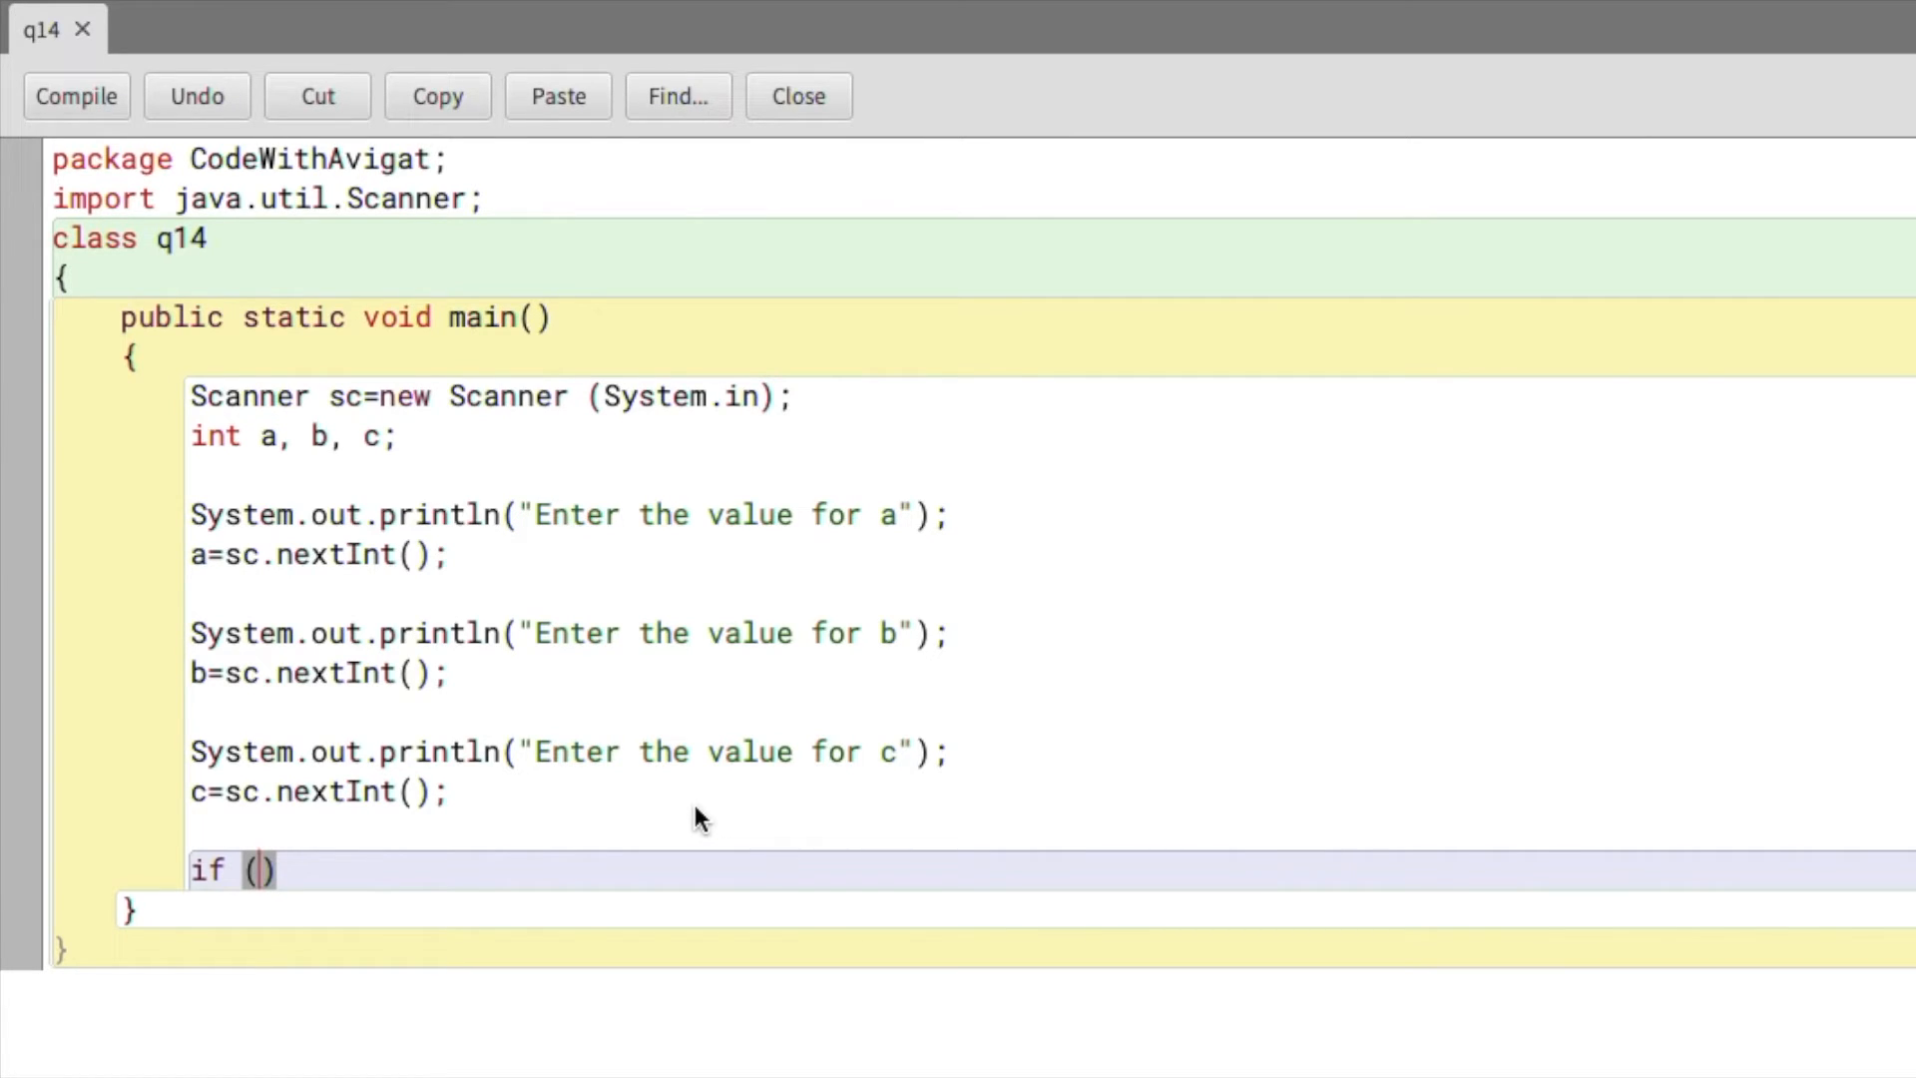
{"action": "type", "text": "(a"}
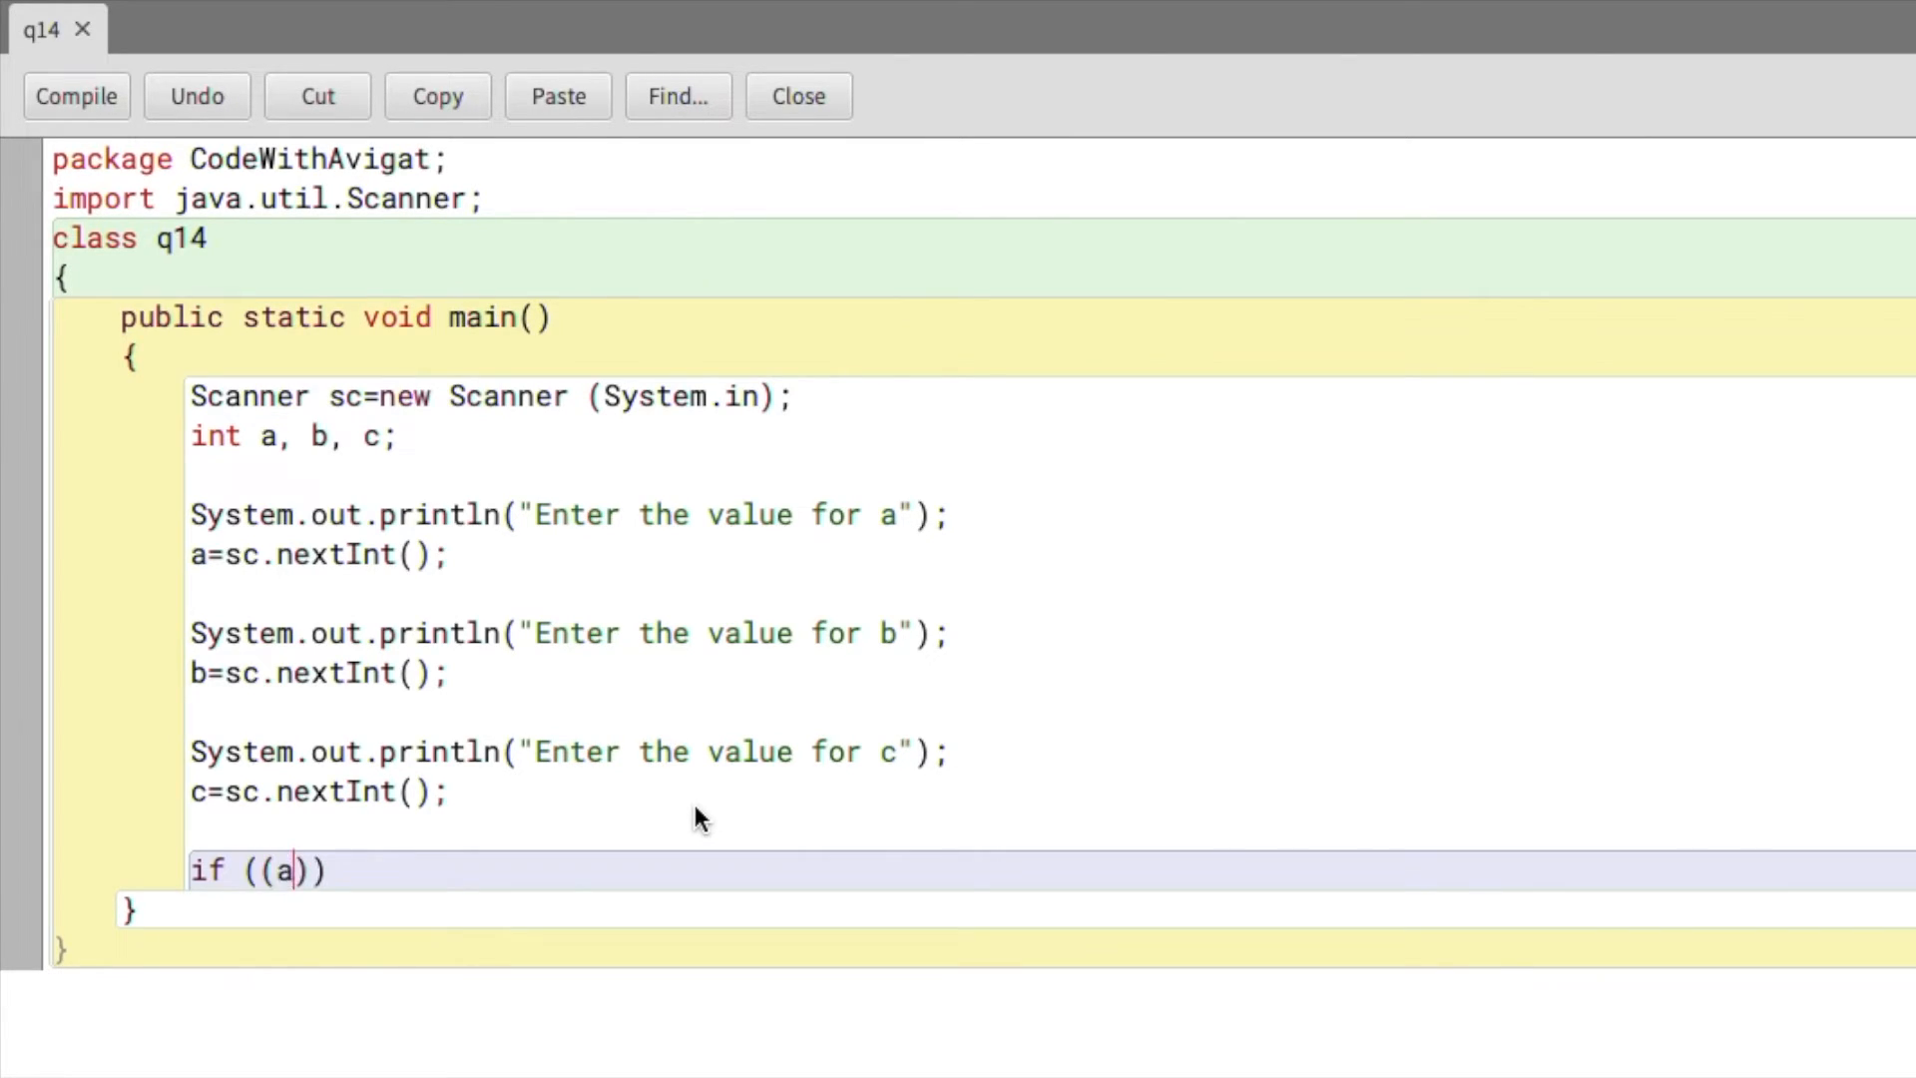
{"action": "type", "text": "*a)+("}
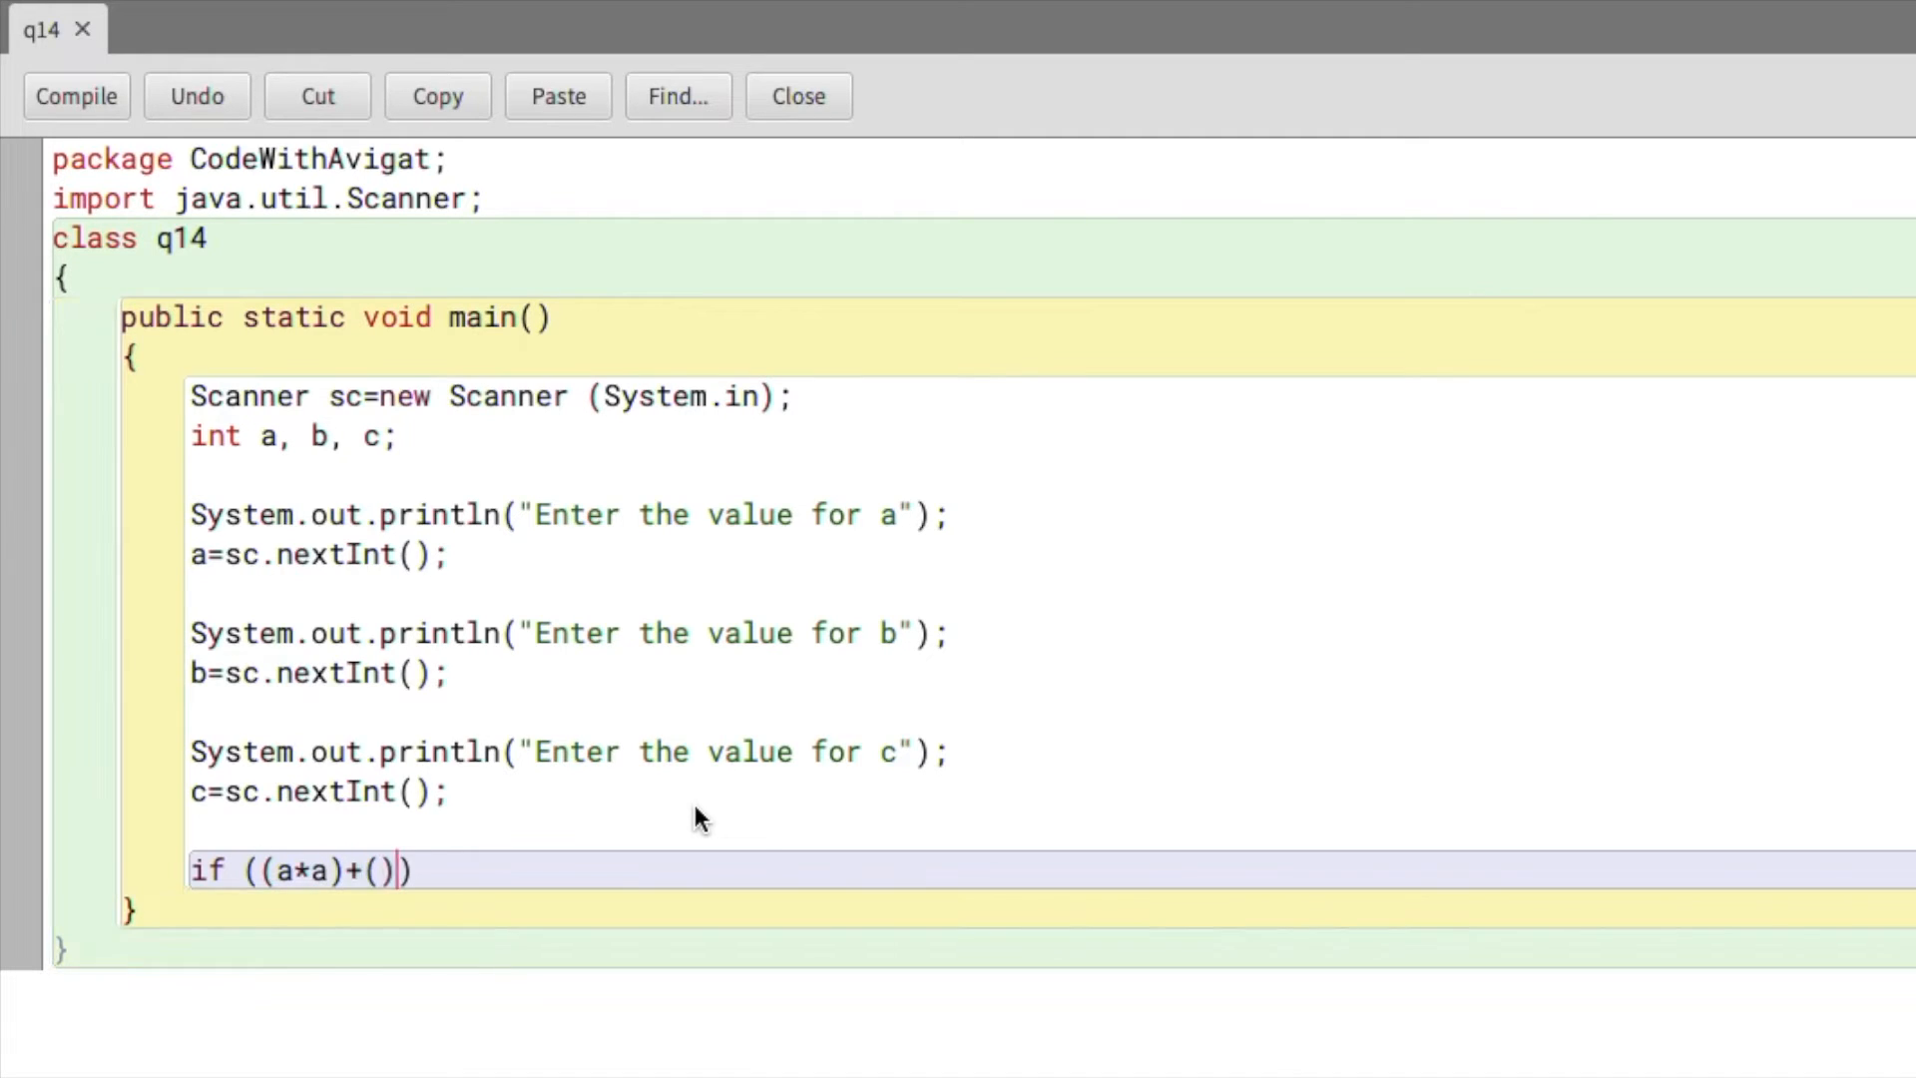
{"action": "type", "text": "b*b)=="}
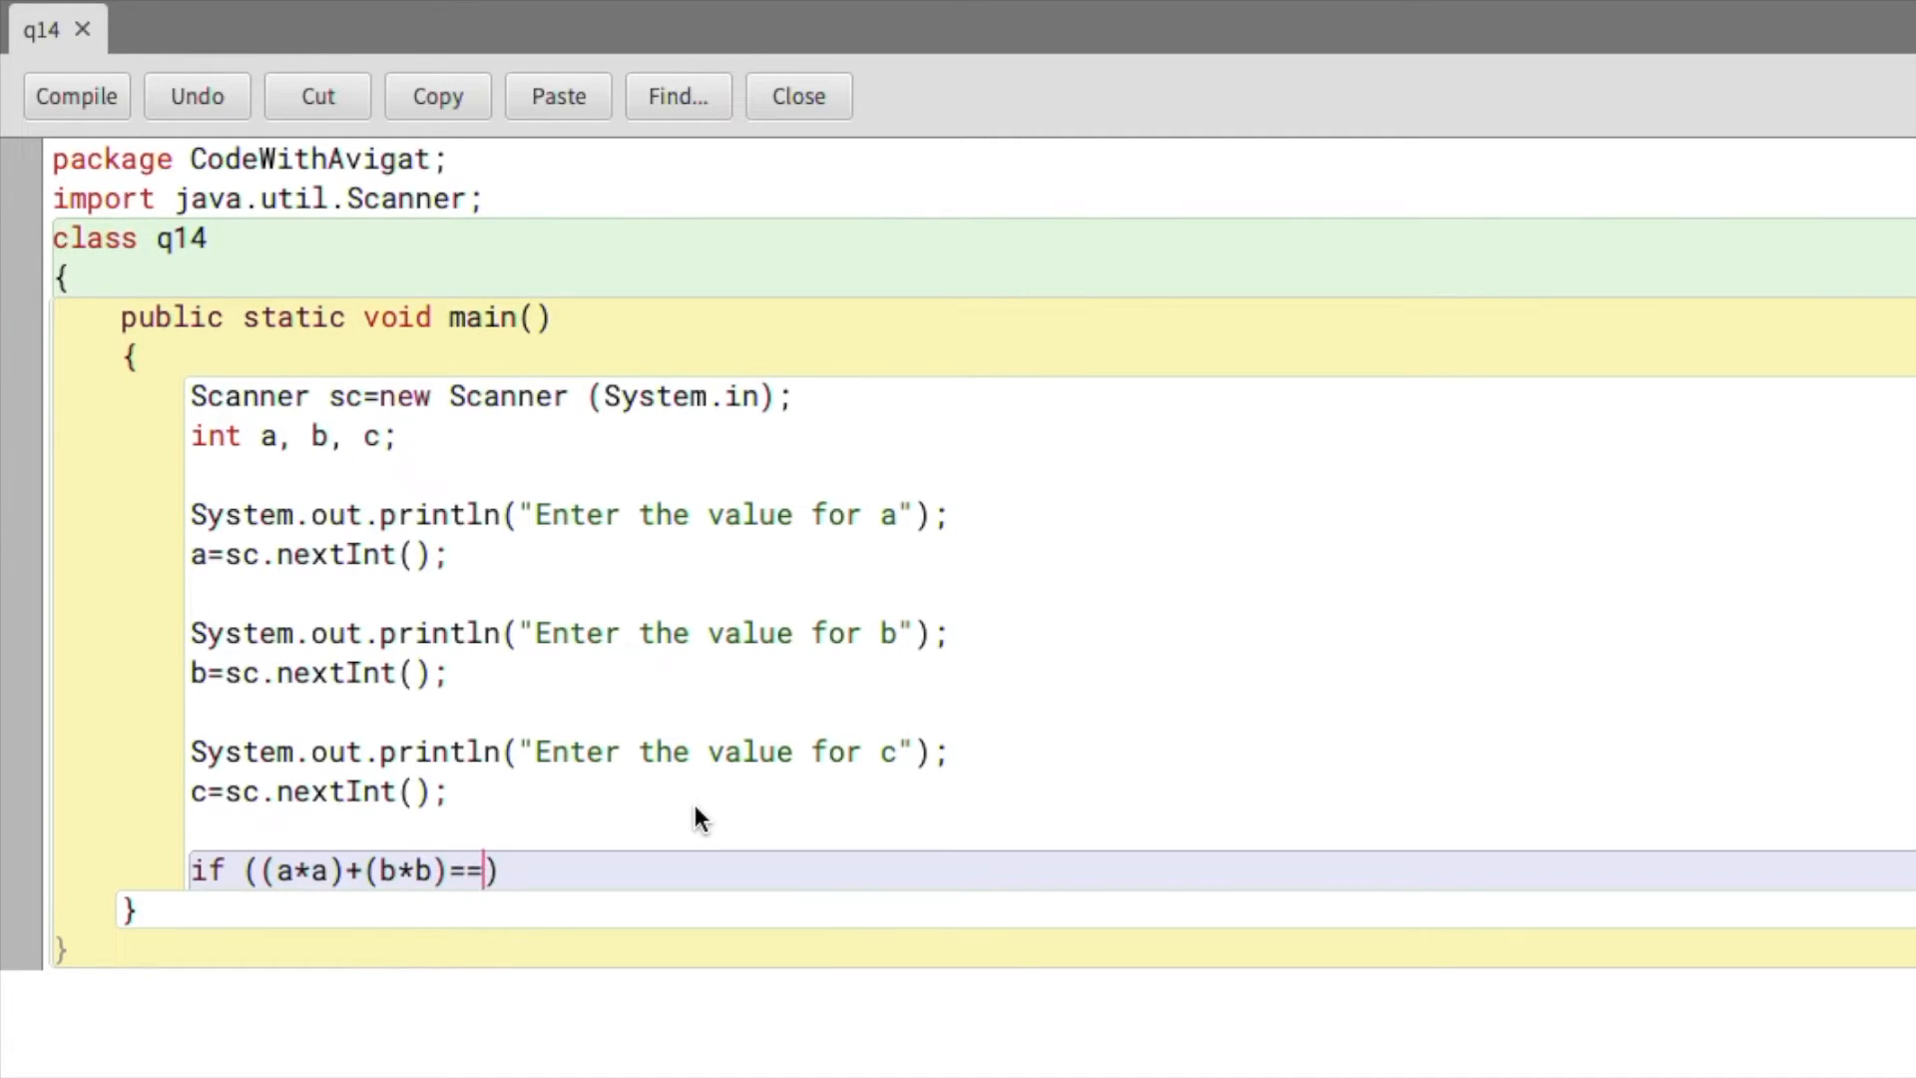
{"action": "type", "text": "(c)"}
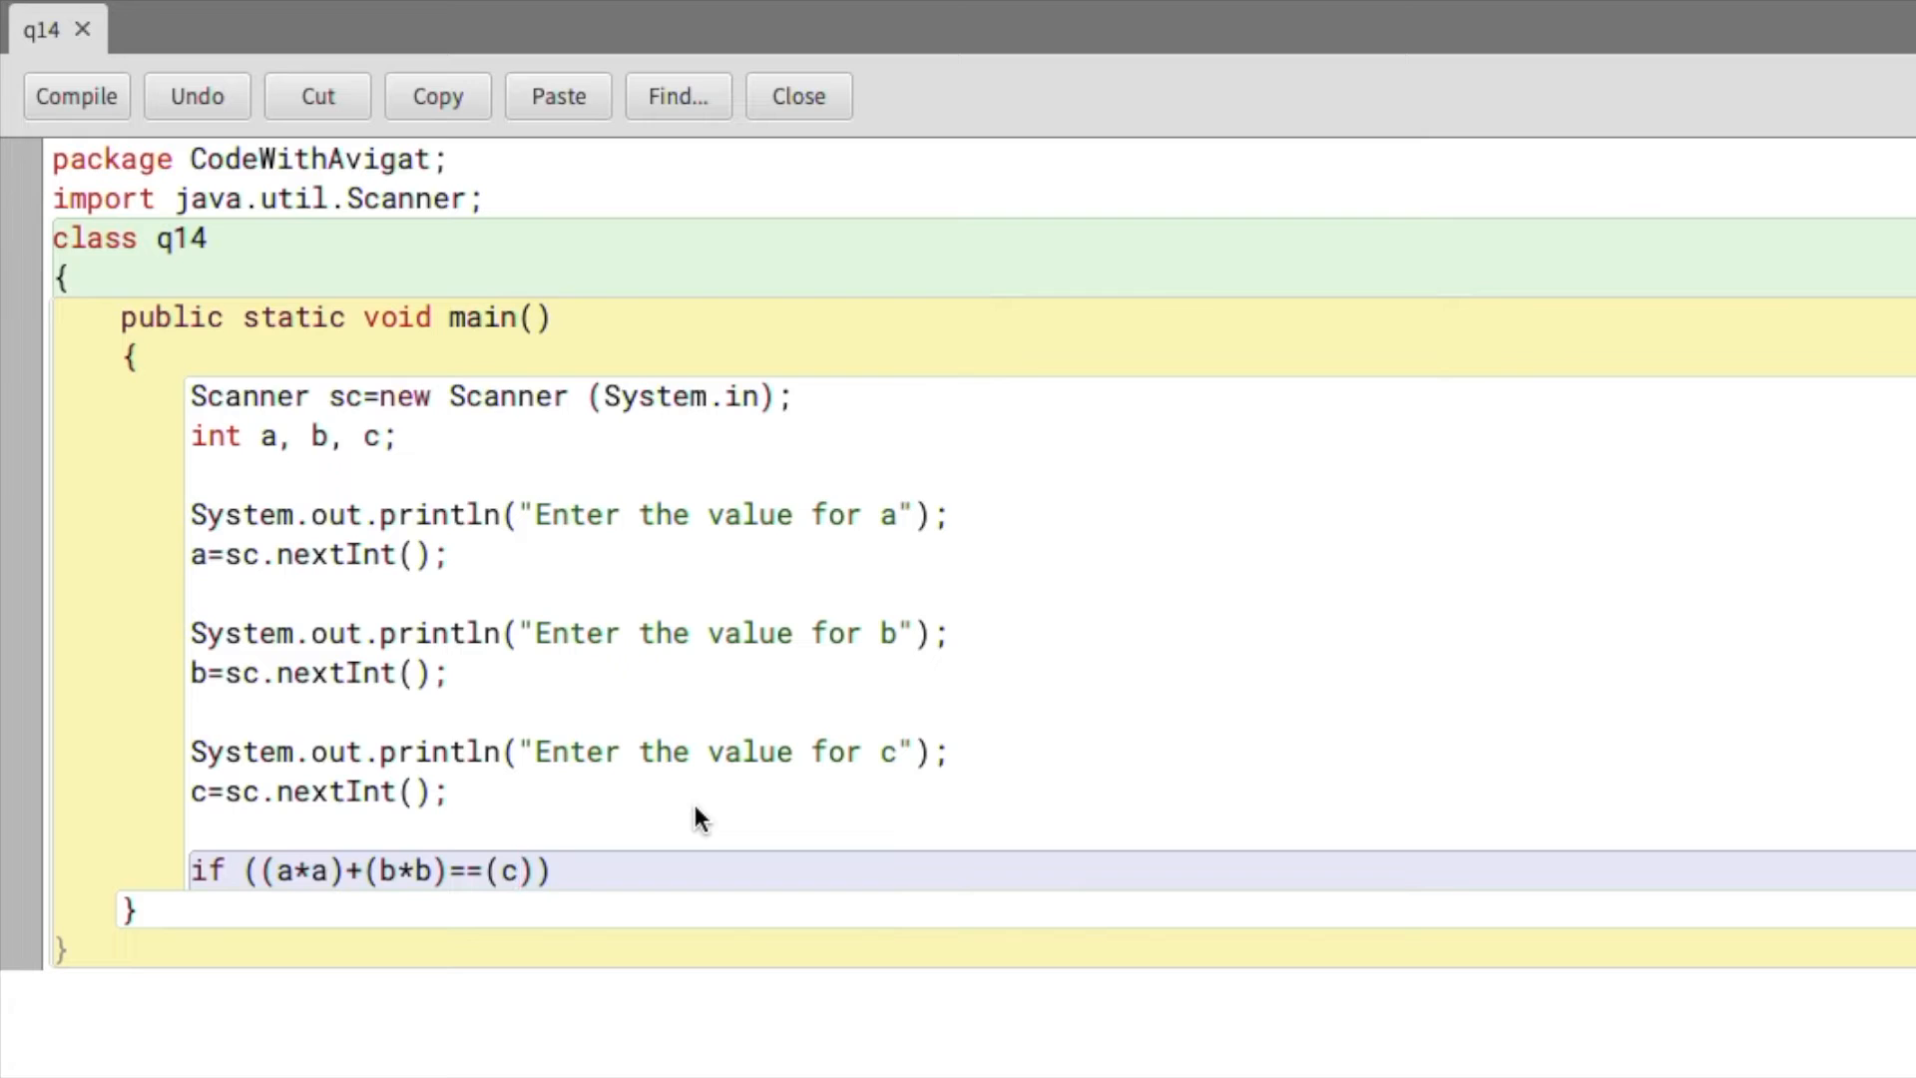
{"action": "type", "text": "*c){"}
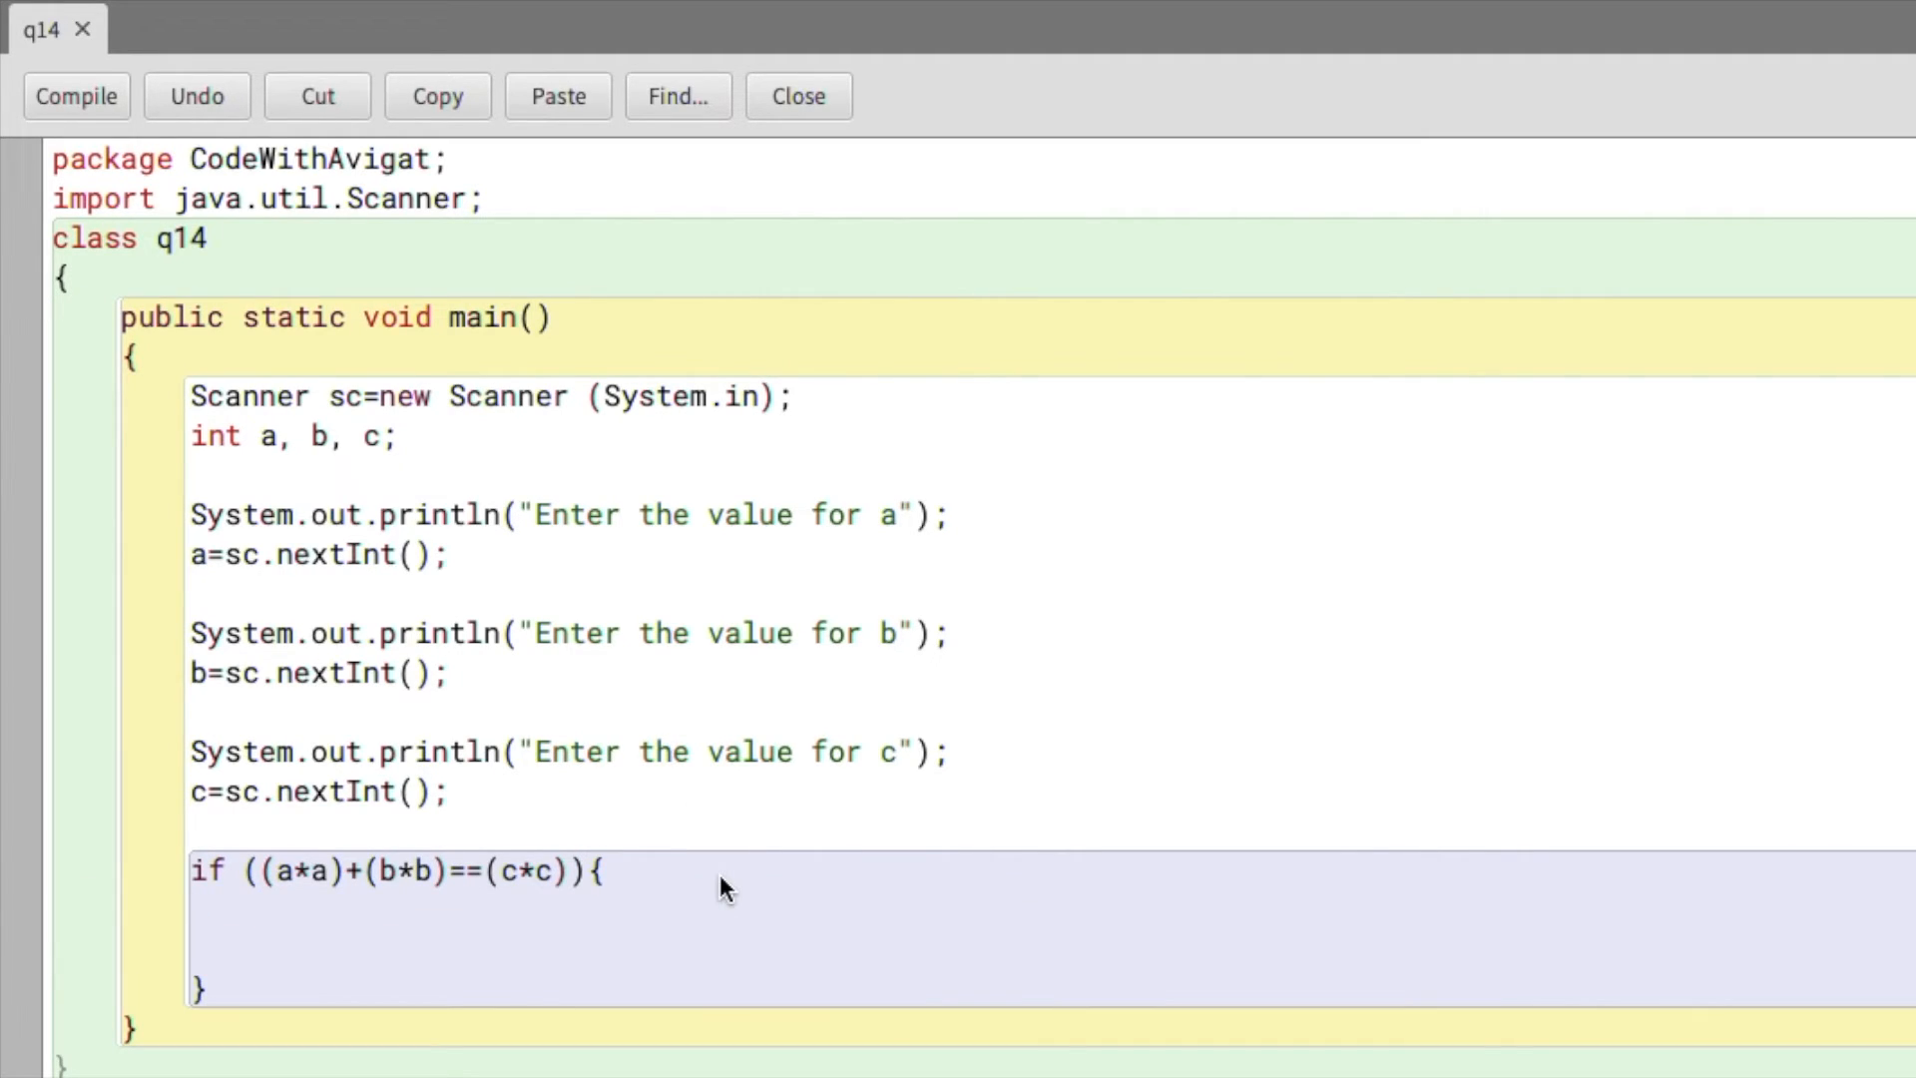
{"action": "type", "text": "System"}
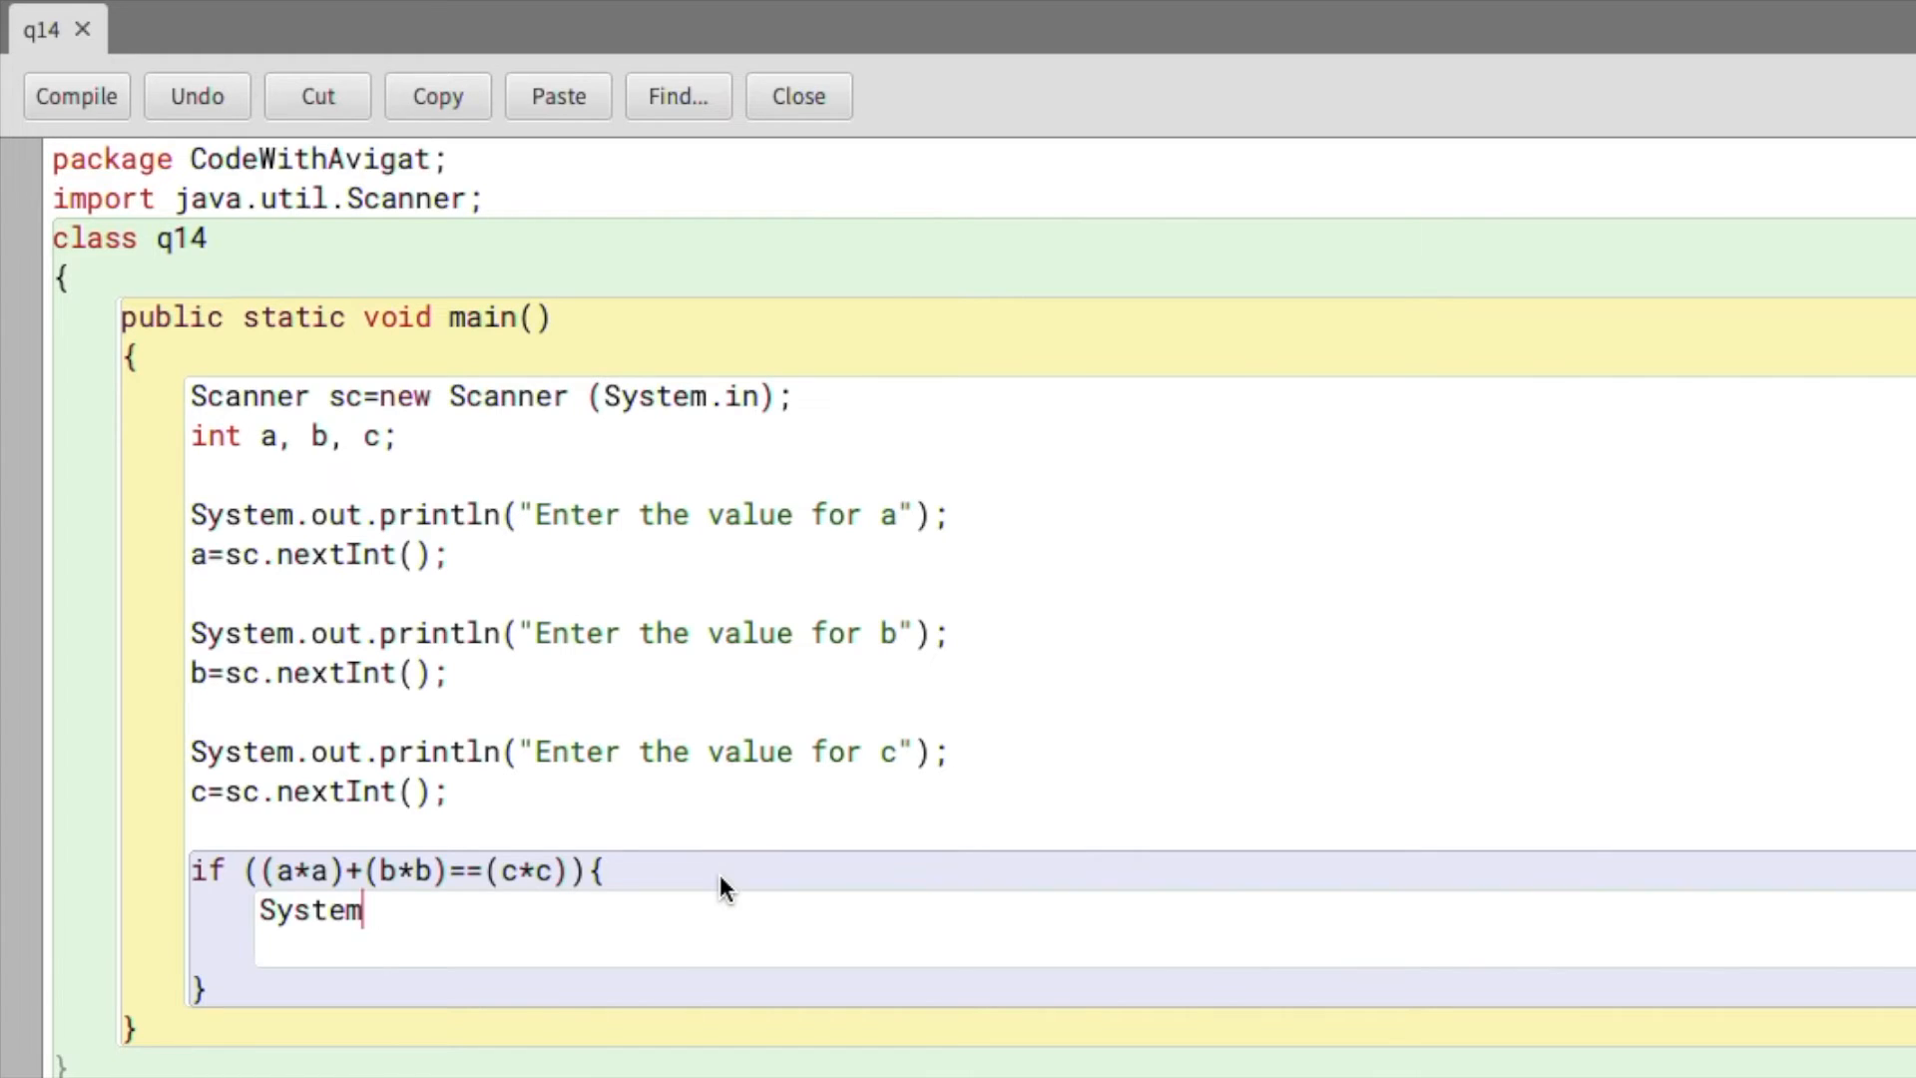
{"action": "type", "text": ".out.print"}
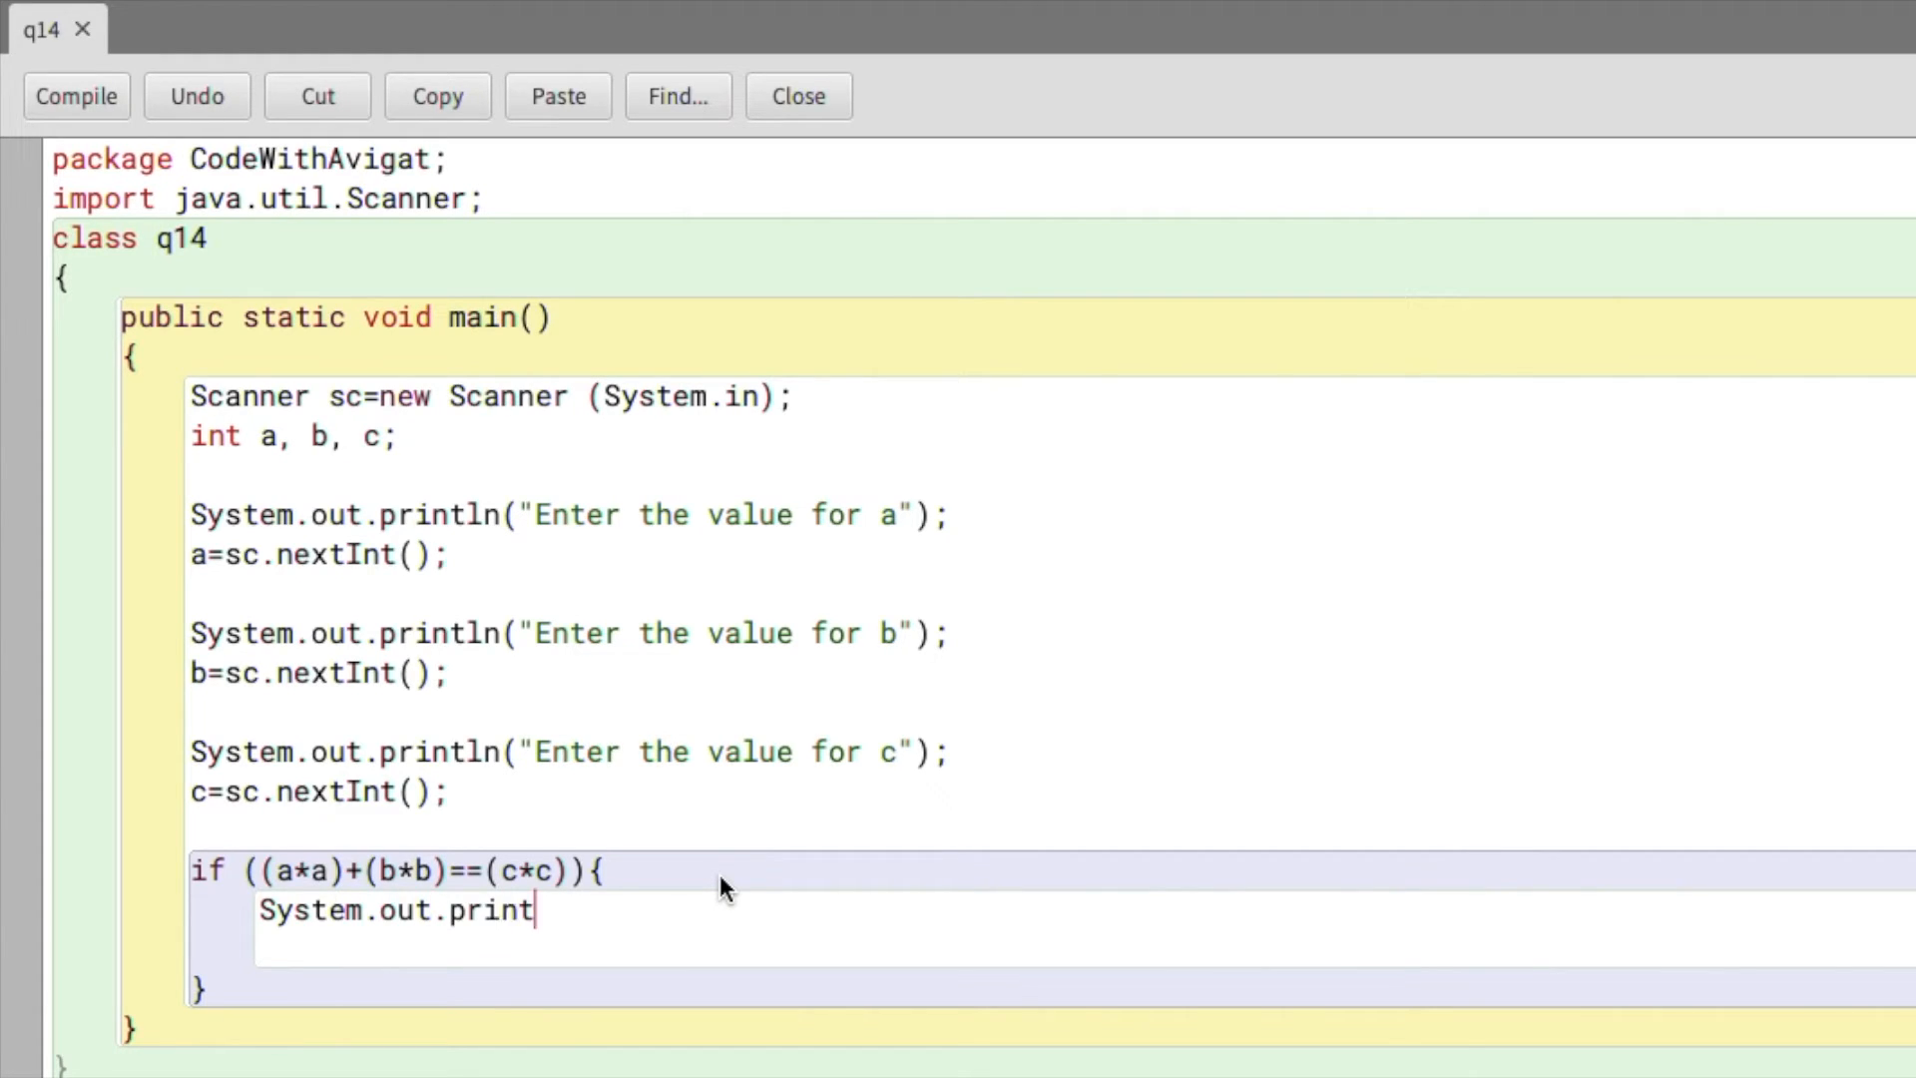
{"action": "type", "text": "ln(\"Pythag\")"}
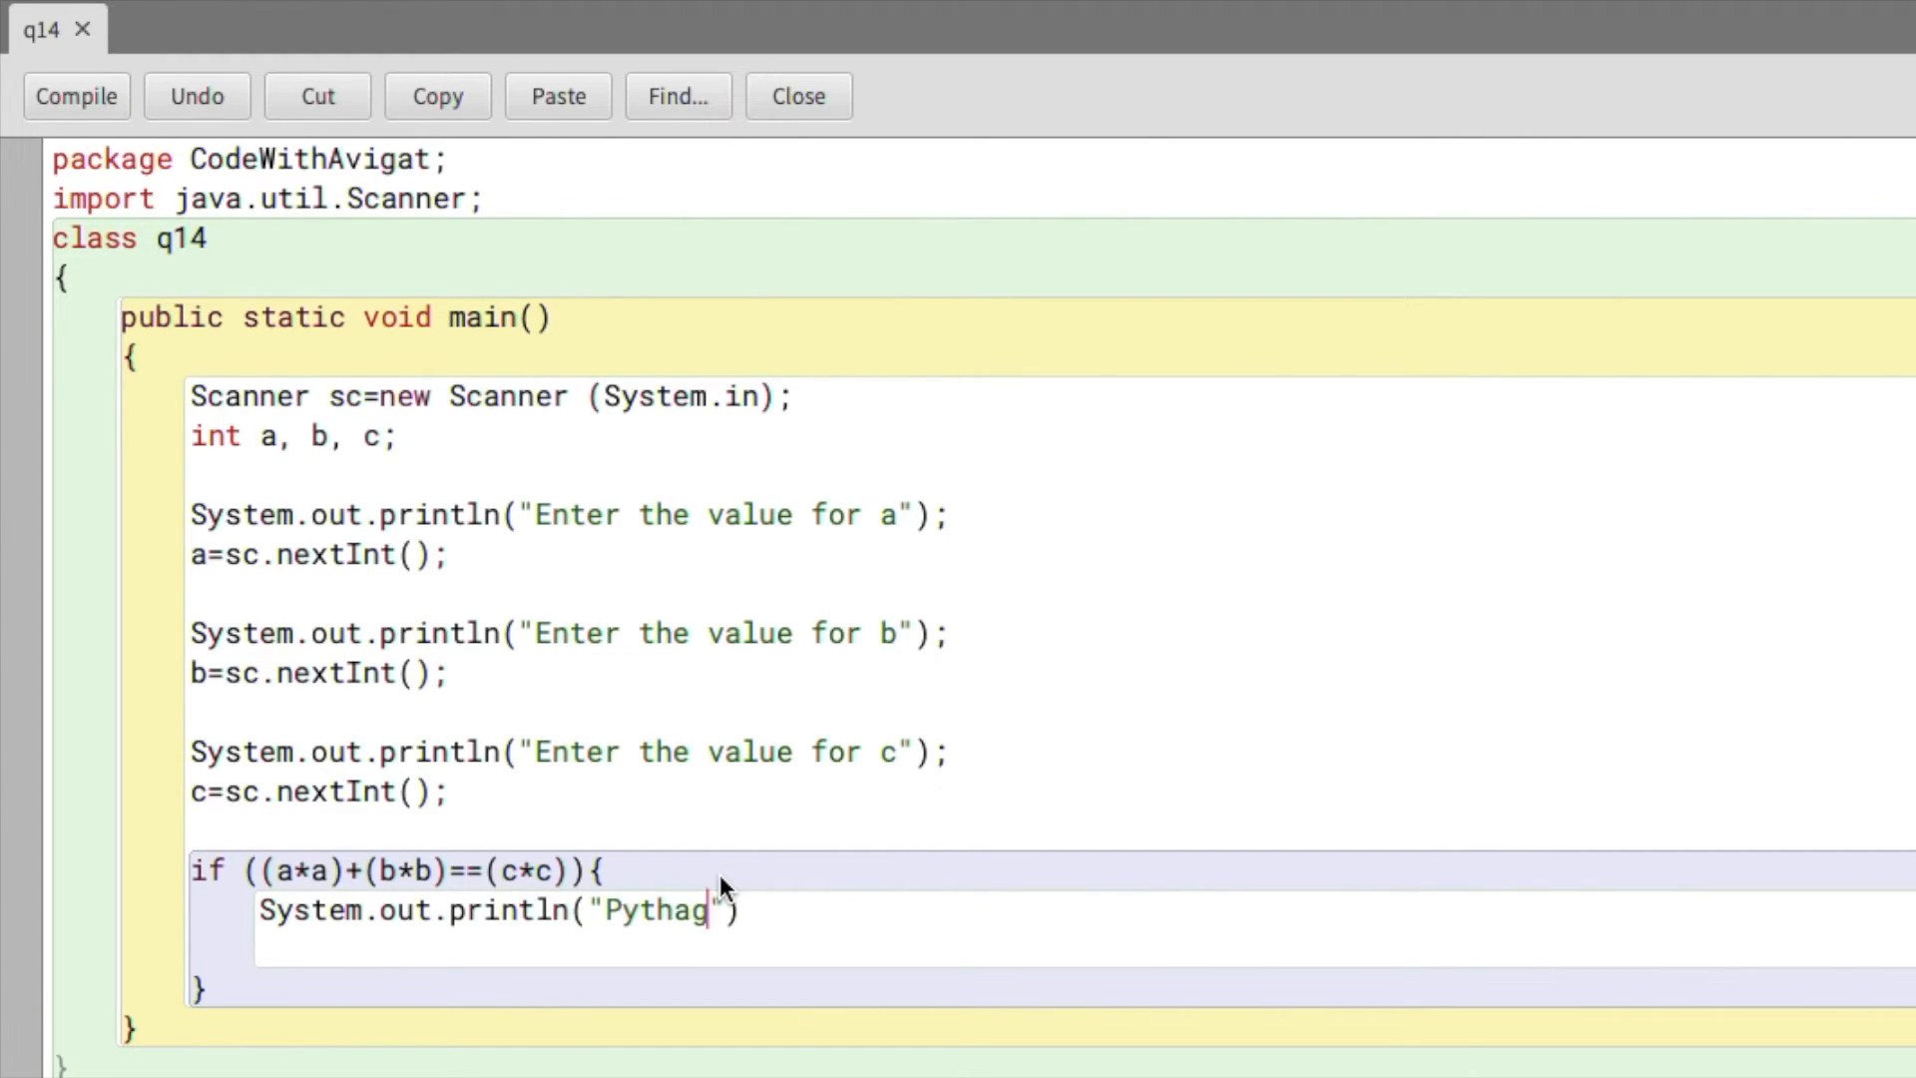
{"action": "type", "text": "orean Triplet"}
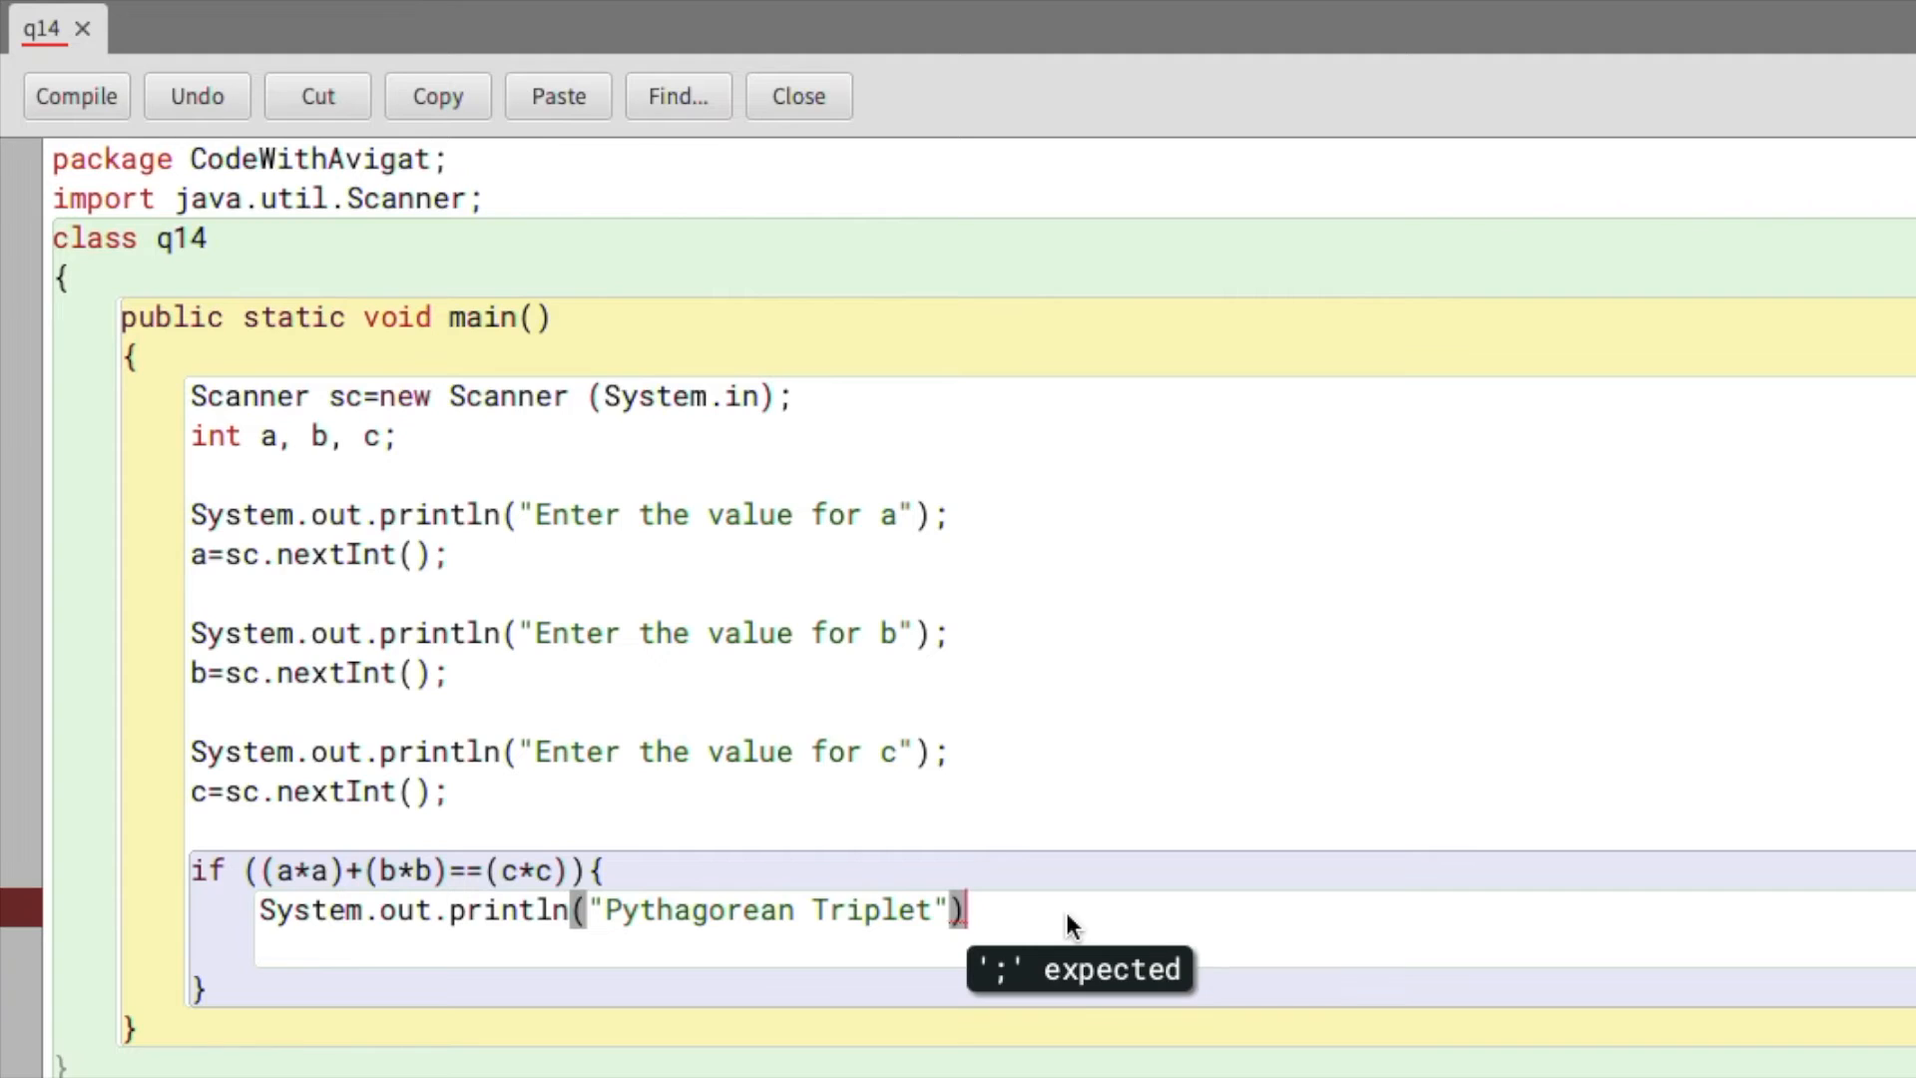
{"action": "type", "text": ";"}
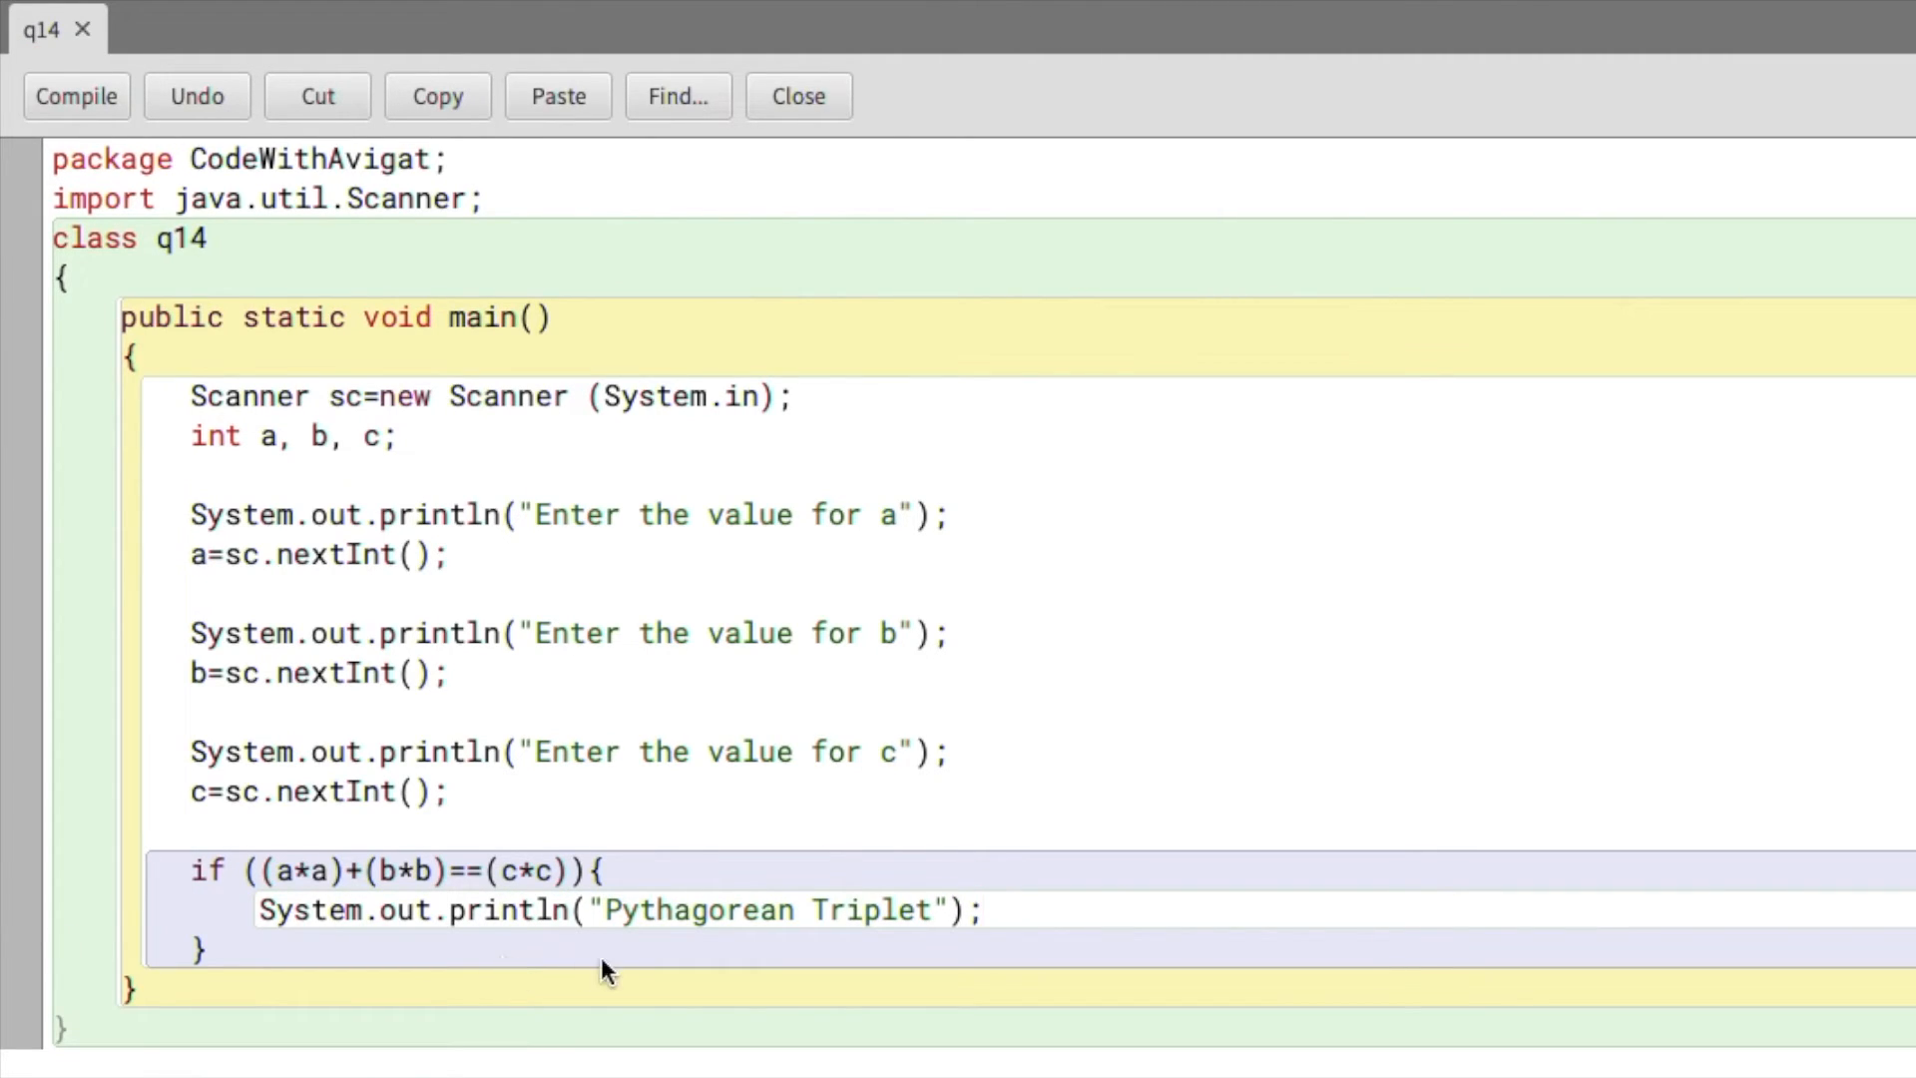
- Add an else branch printing "No Pythagorean Triplet", then run q14's void main()
{"action": "type", "text": "else"}
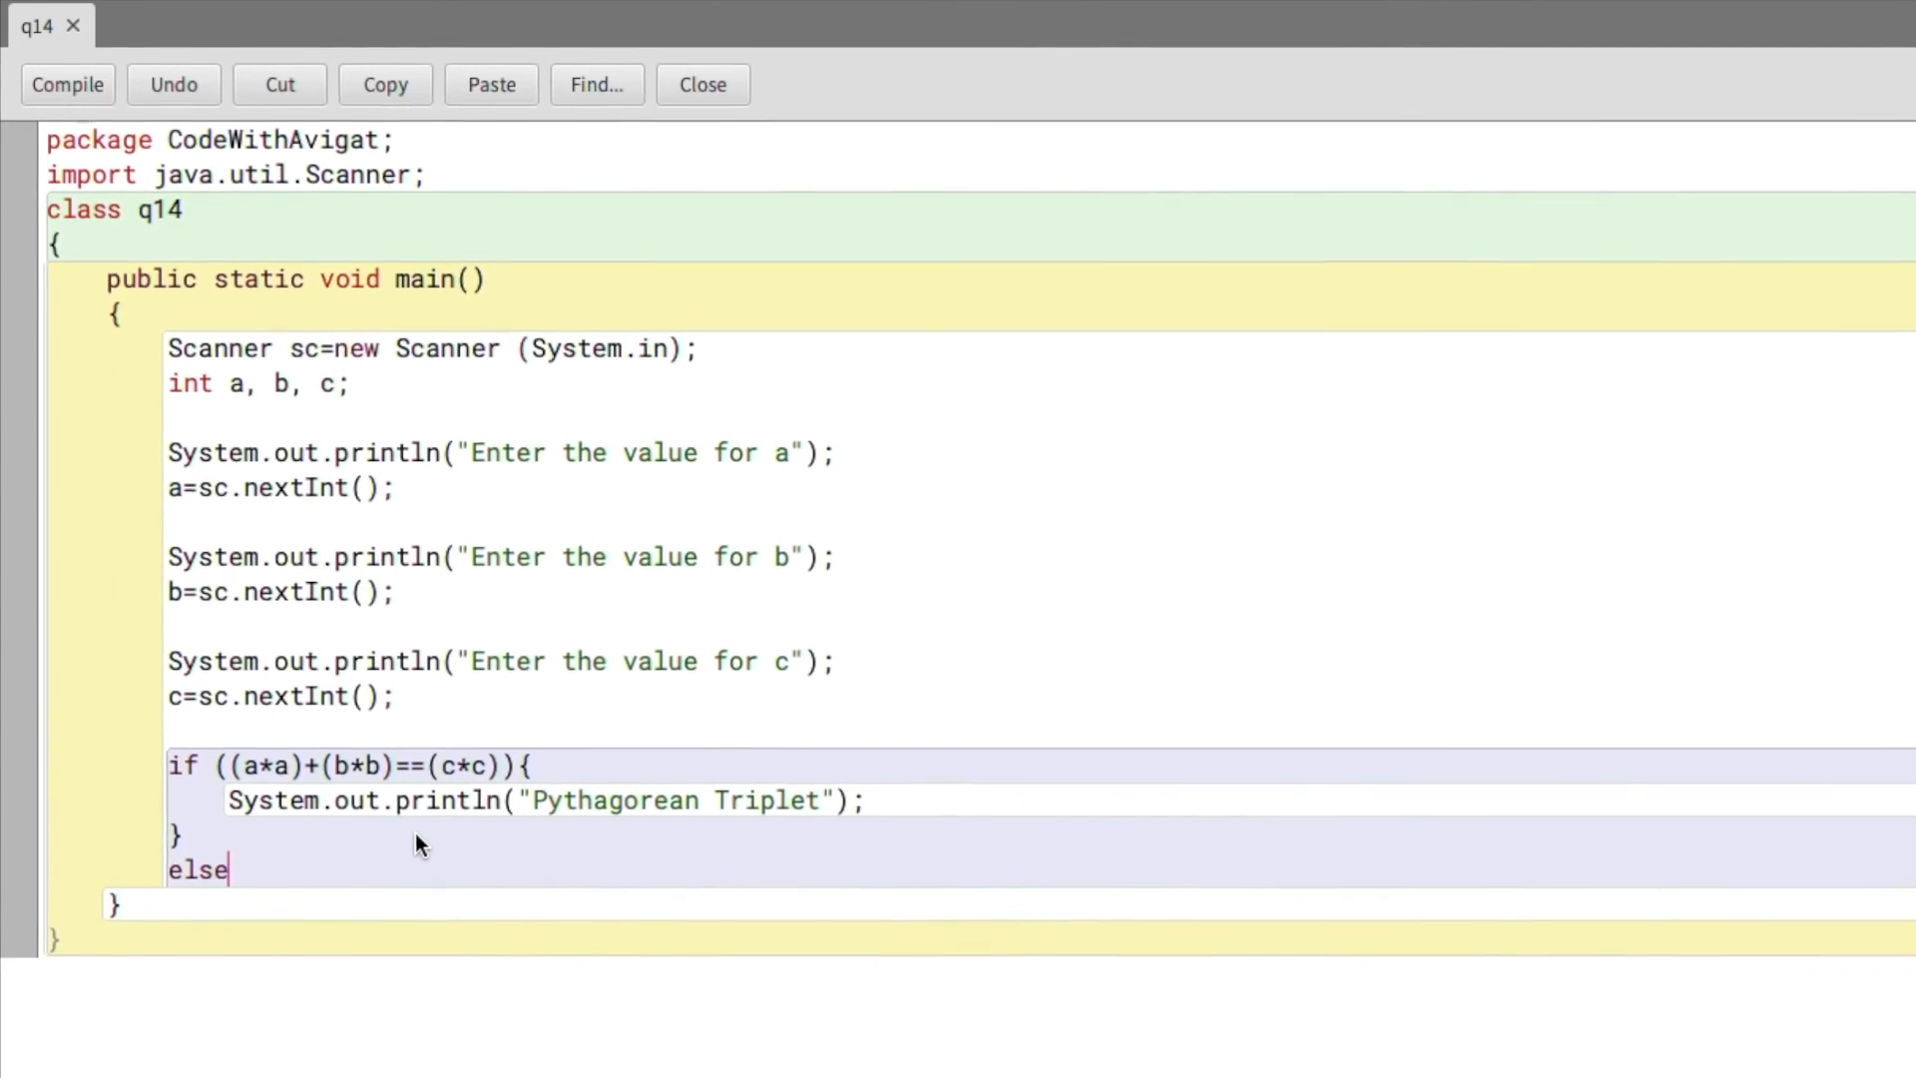
{"action": "type", "text": "{"}
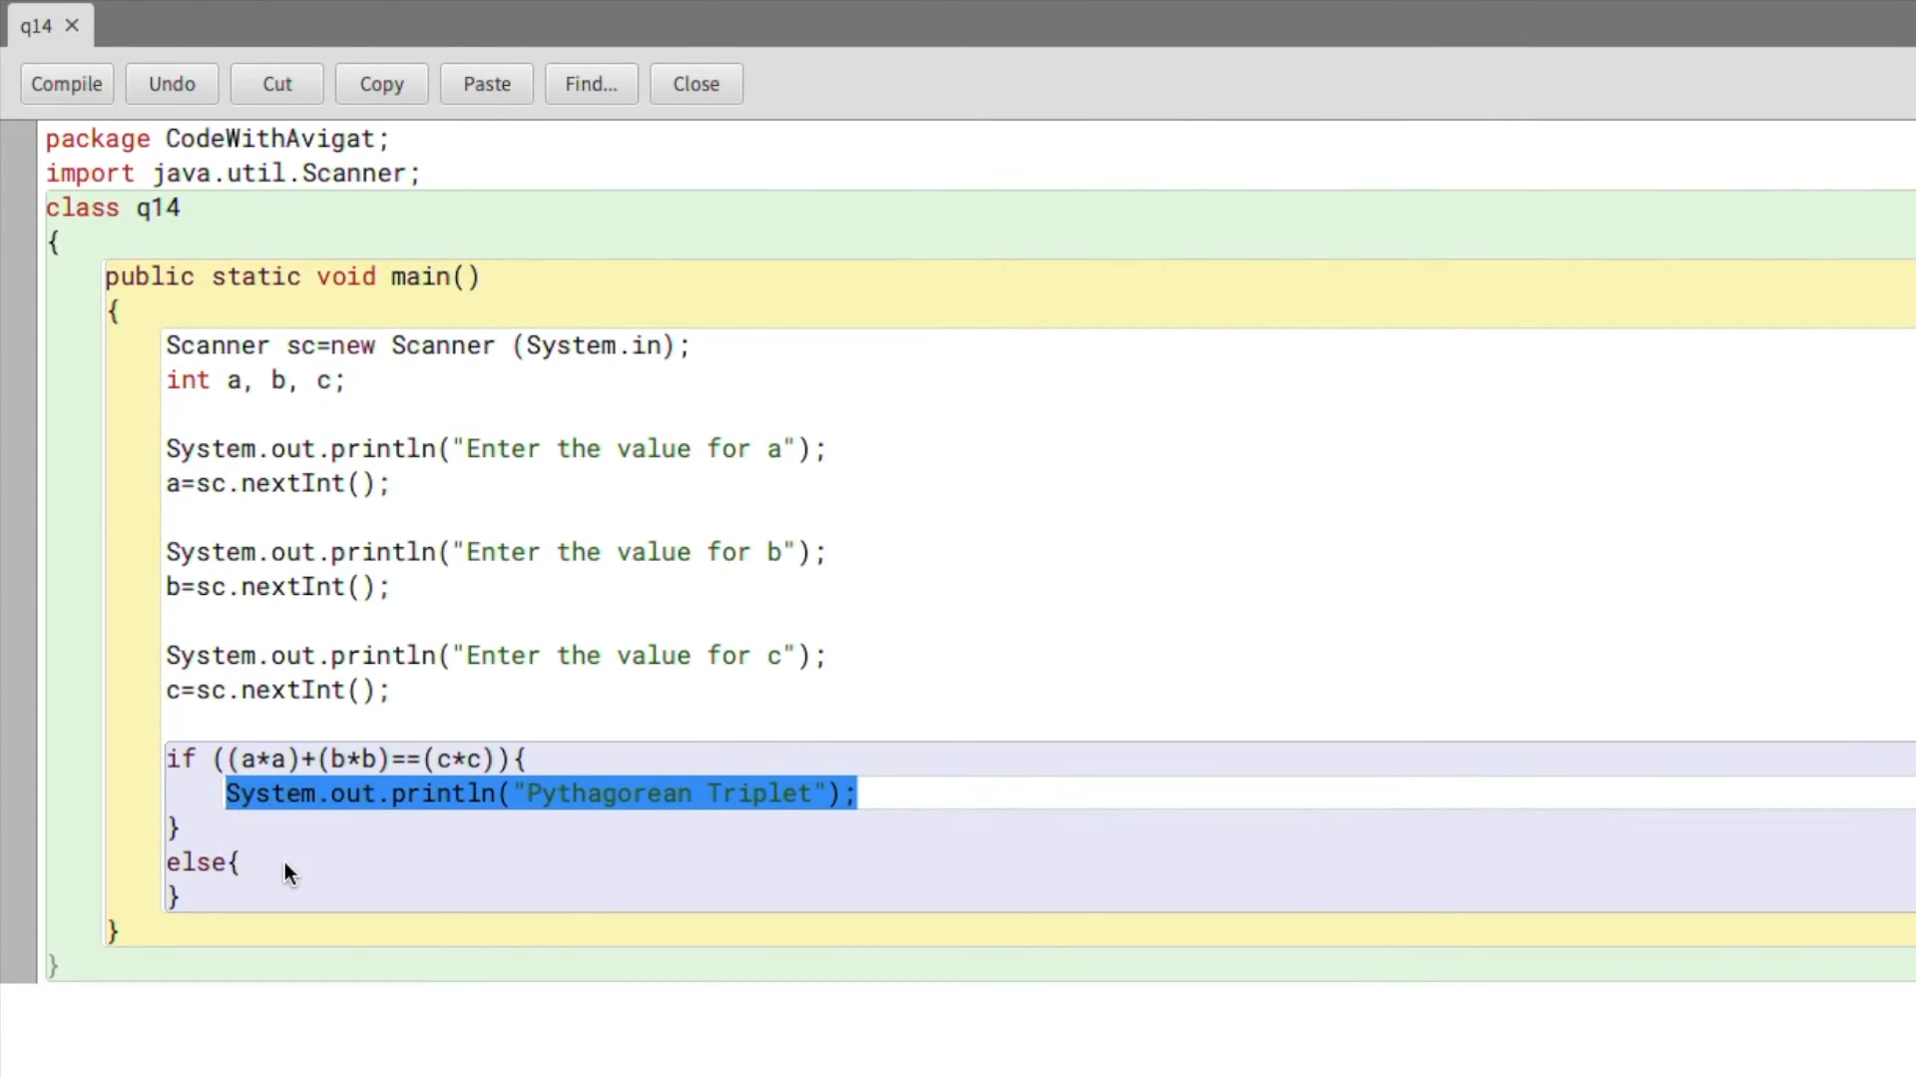
{"action": "type", "text": "System.out.println(\"No Pythagorean Triplet\");"}
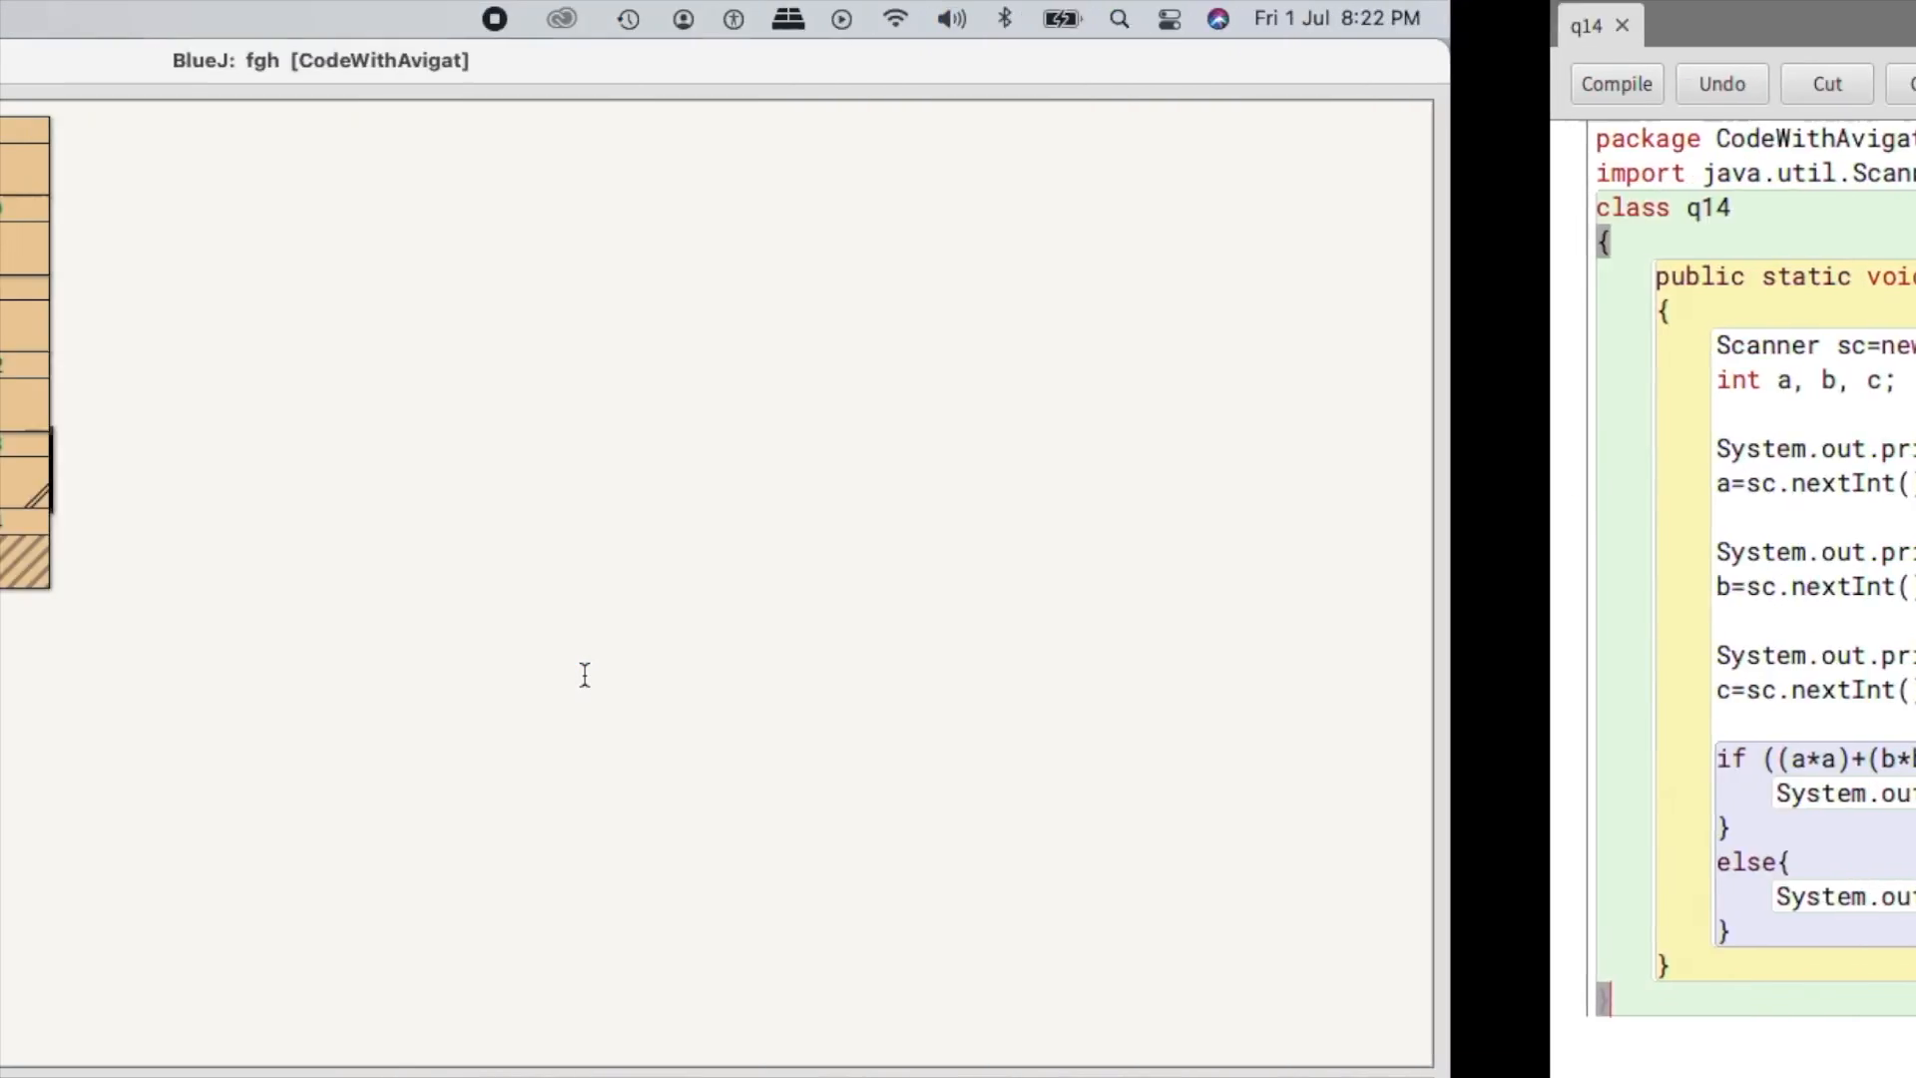
{"action": "right_click", "coordinate": [791, 522]}
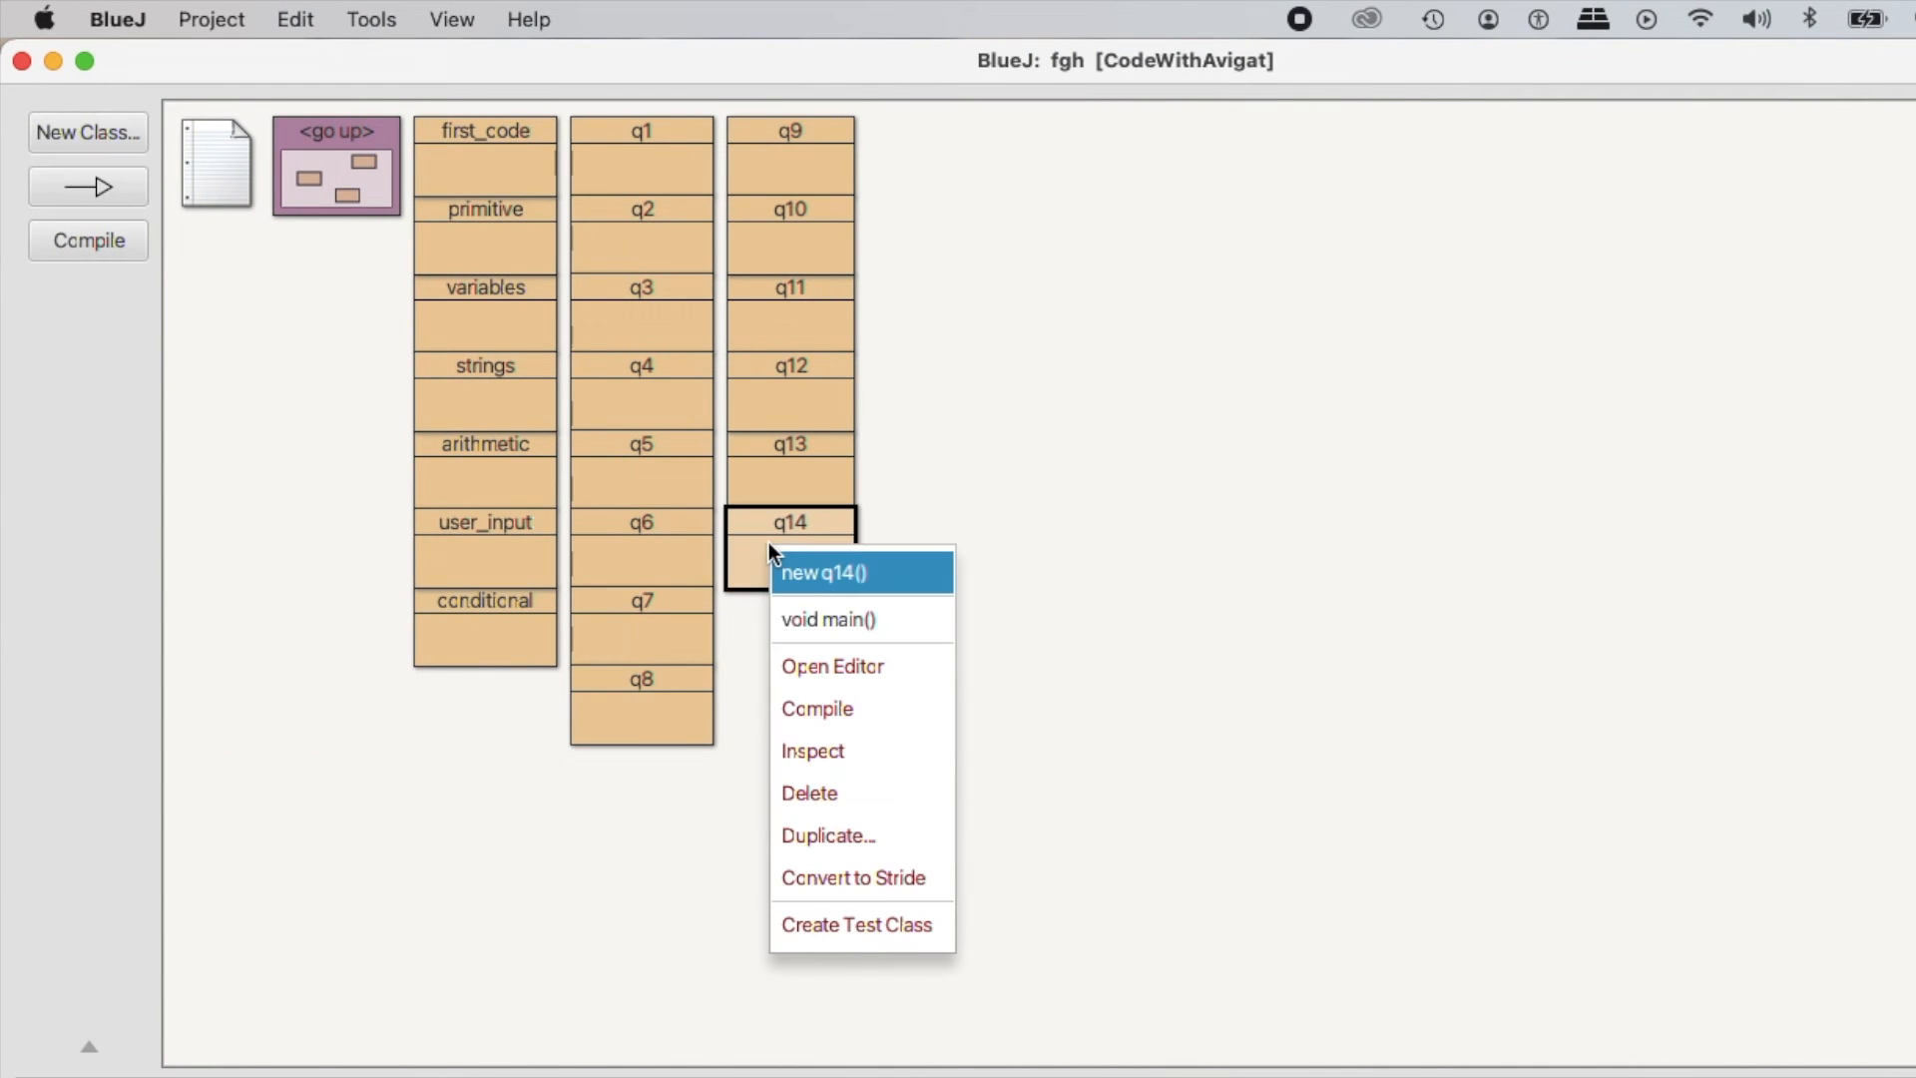
{"action": "left_click", "coordinate": [822, 573]}
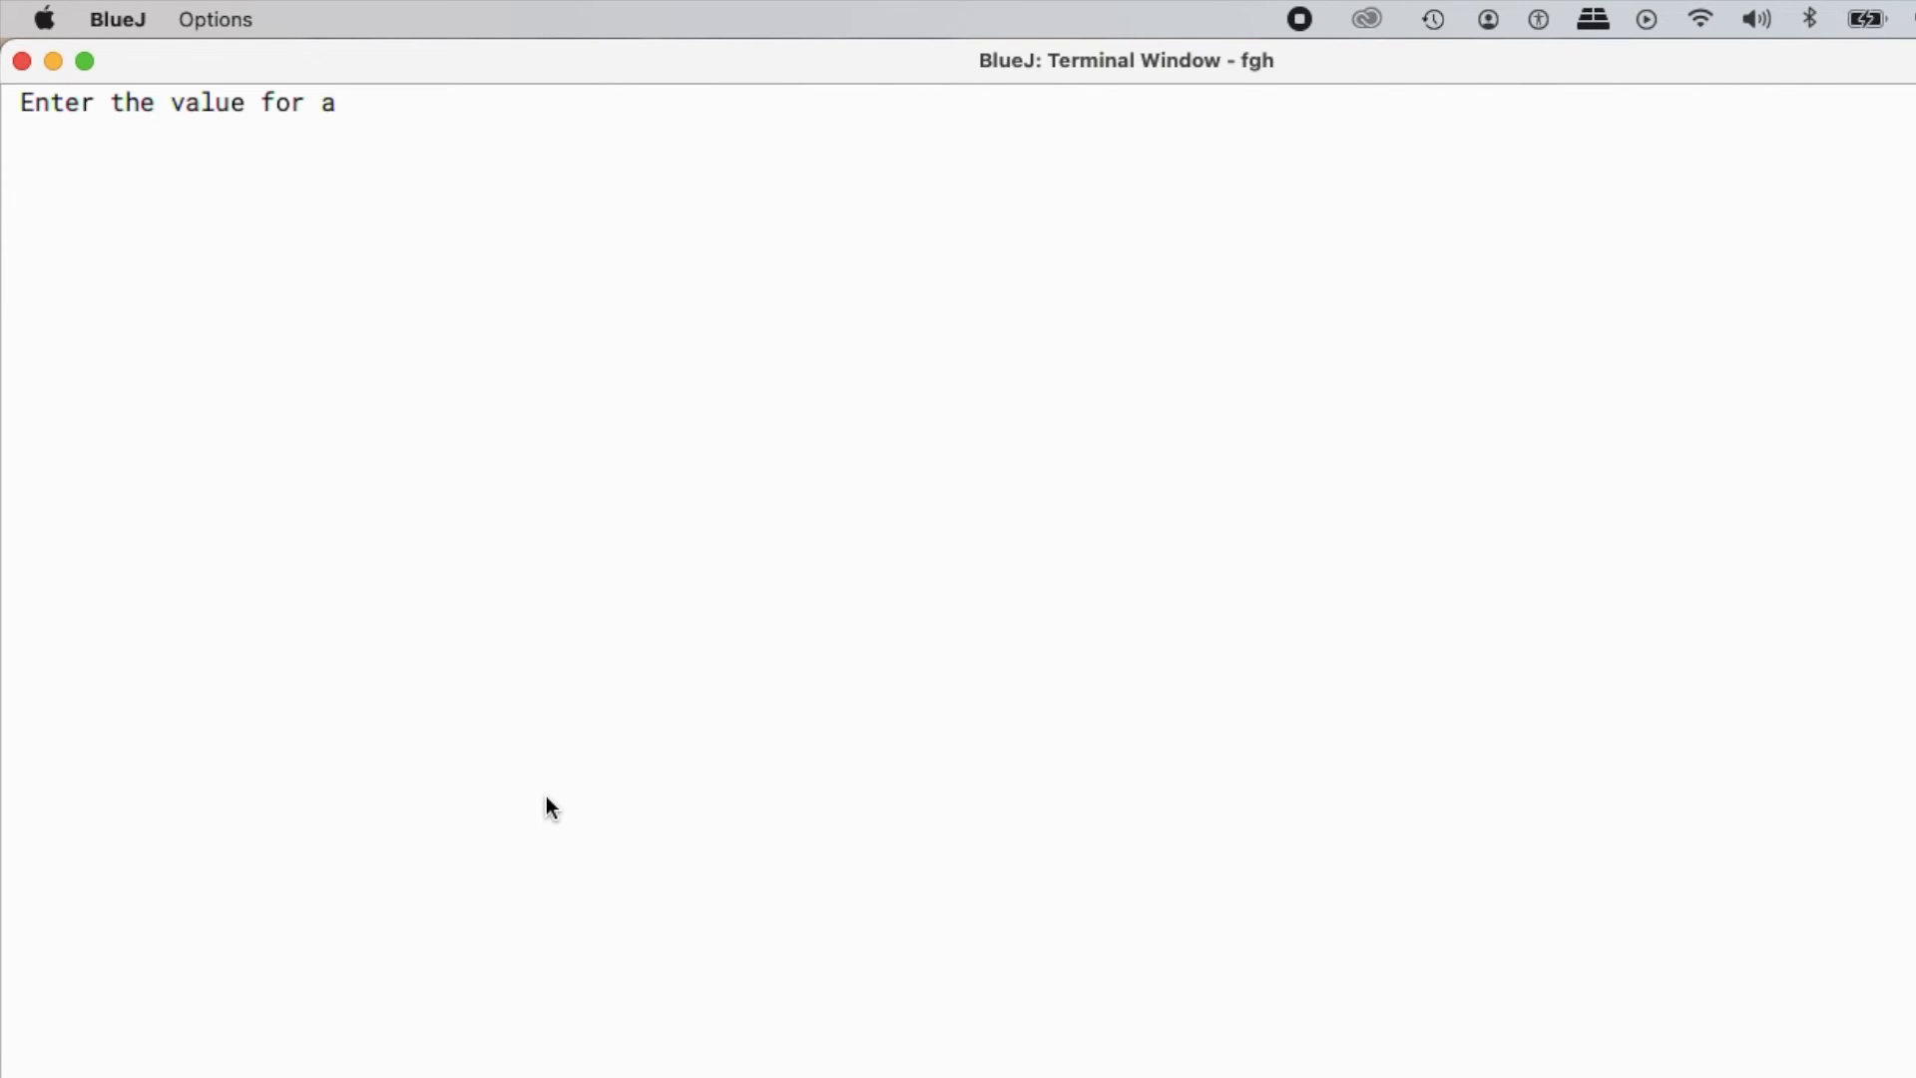
- Enter 3, 4 and 5 in the terminal as a, b and c
{"action": "type", "text": "3"}
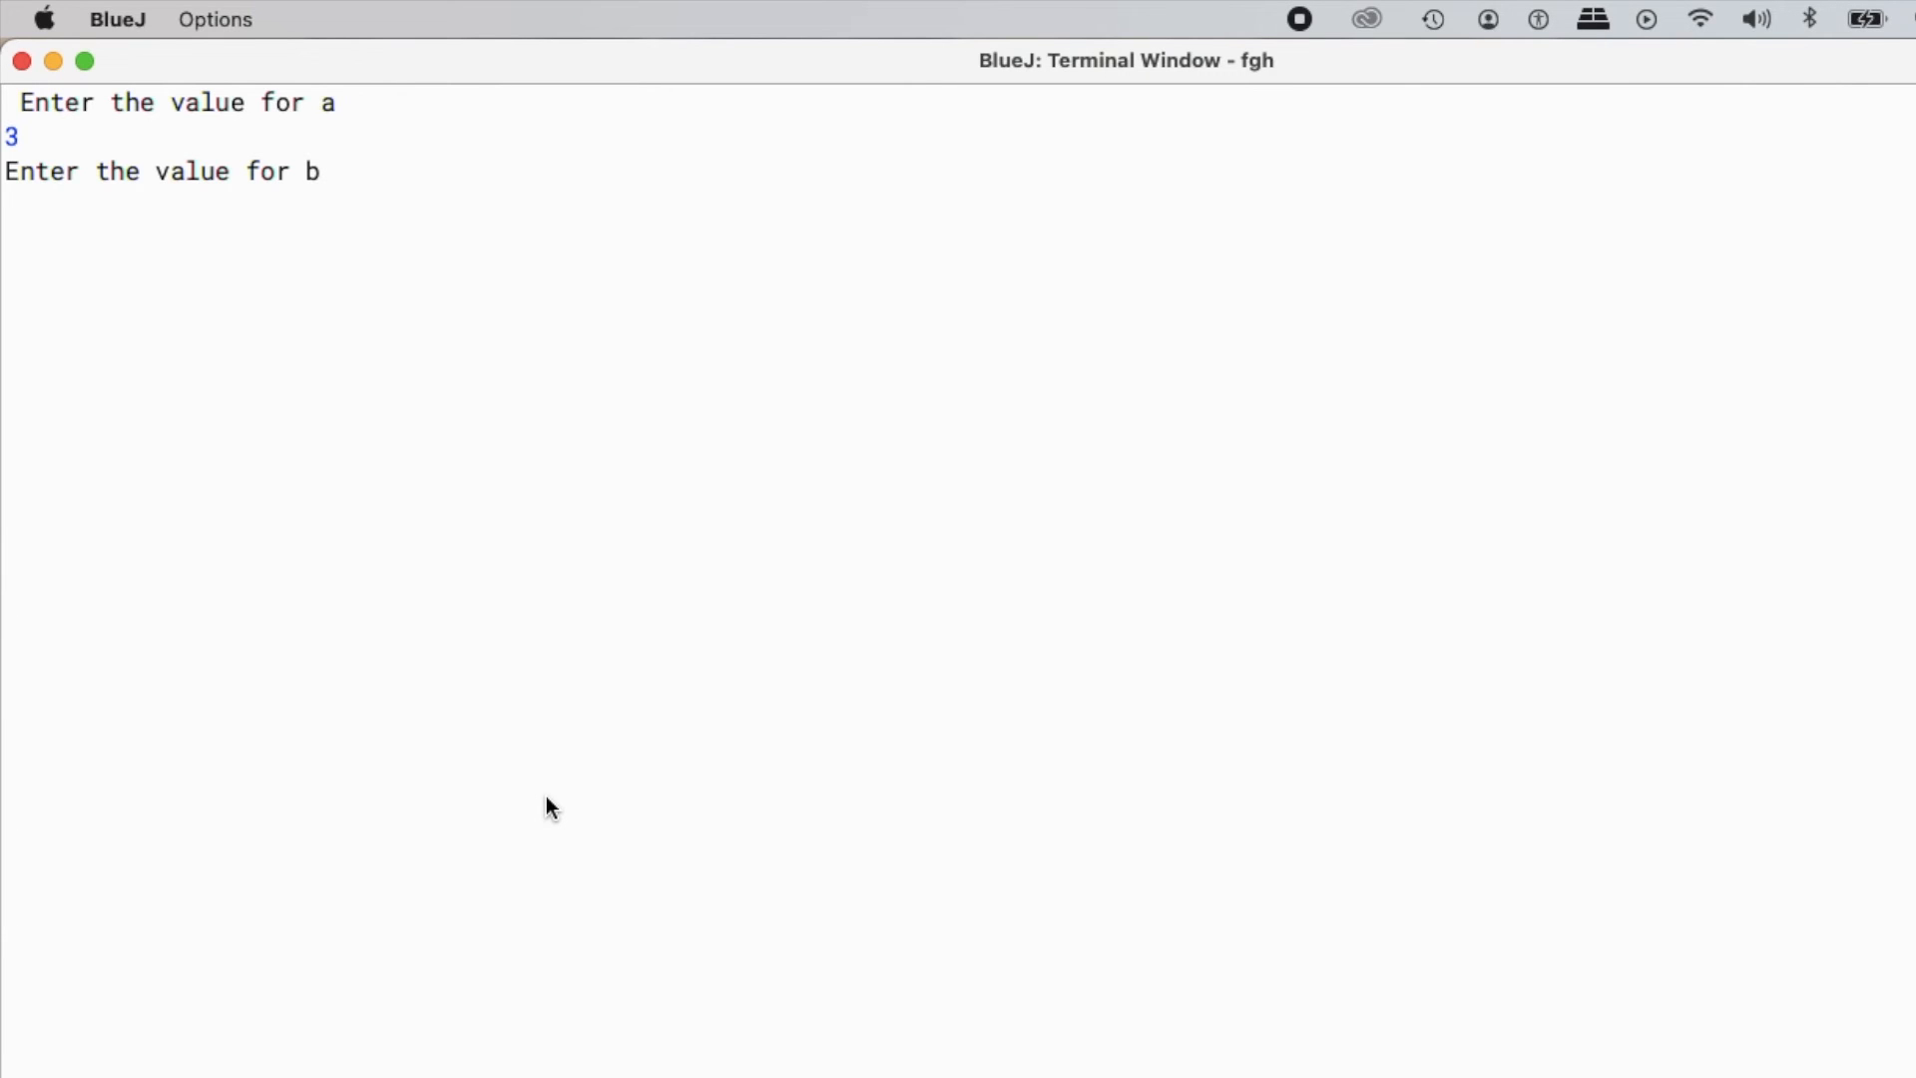
{"action": "type", "text": "4"}
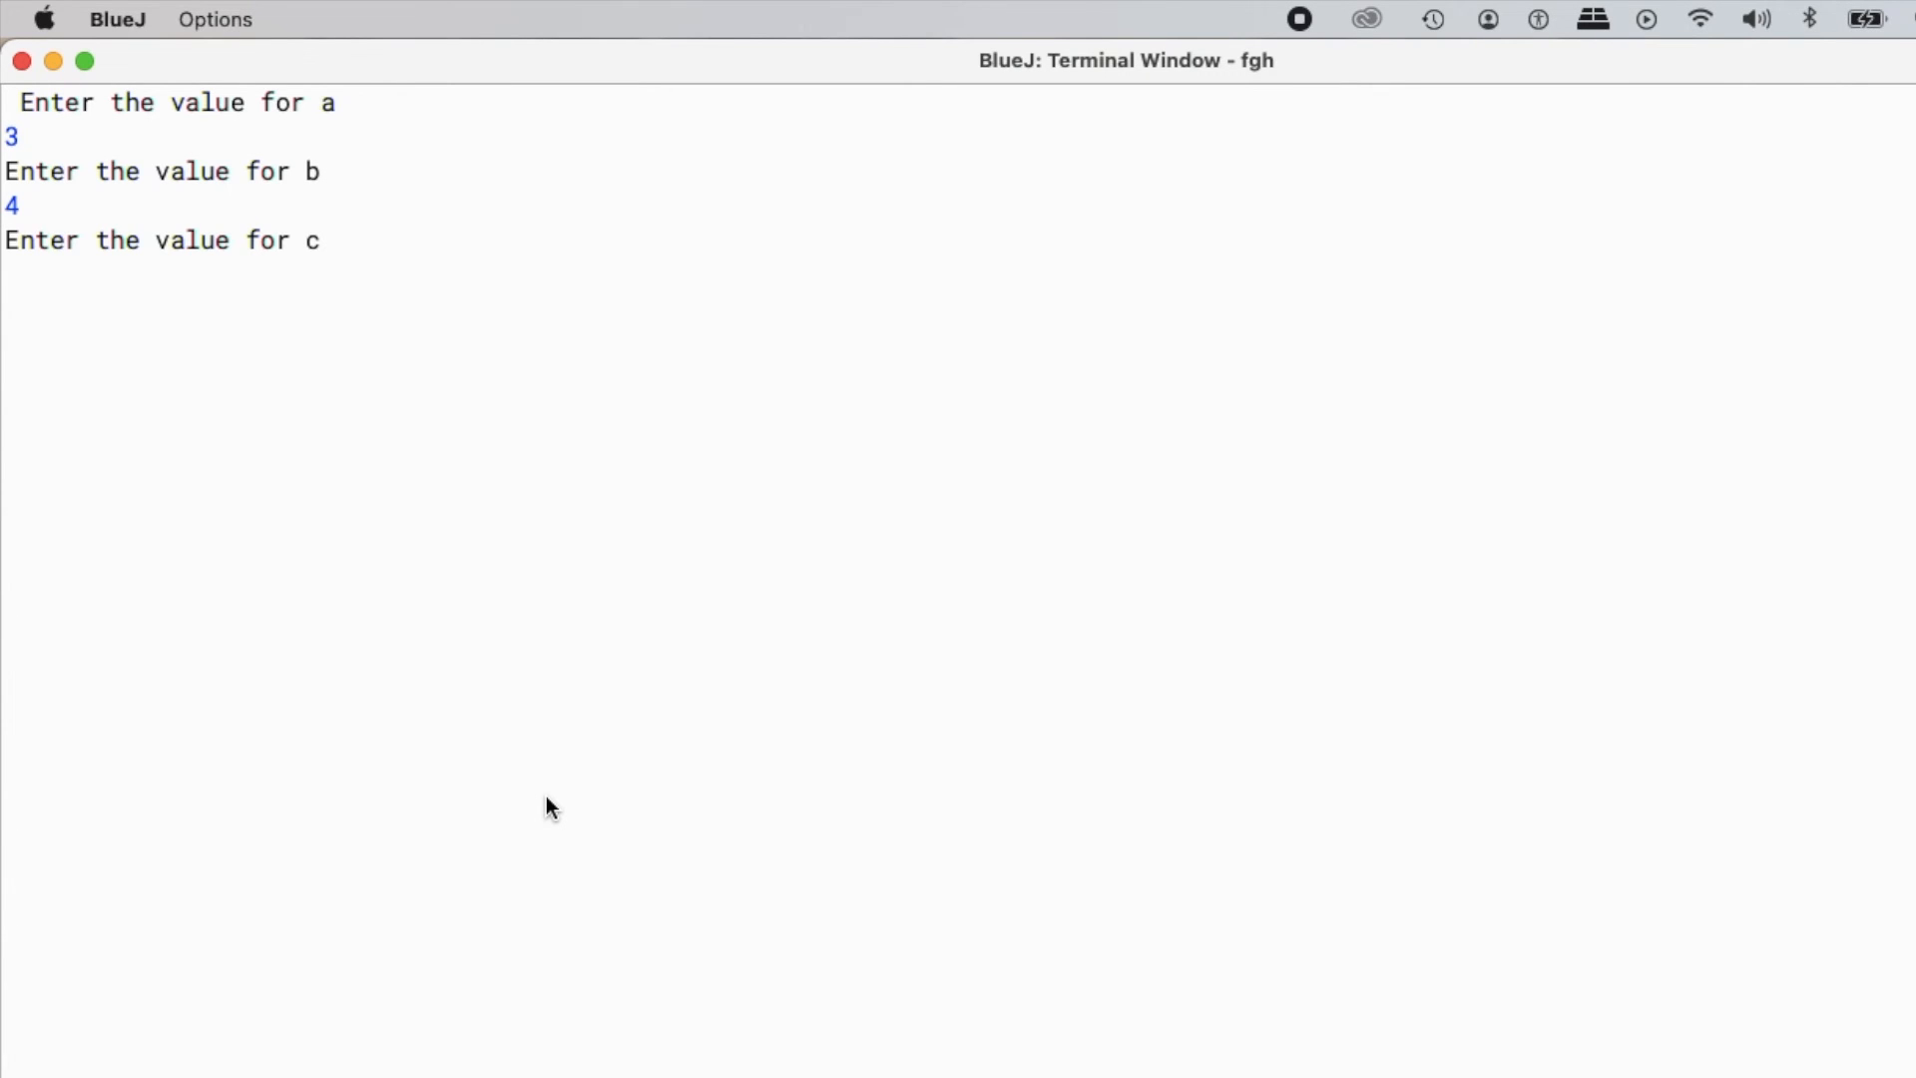
{"action": "type", "text": "5"}
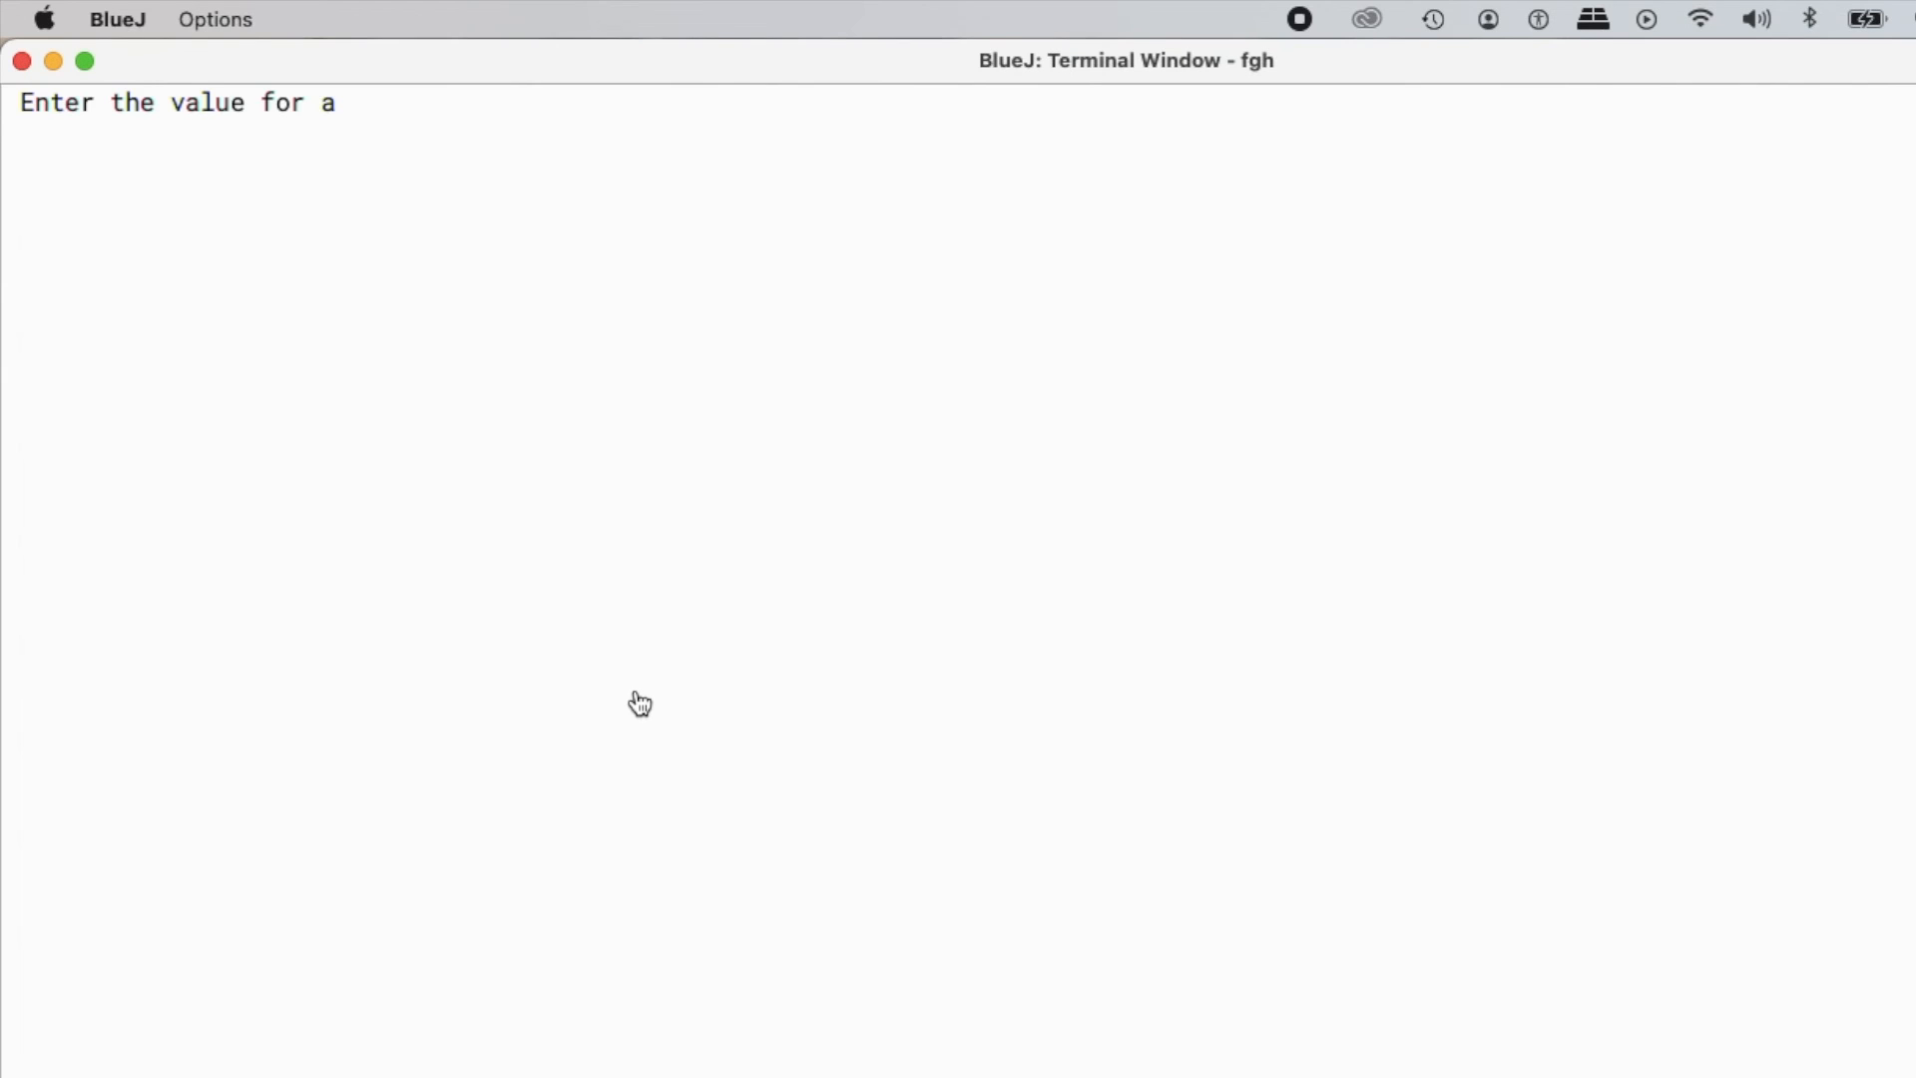
{"action": "mouse_move", "coordinate": [640, 709]}
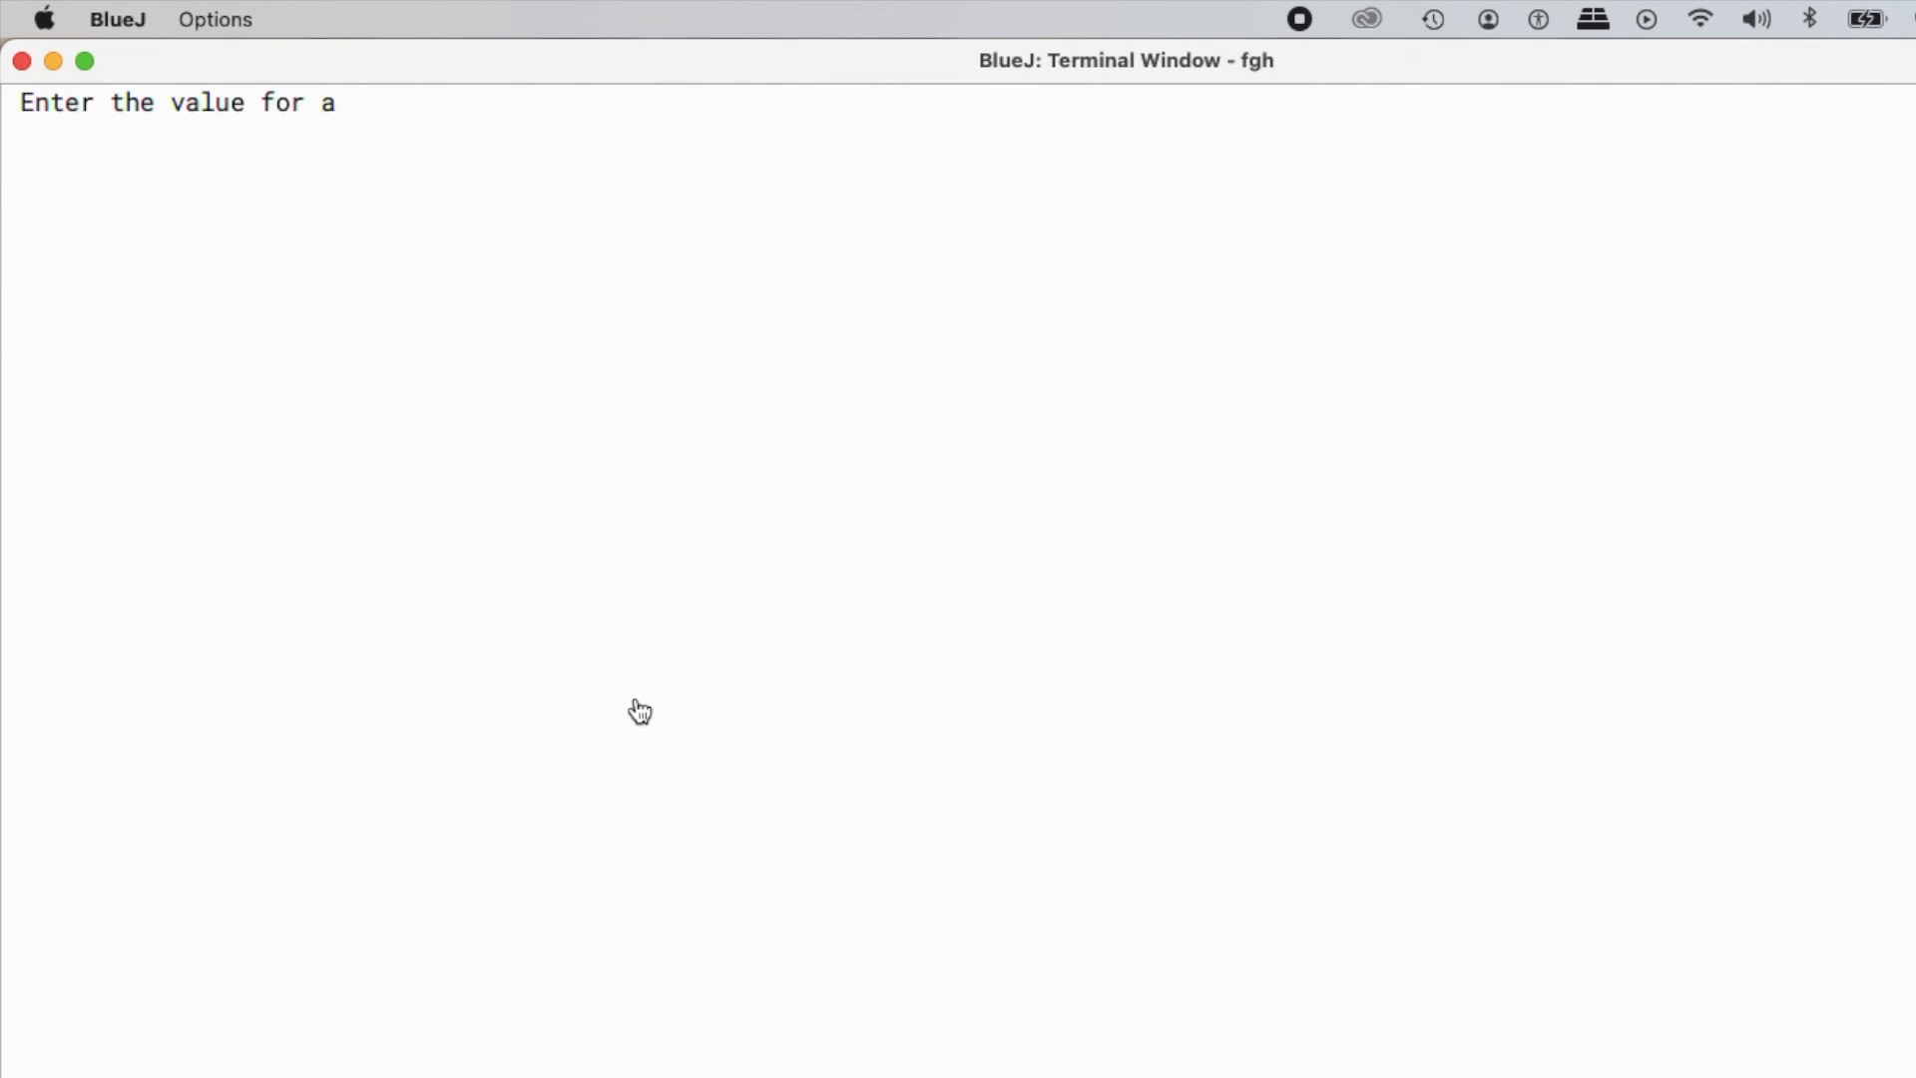
- Rerun q14 with inputs 8, 5 and 15 to test the else branch
{"action": "type", "text": "8"}
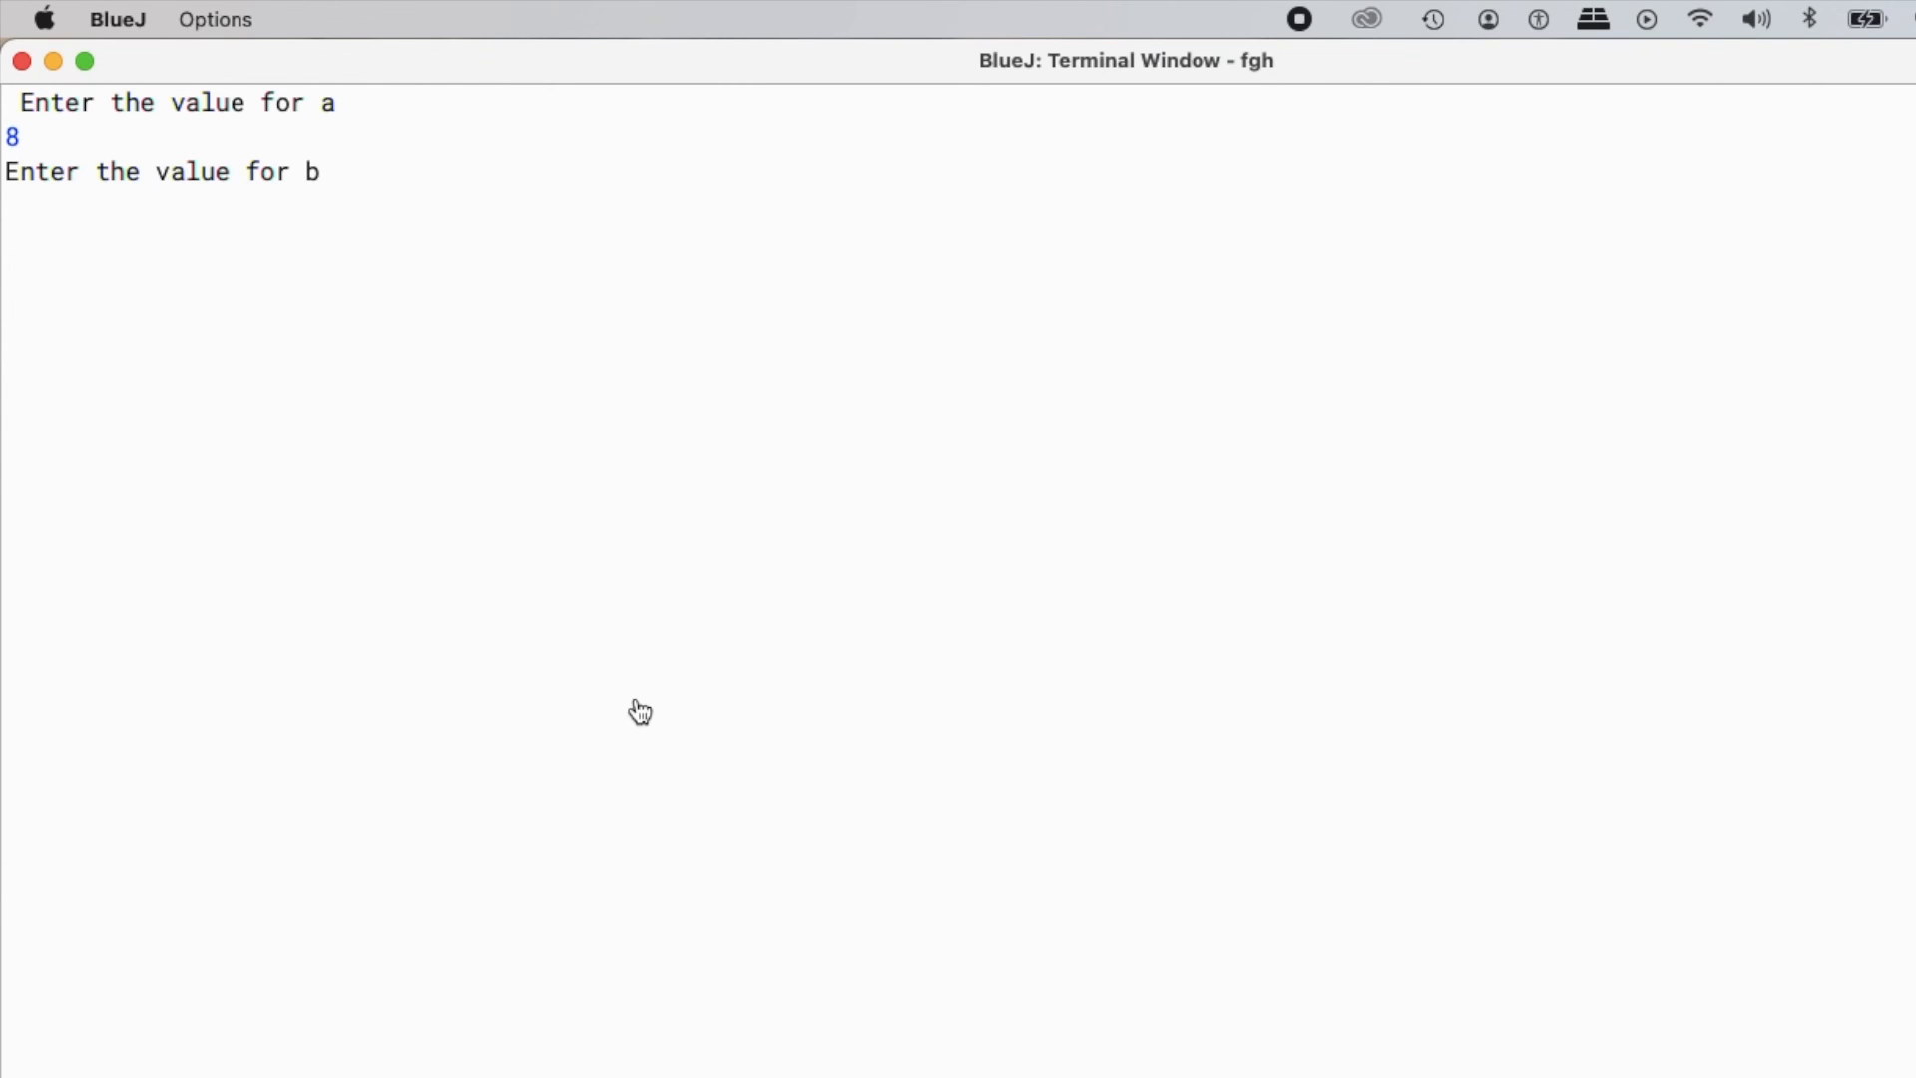
{"action": "type", "text": "15"}
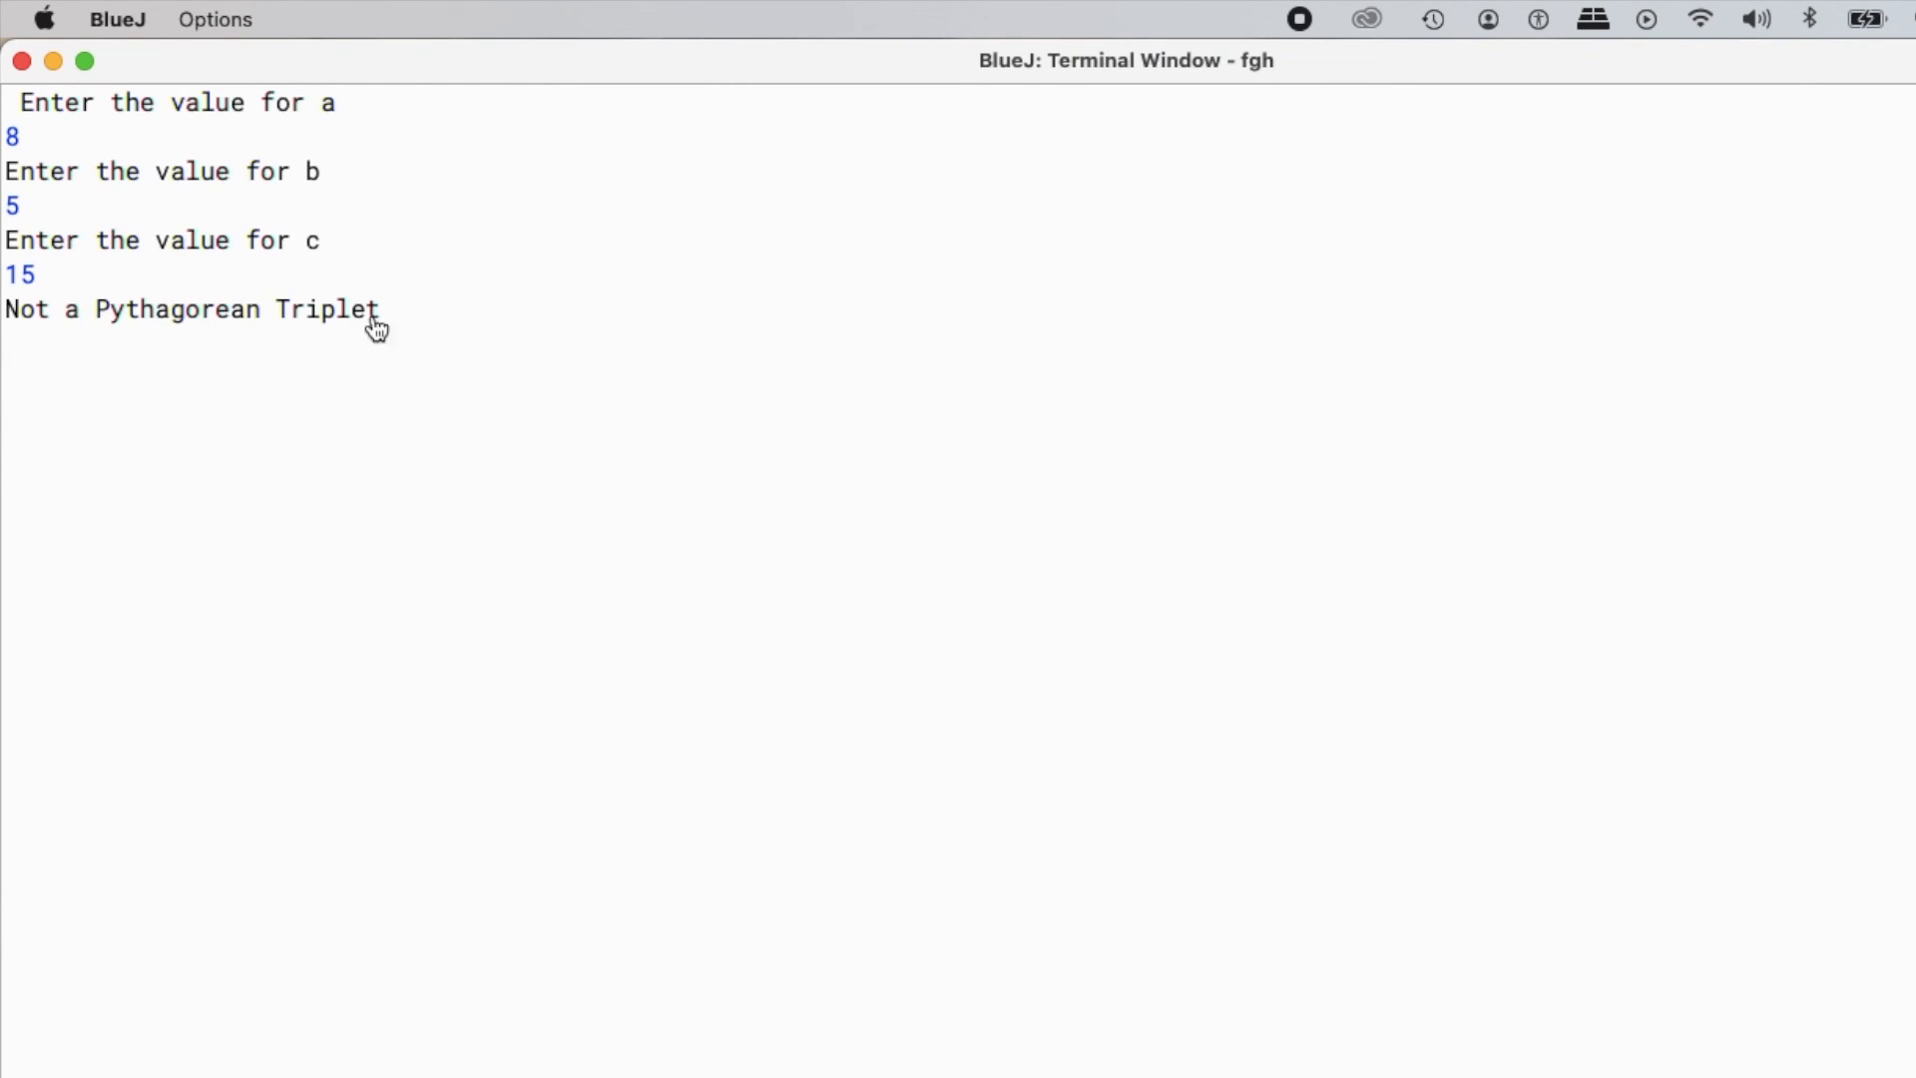